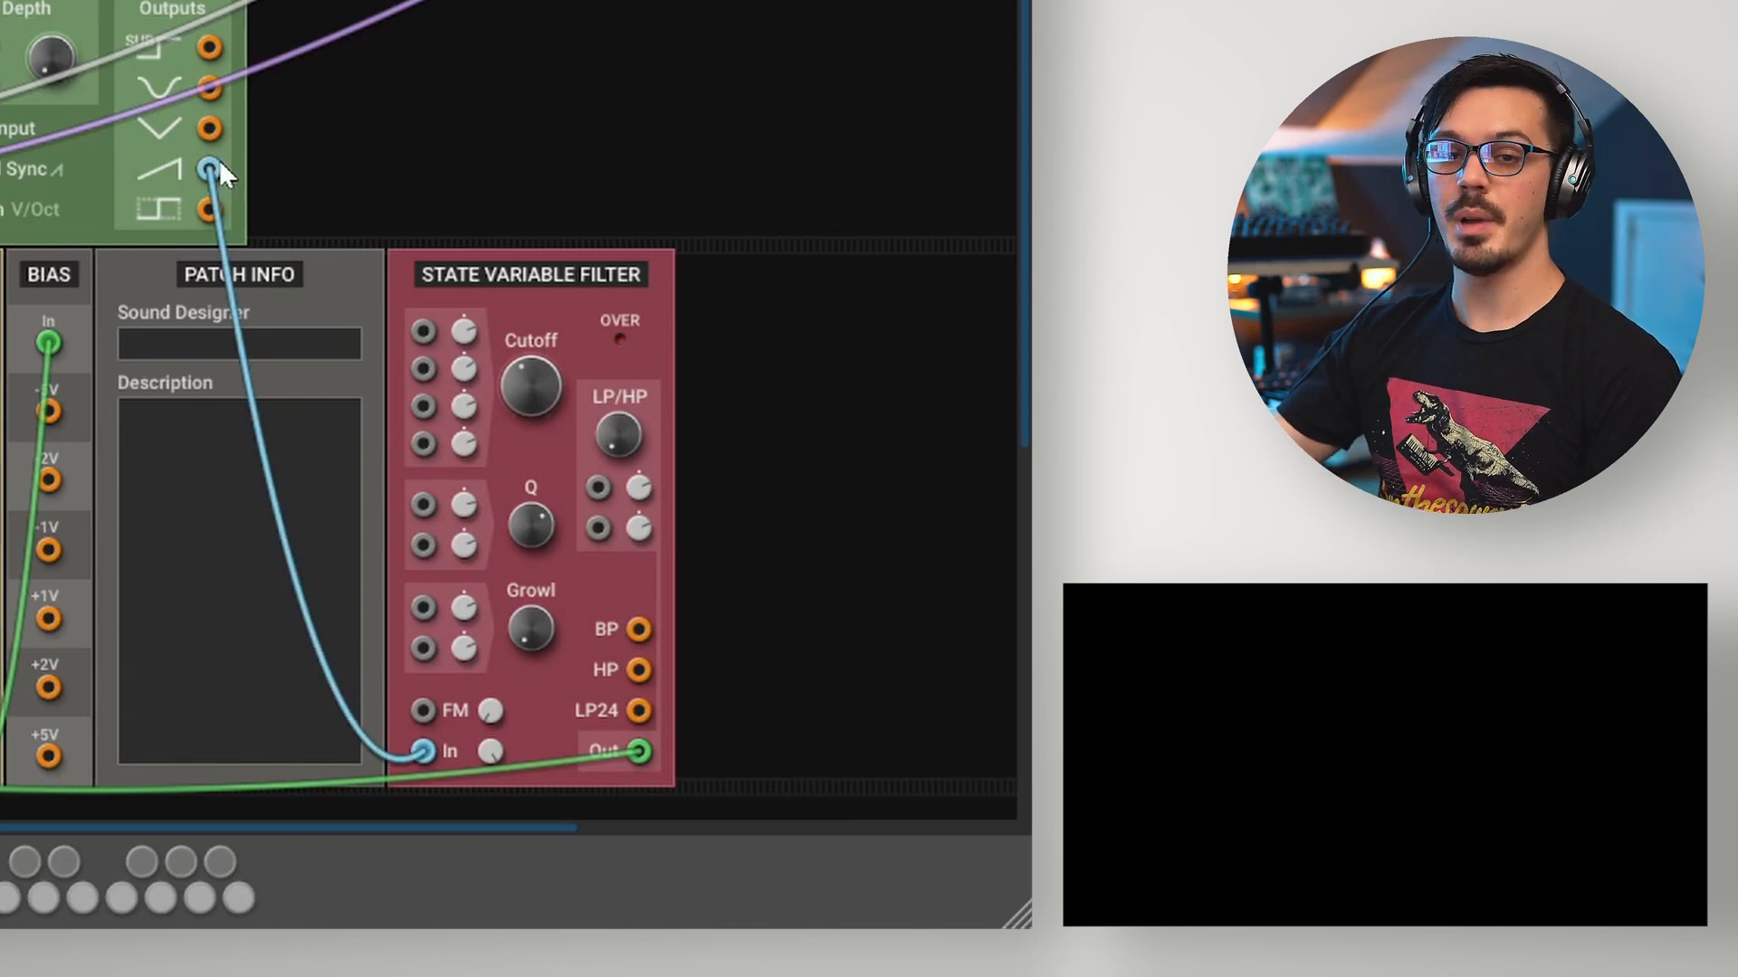
{"action": "mouse_move", "coordinate": [535, 527]}
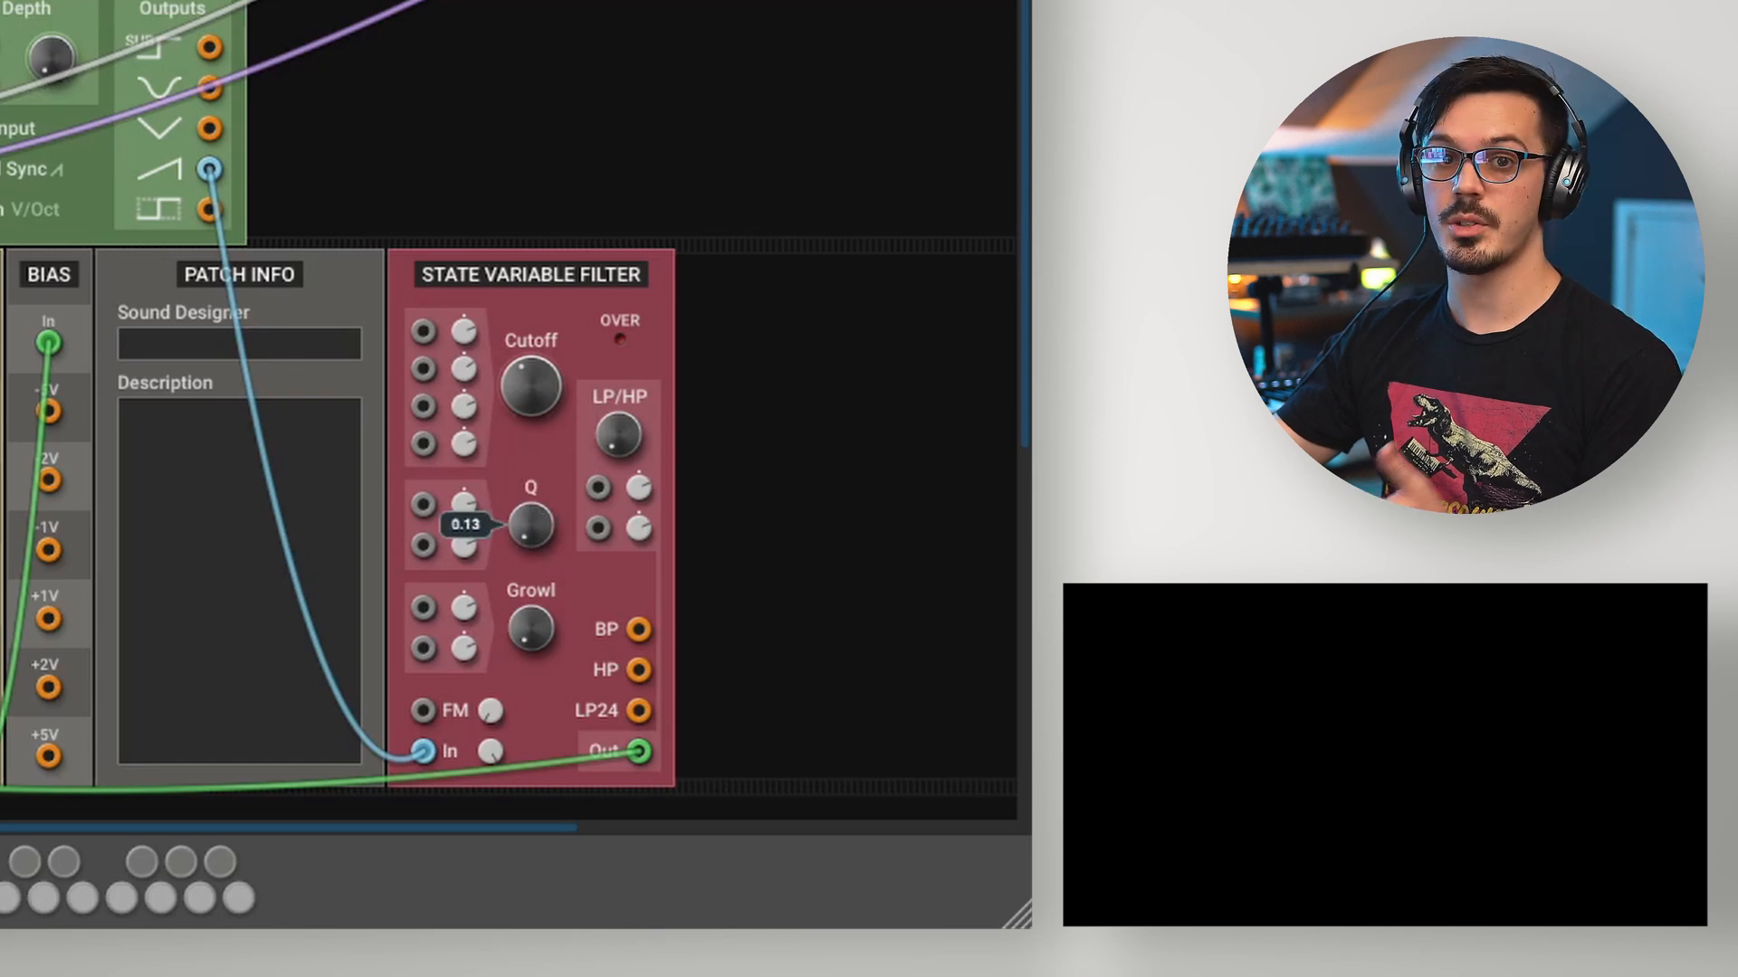
{"action": "mouse_move", "coordinate": [554, 612]}
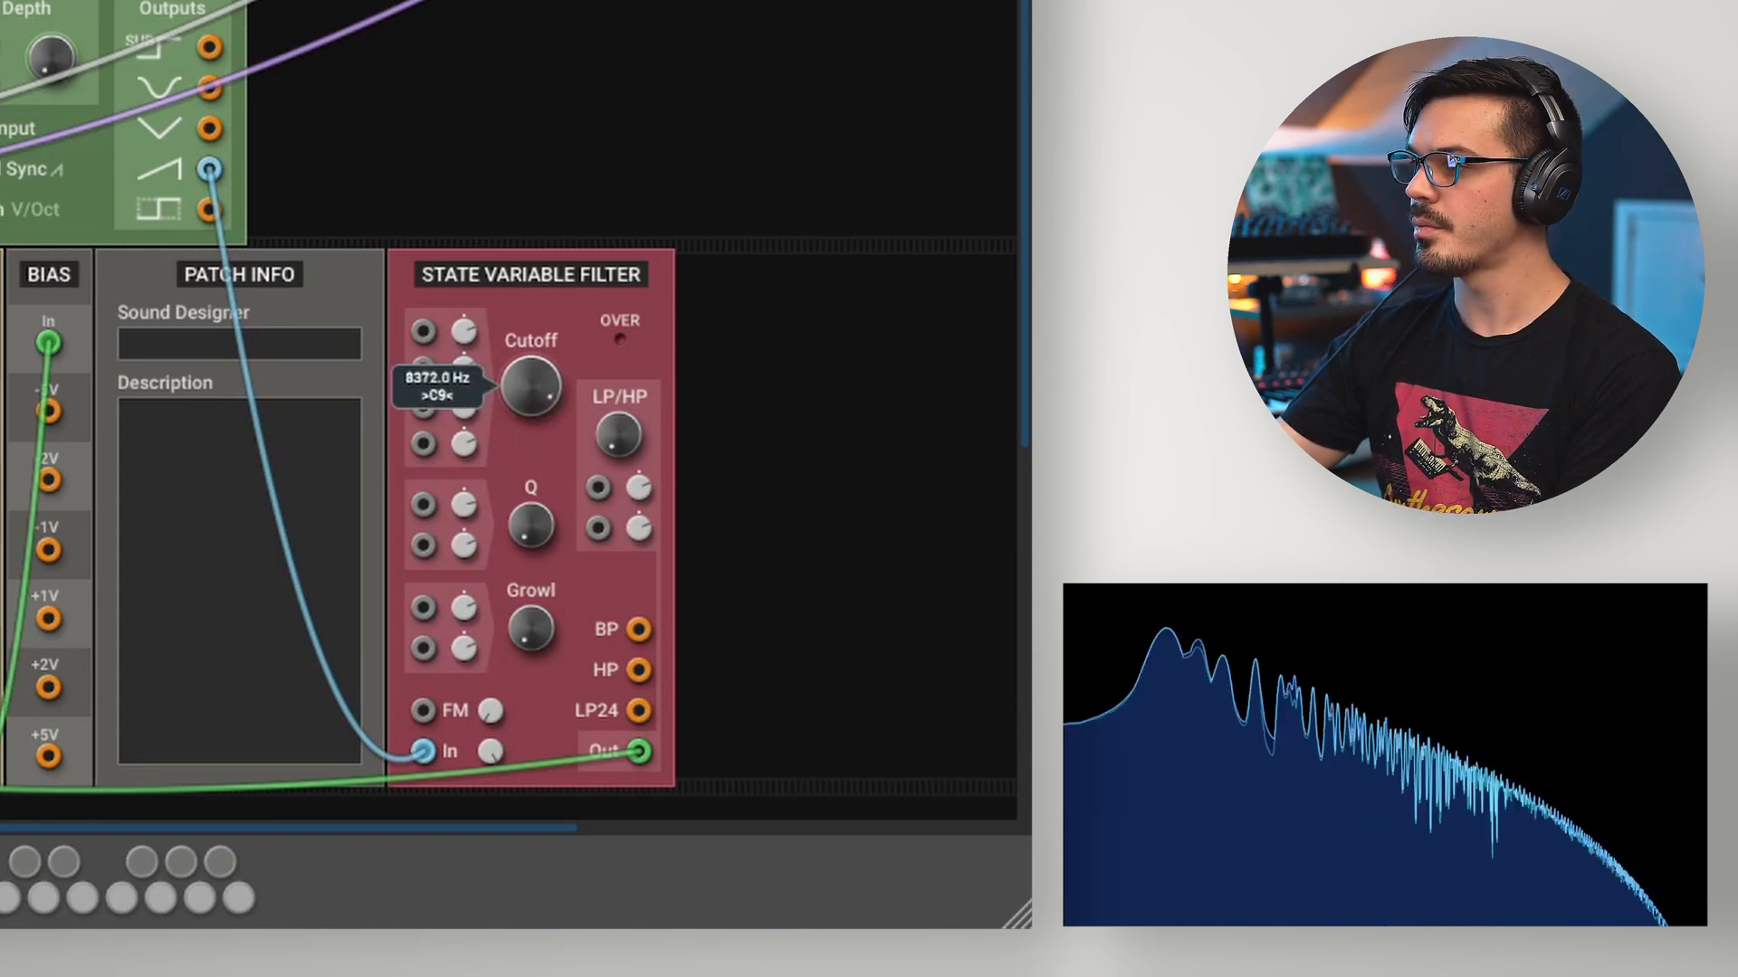
Step: Sweep the State Variable Filter cutoff down from about 8372 Hz to around 1822 Hz
{"action": "left_click_drag", "start_coordinate": [529, 388], "coordinate": [529, 433]}
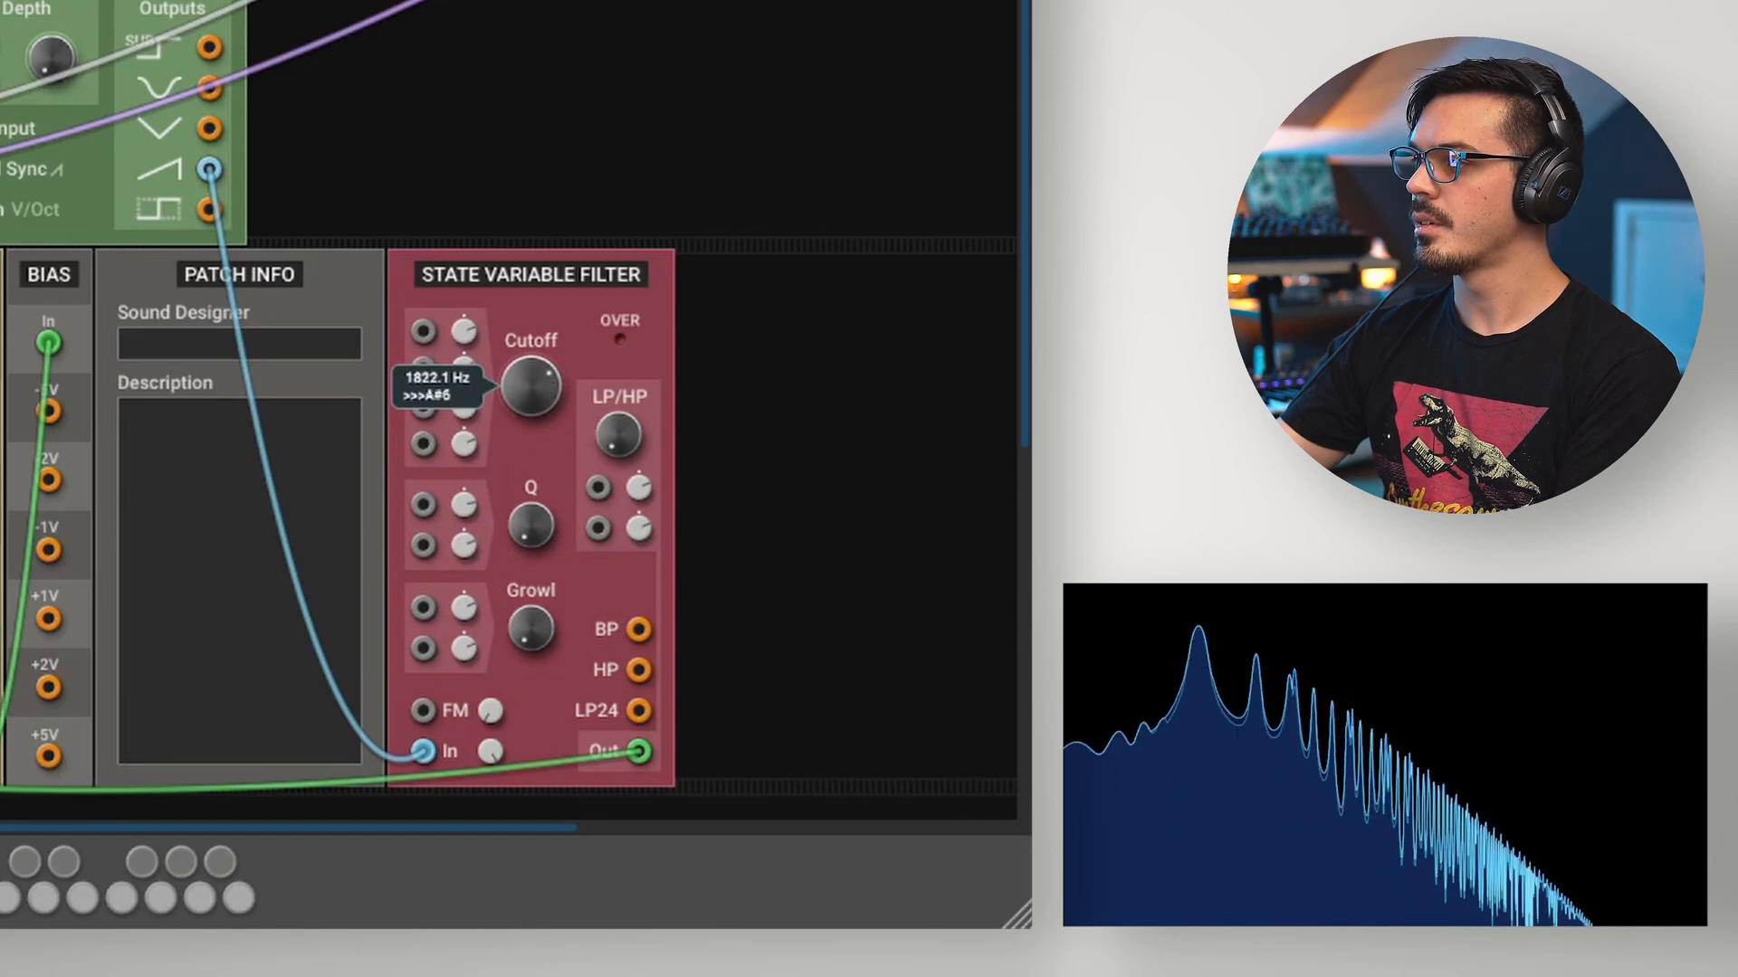
{"action": "left_click_drag", "start_coordinate": [529, 389], "coordinate": [530, 443]}
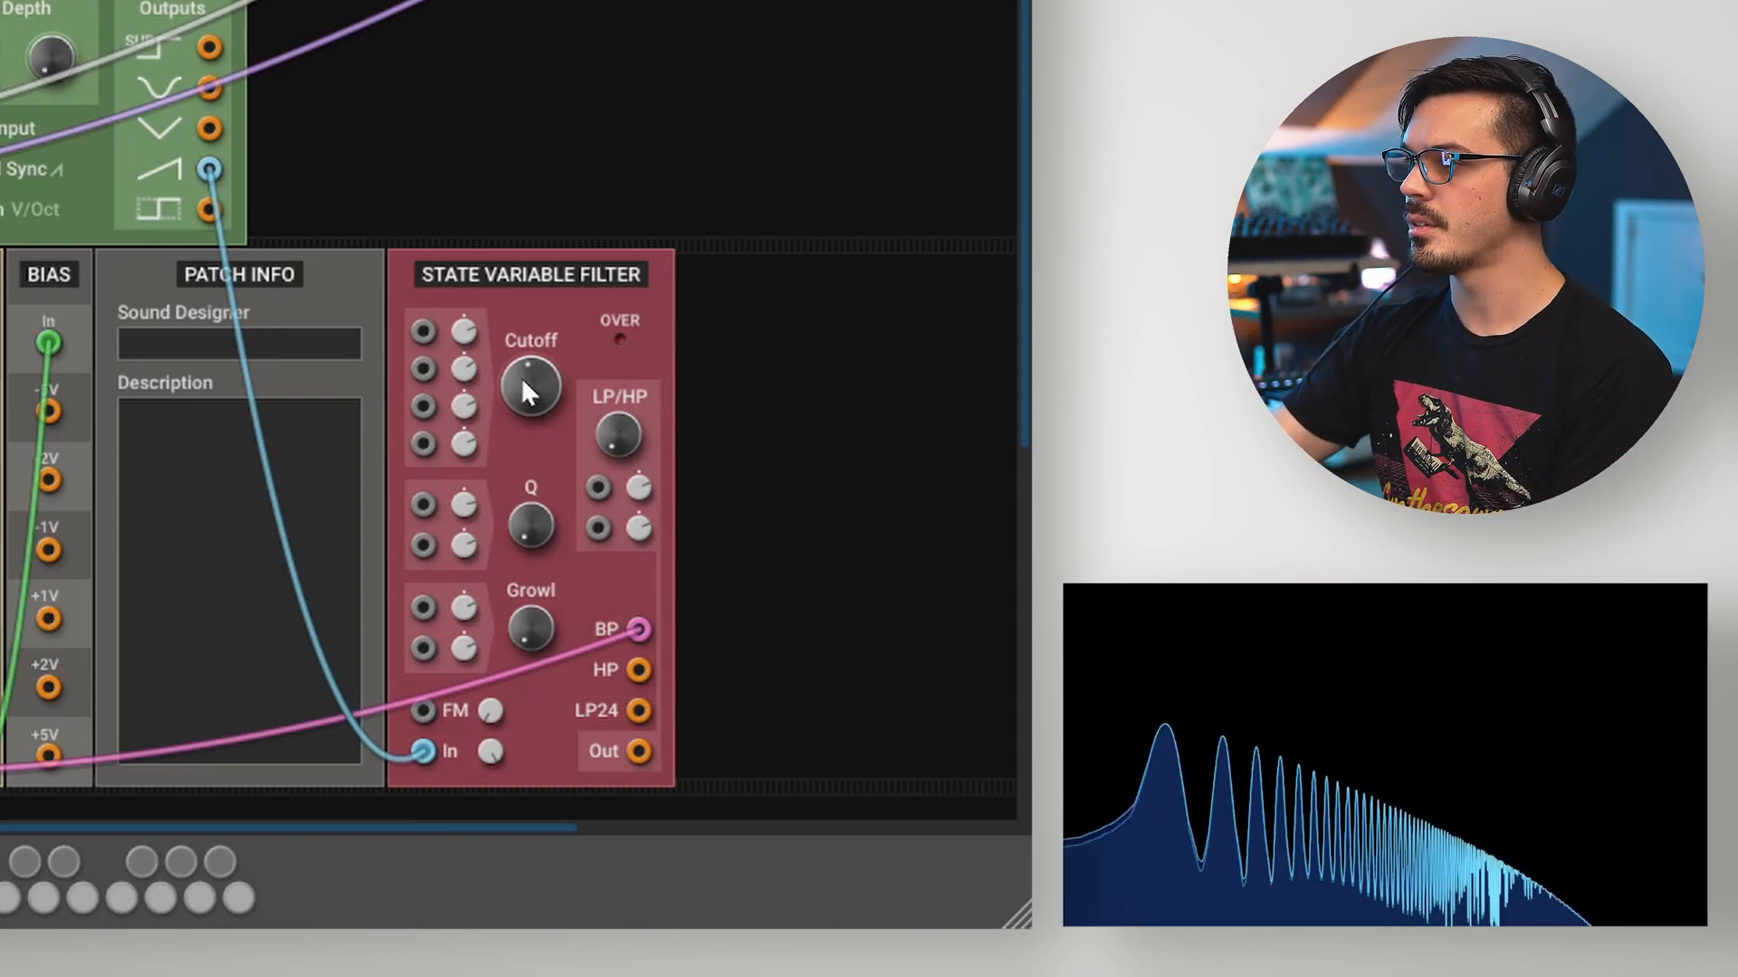
Step: Sweep the band-pass cutoff and adjust Q, ending with cutoff around 2960 Hz
{"action": "left_click_drag", "start_coordinate": [529, 393], "coordinate": [529, 389]}
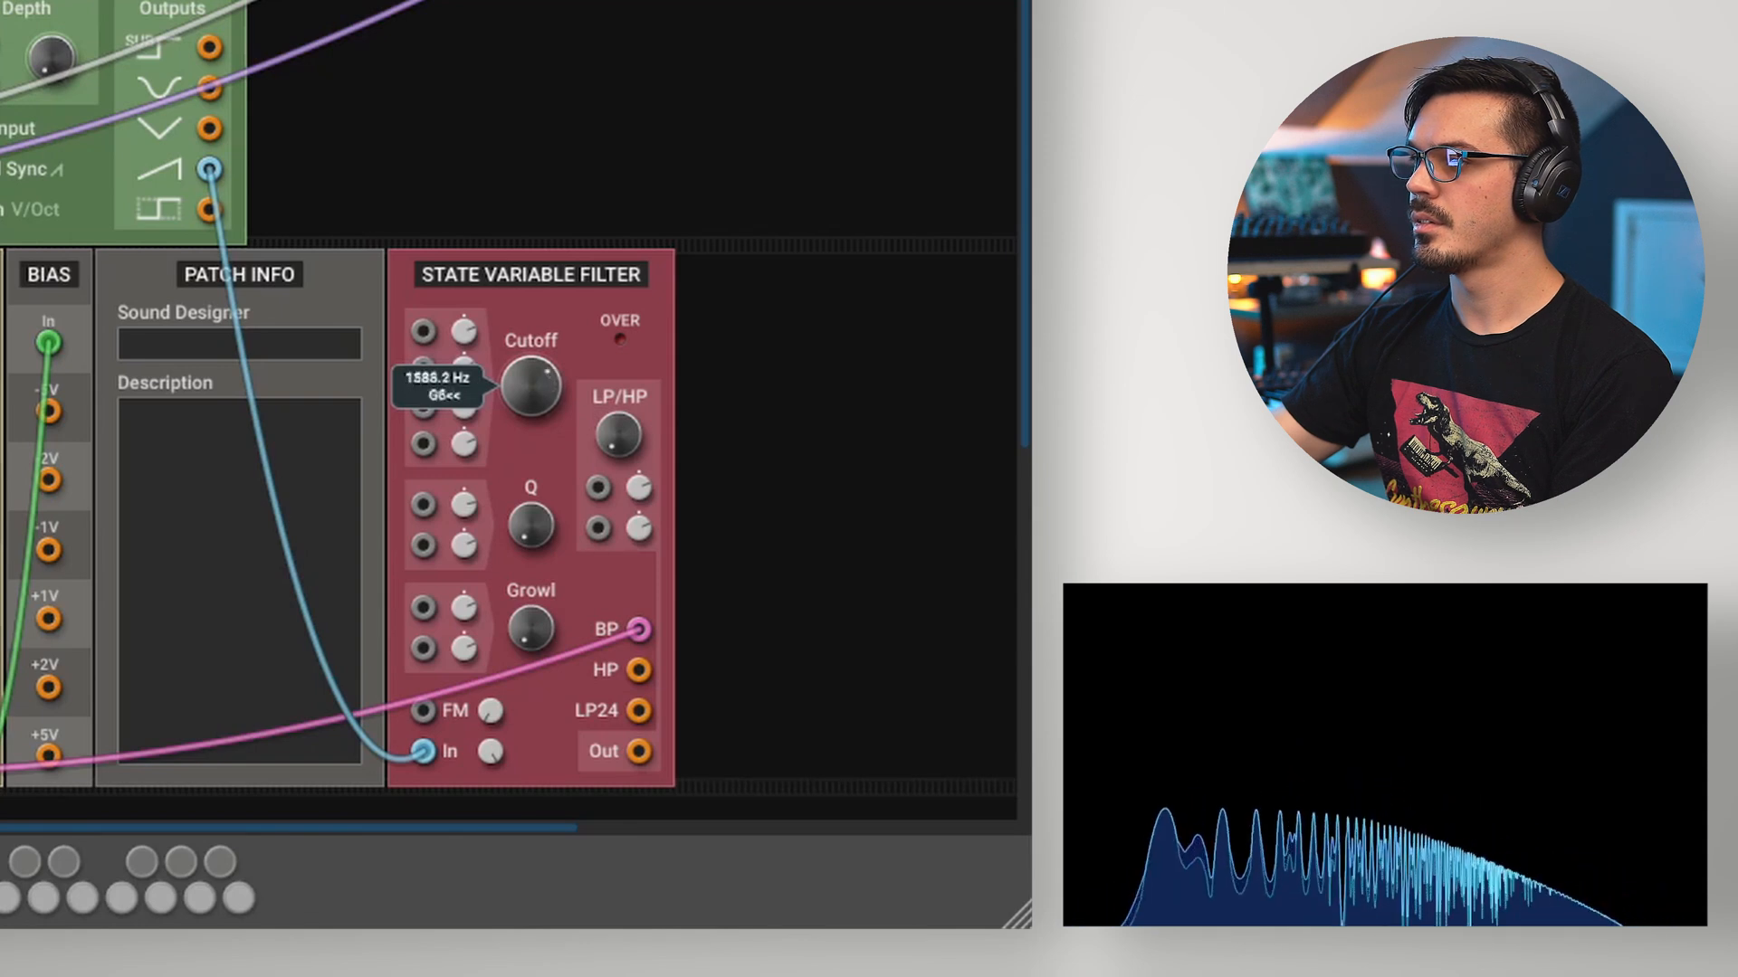
{"action": "left_click_drag", "start_coordinate": [529, 388], "coordinate": [528, 465]}
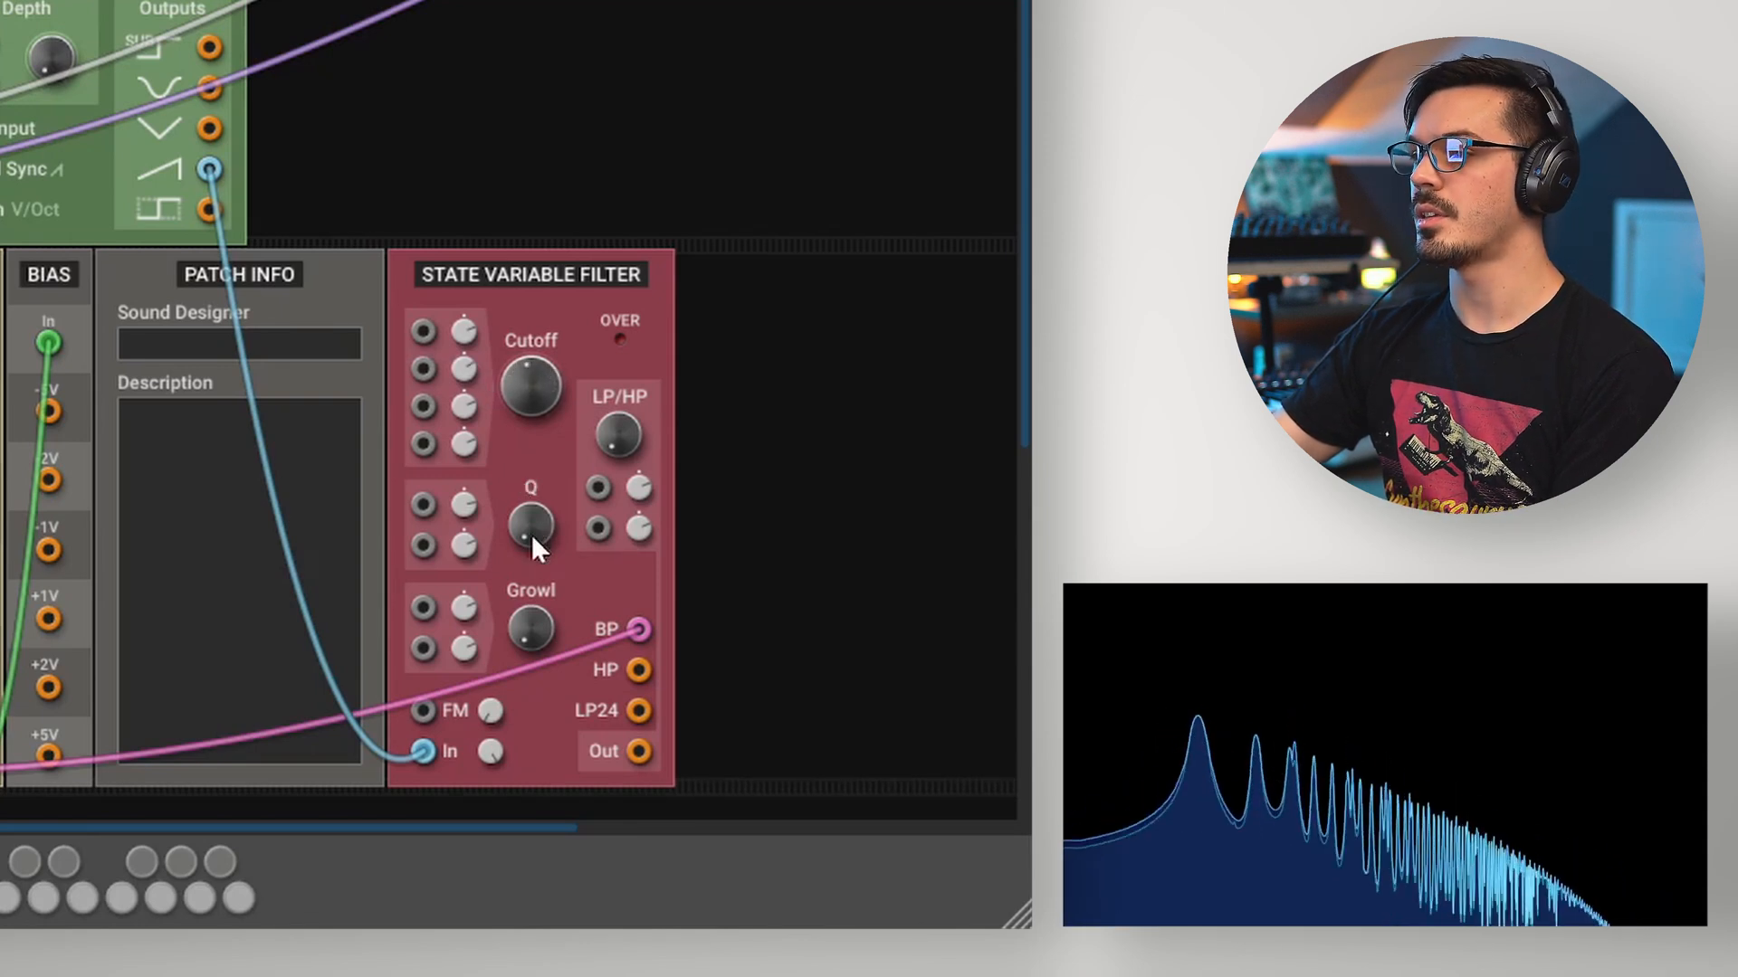
{"action": "left_click_drag", "start_coordinate": [530, 525], "coordinate": [530, 515]}
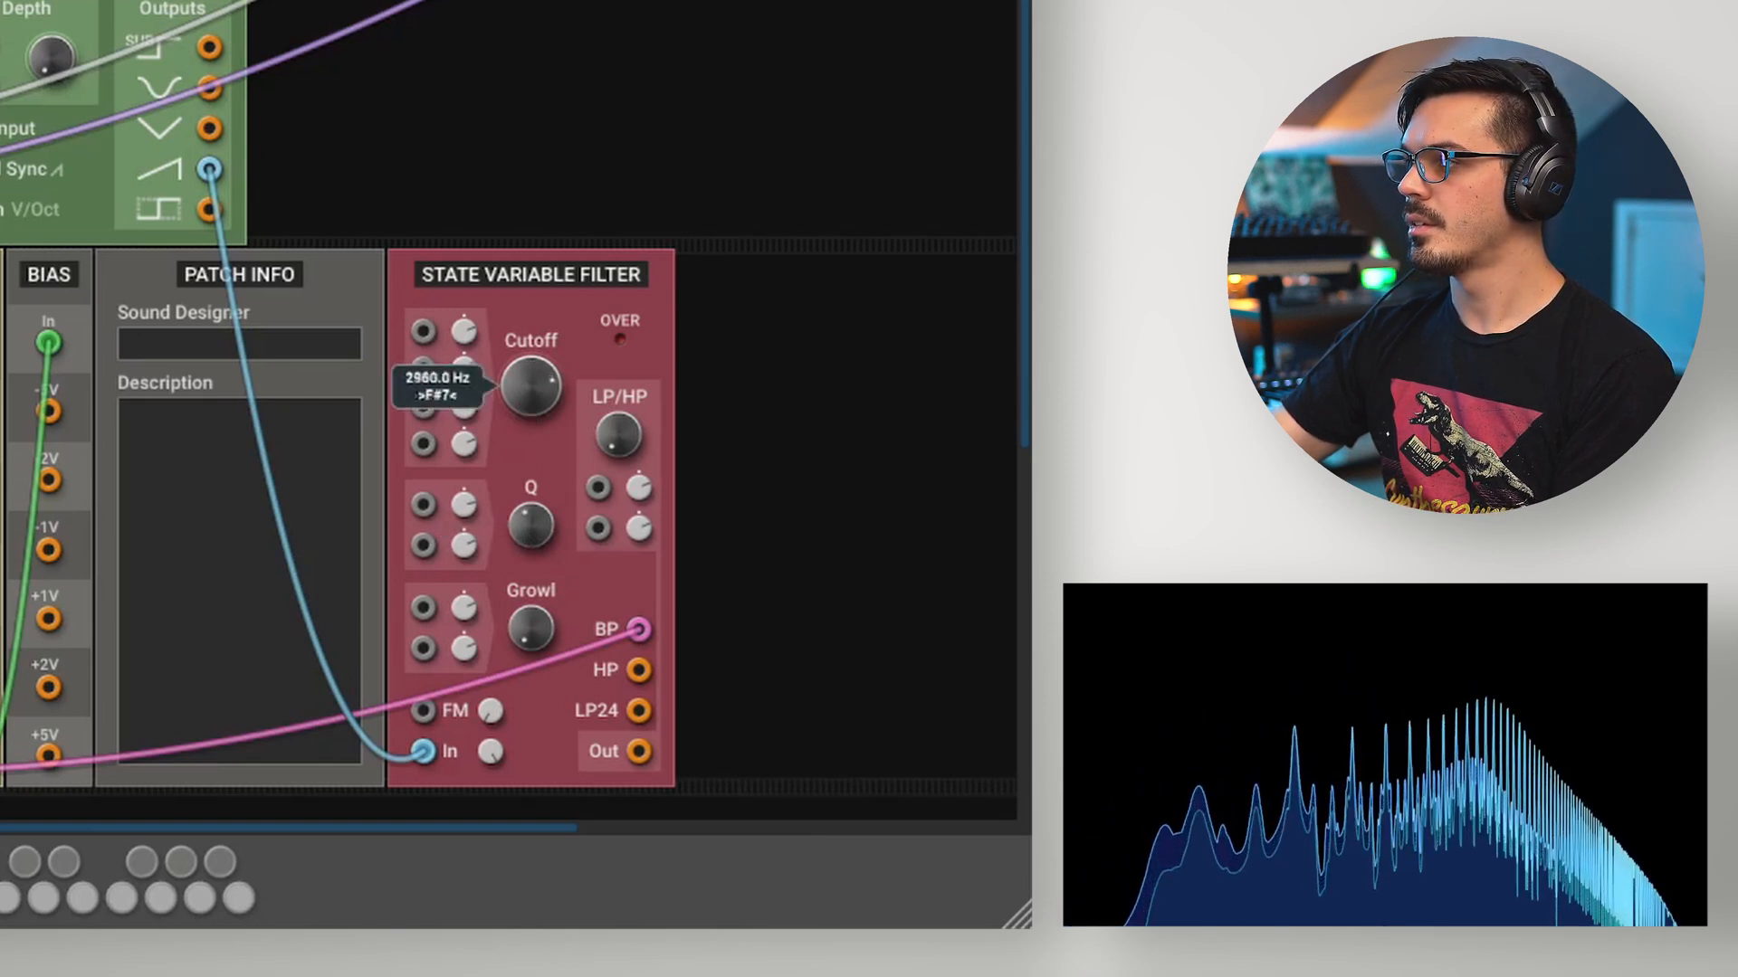
{"action": "left_click_drag", "start_coordinate": [529, 389], "coordinate": [529, 355]}
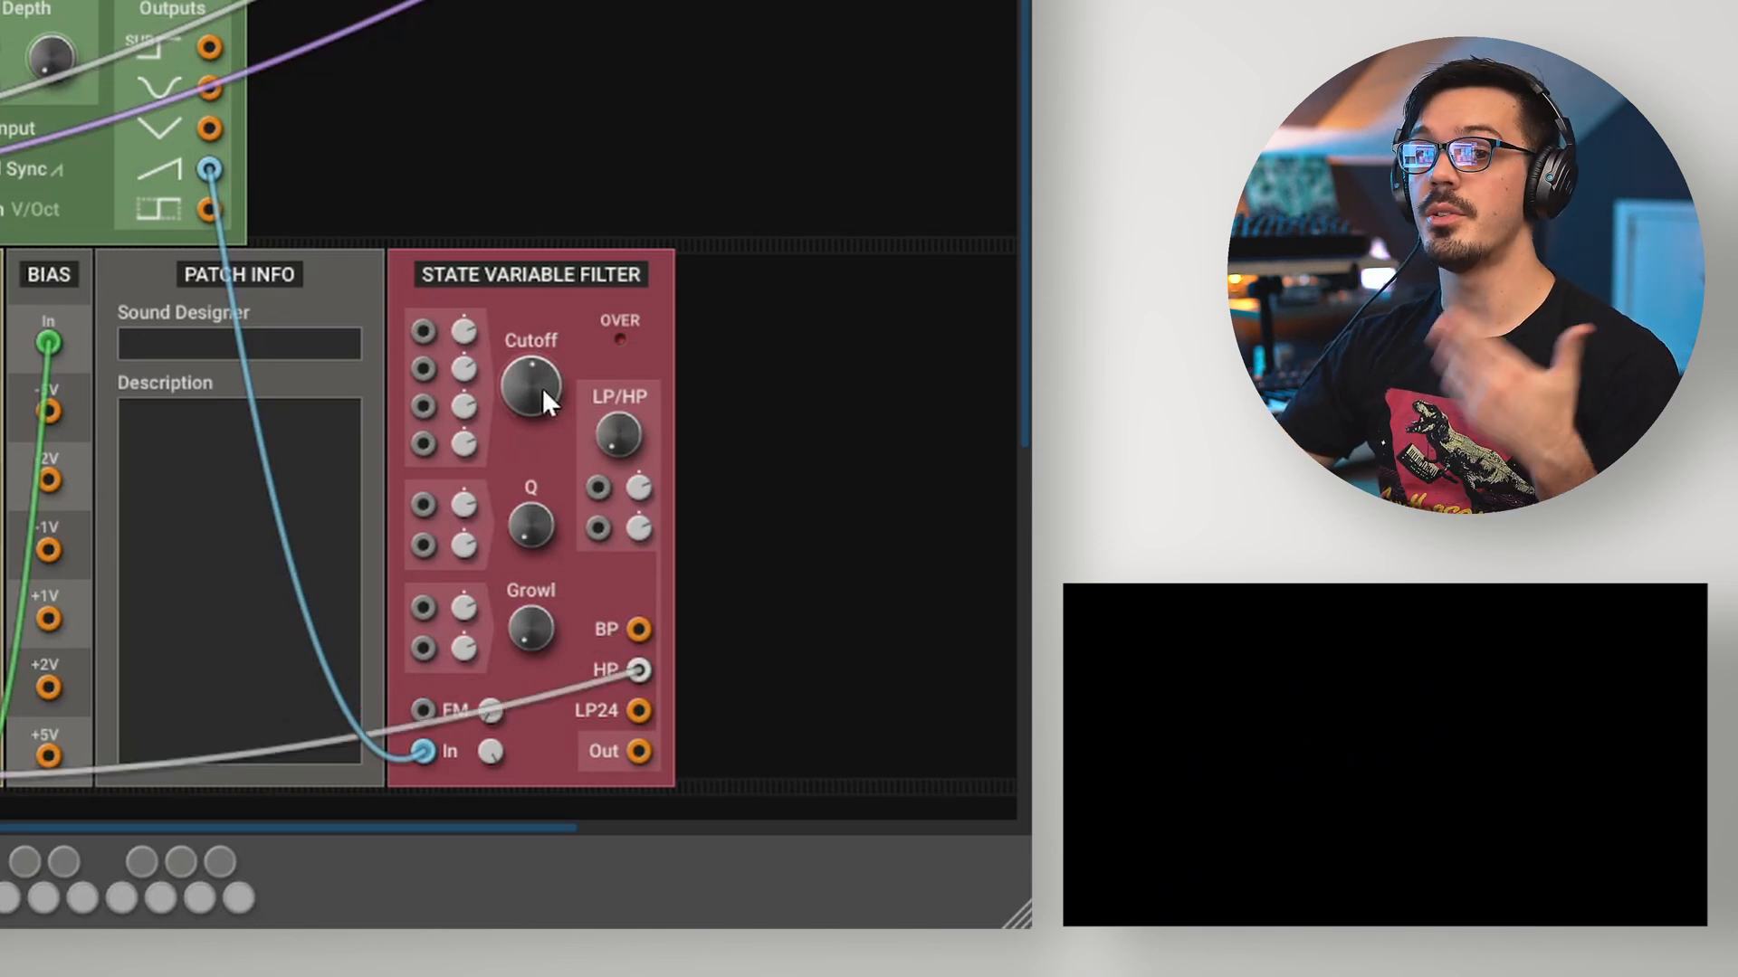
{"action": "mouse_move", "coordinate": [565, 433]}
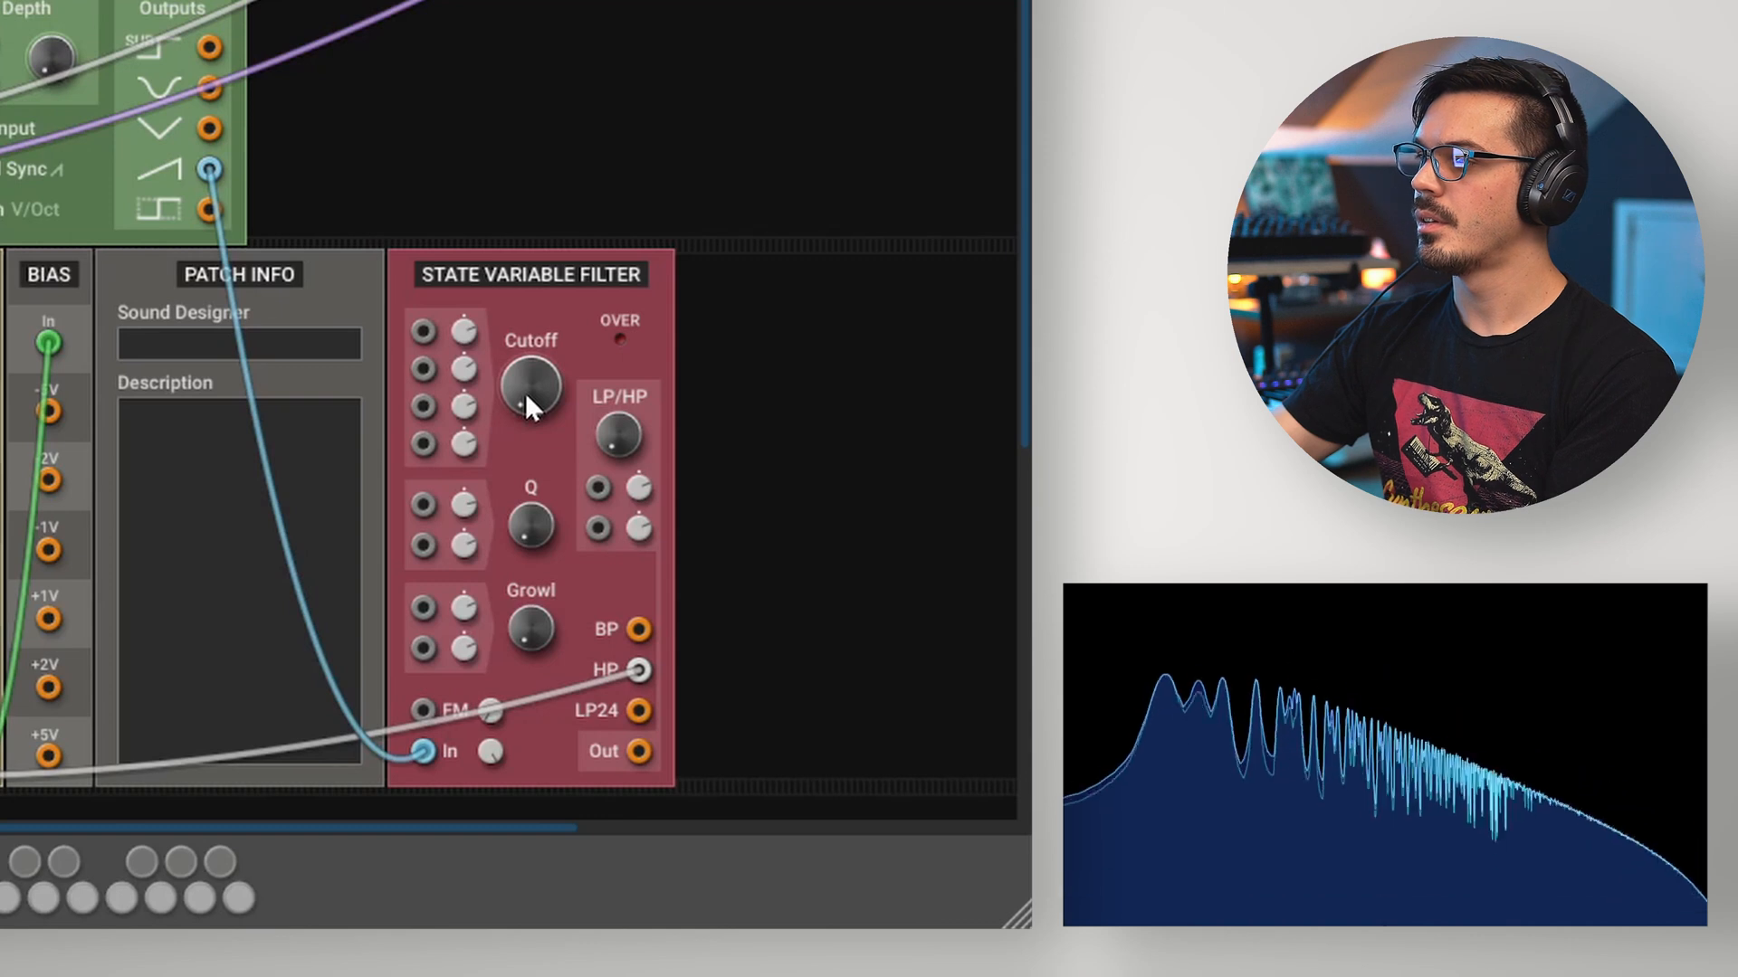
Step: Drop the high-pass cutoff to its minimum, then raise it to about 1700 Hz and beyond
{"action": "left_click_drag", "start_coordinate": [530, 399], "coordinate": [532, 393]}
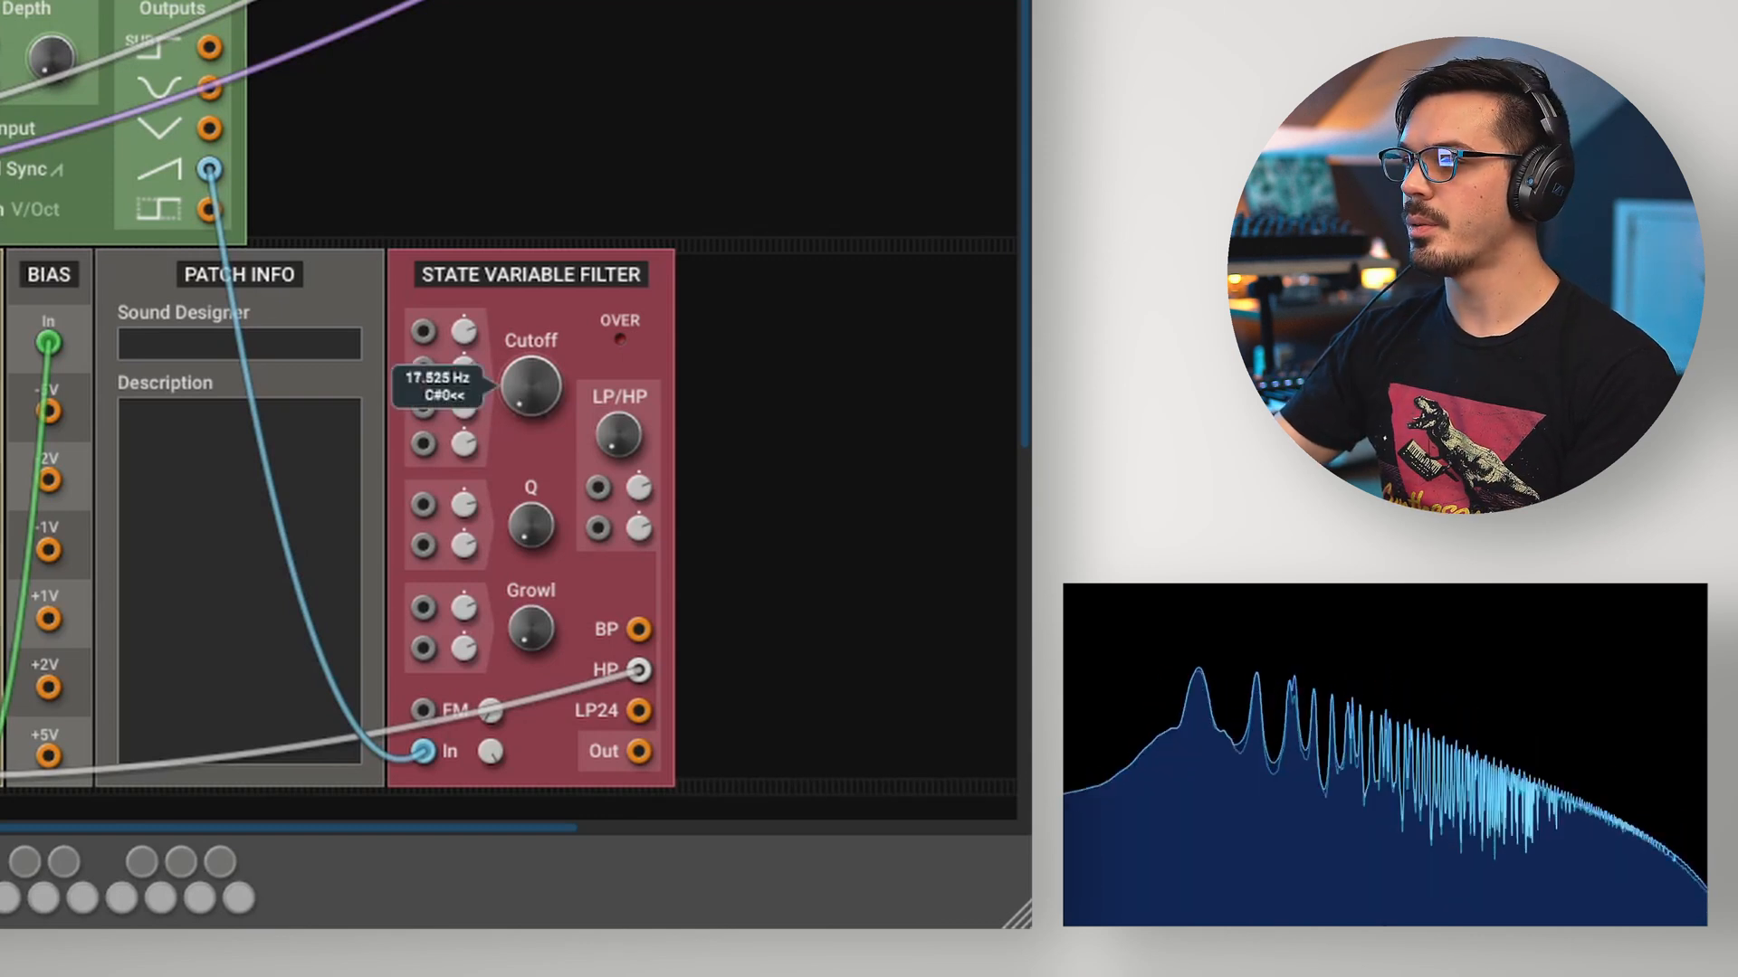
{"action": "left_click_drag", "start_coordinate": [531, 389], "coordinate": [531, 355]}
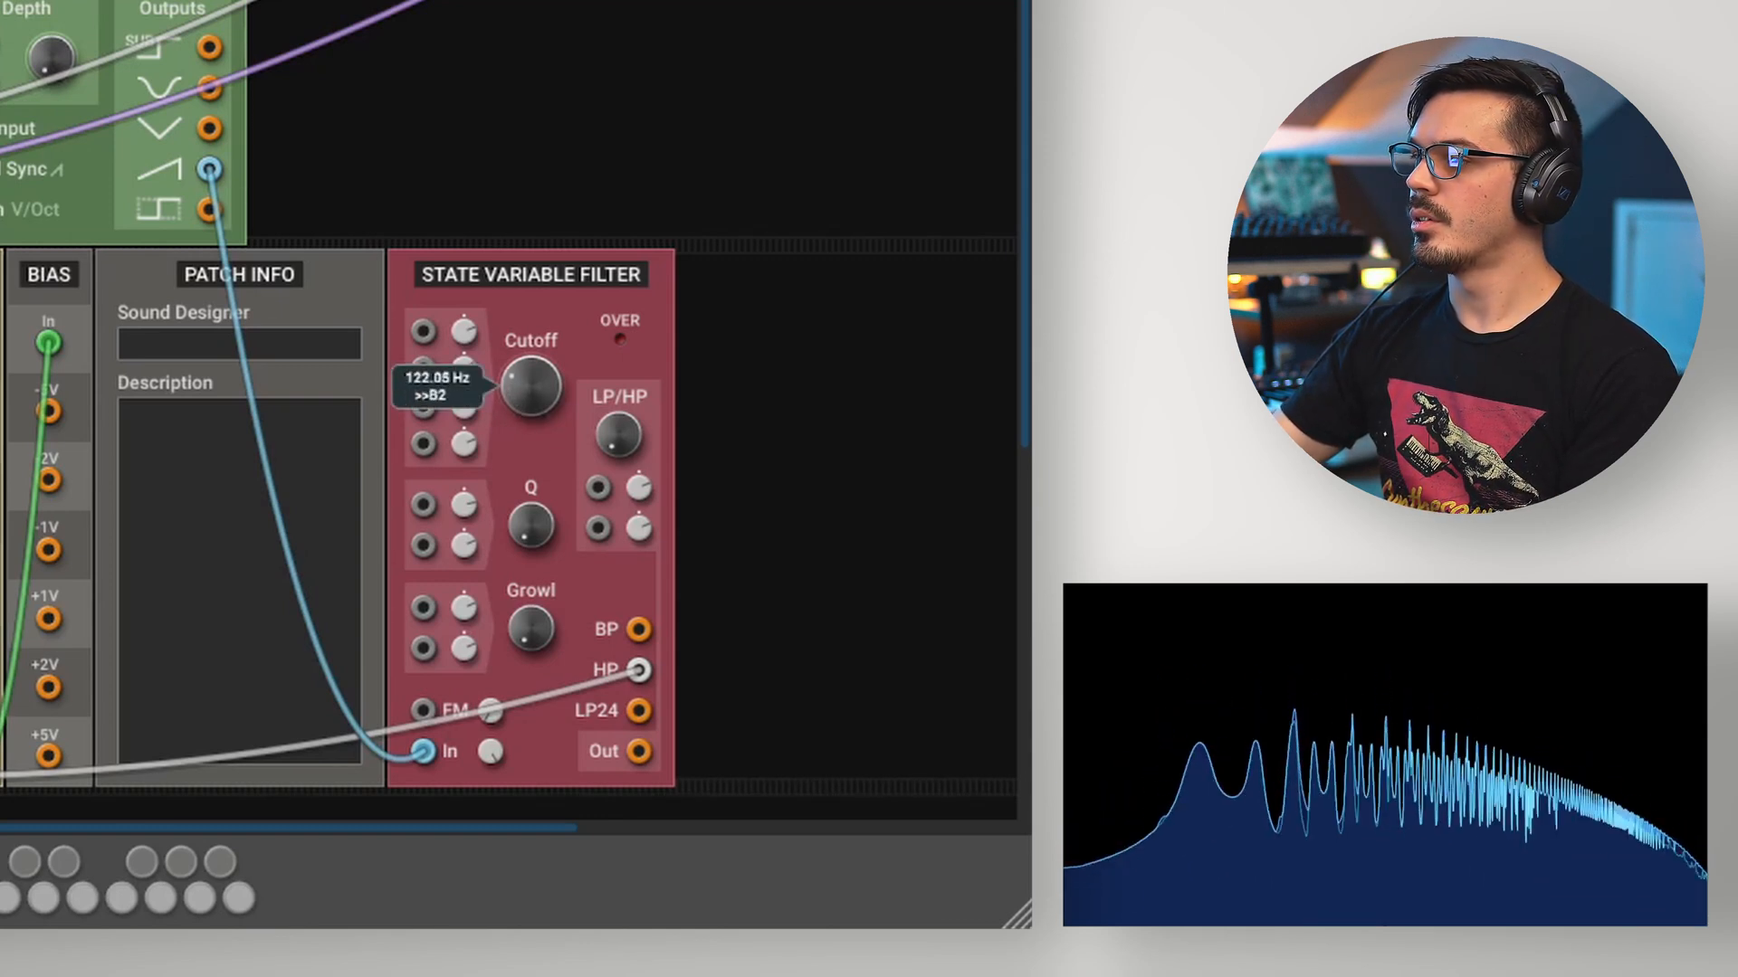
{"action": "left_click_drag", "start_coordinate": [530, 389], "coordinate": [530, 355]}
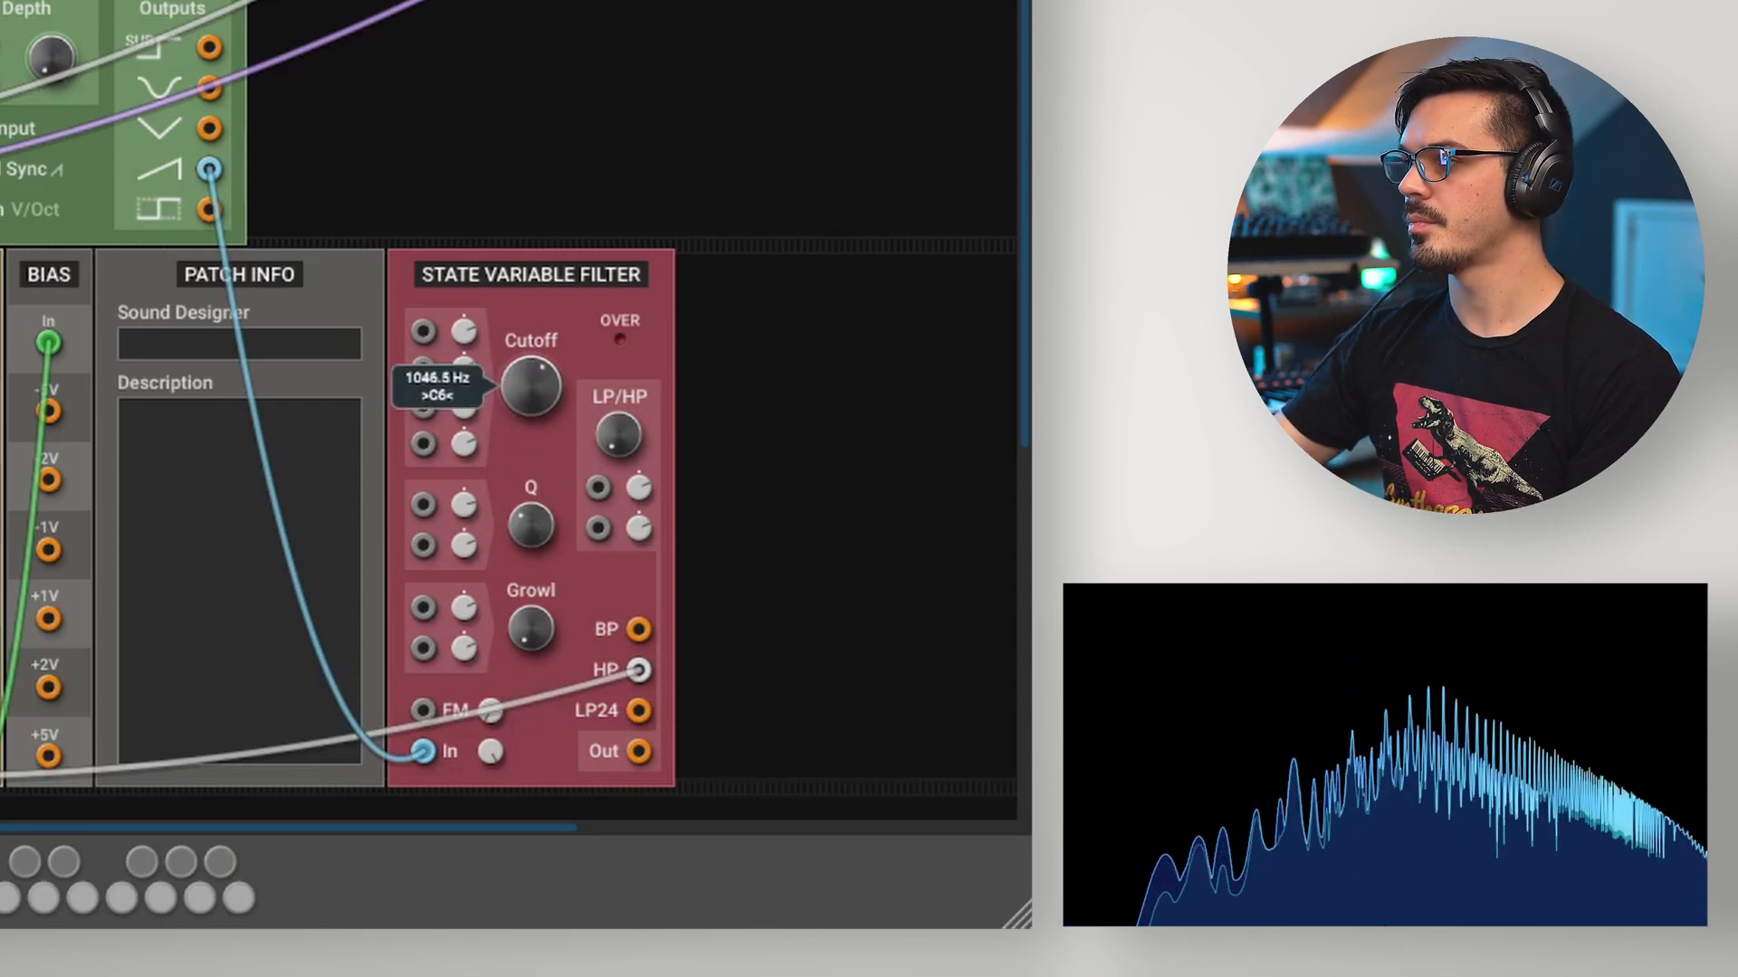
{"action": "left_click_drag", "start_coordinate": [530, 389], "coordinate": [529, 344]}
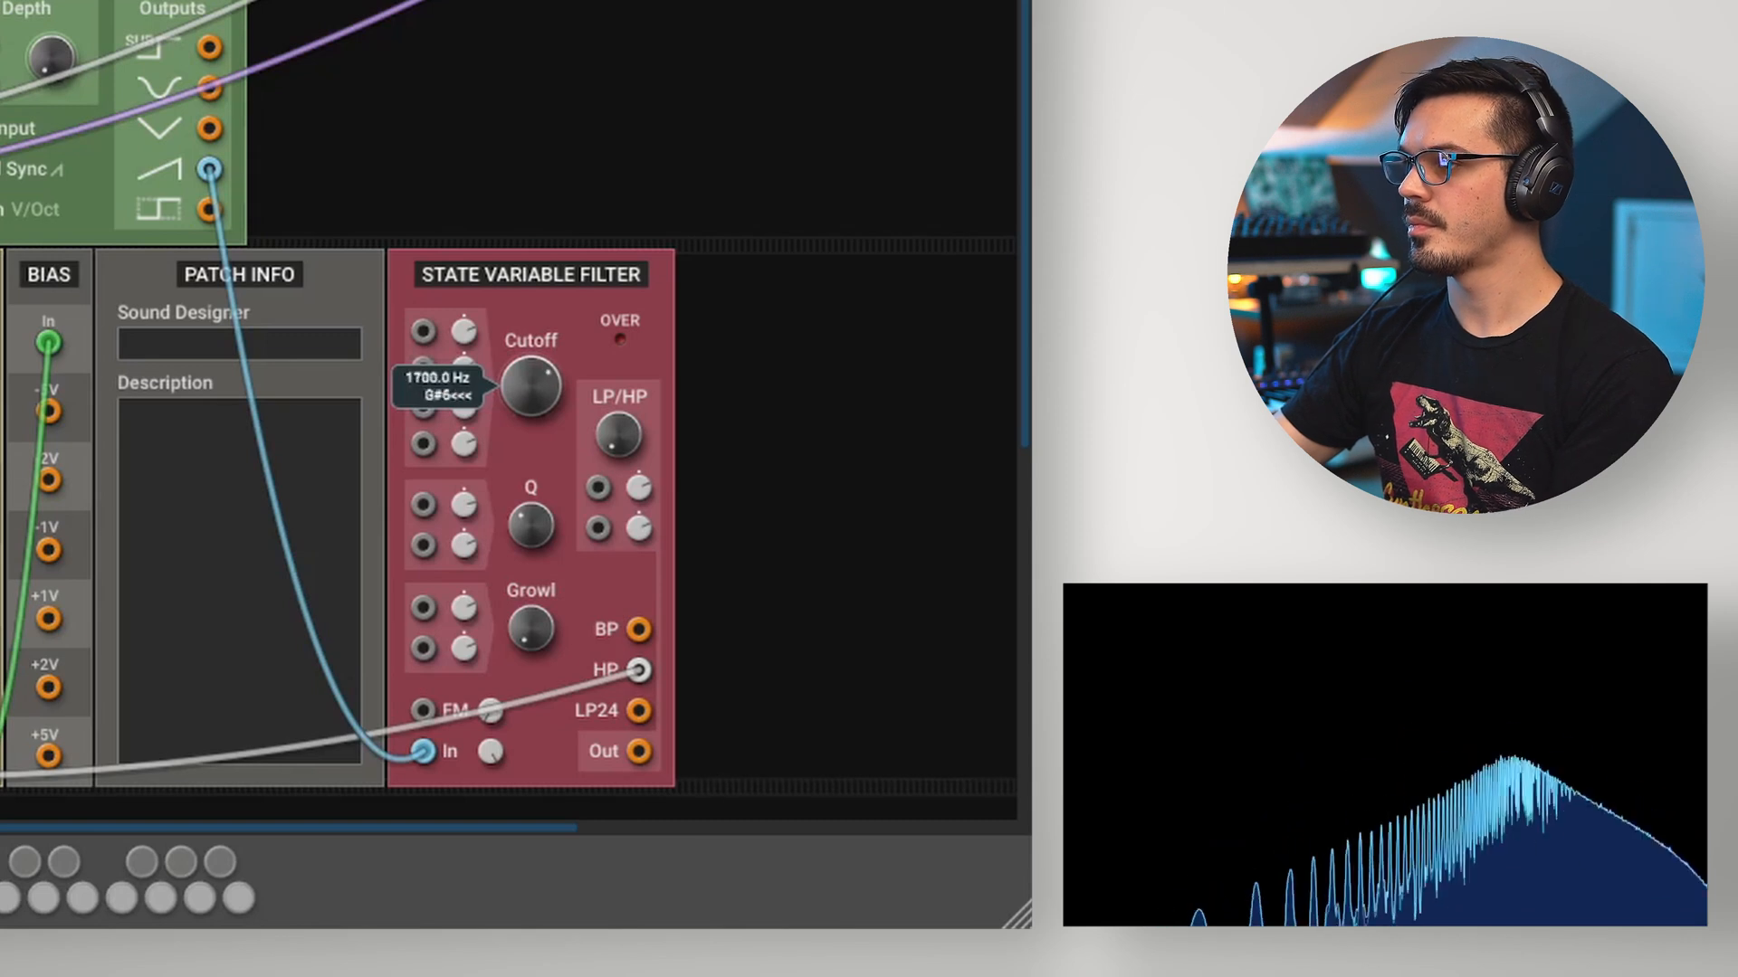
{"action": "left_click_drag", "start_coordinate": [530, 388], "coordinate": [521, 465]}
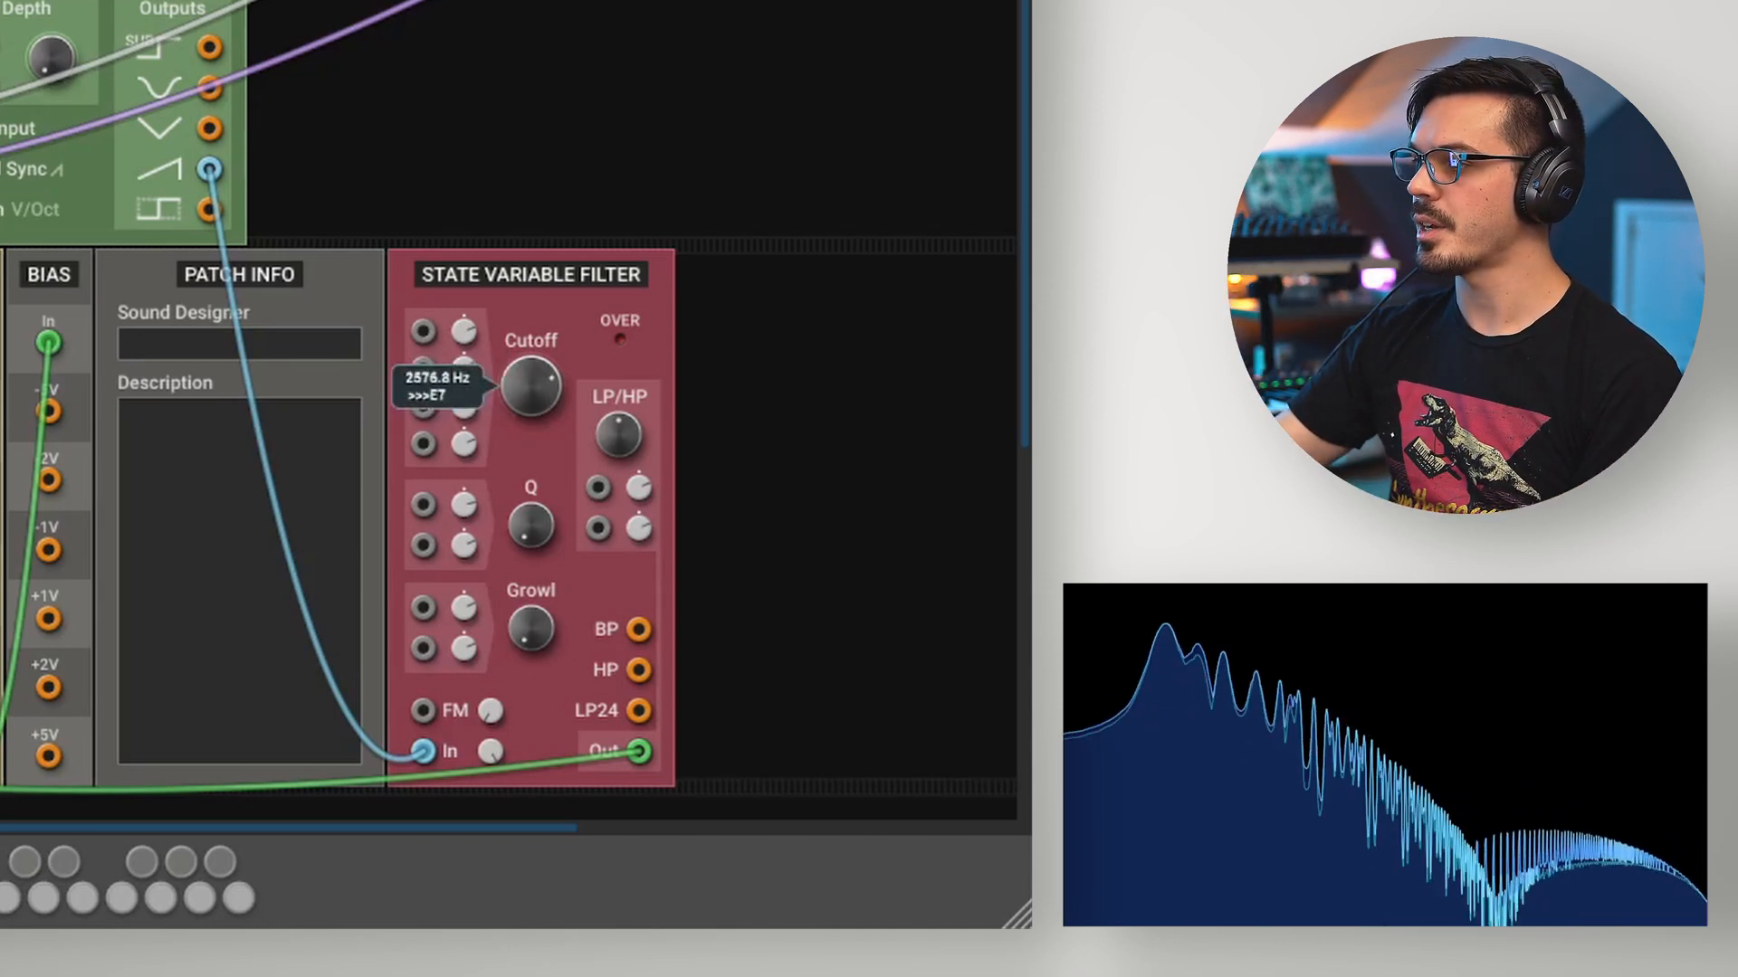
Step: Set the main-output cutoff to about 2577 Hz
{"action": "left_click_drag", "start_coordinate": [530, 387], "coordinate": [529, 466]}
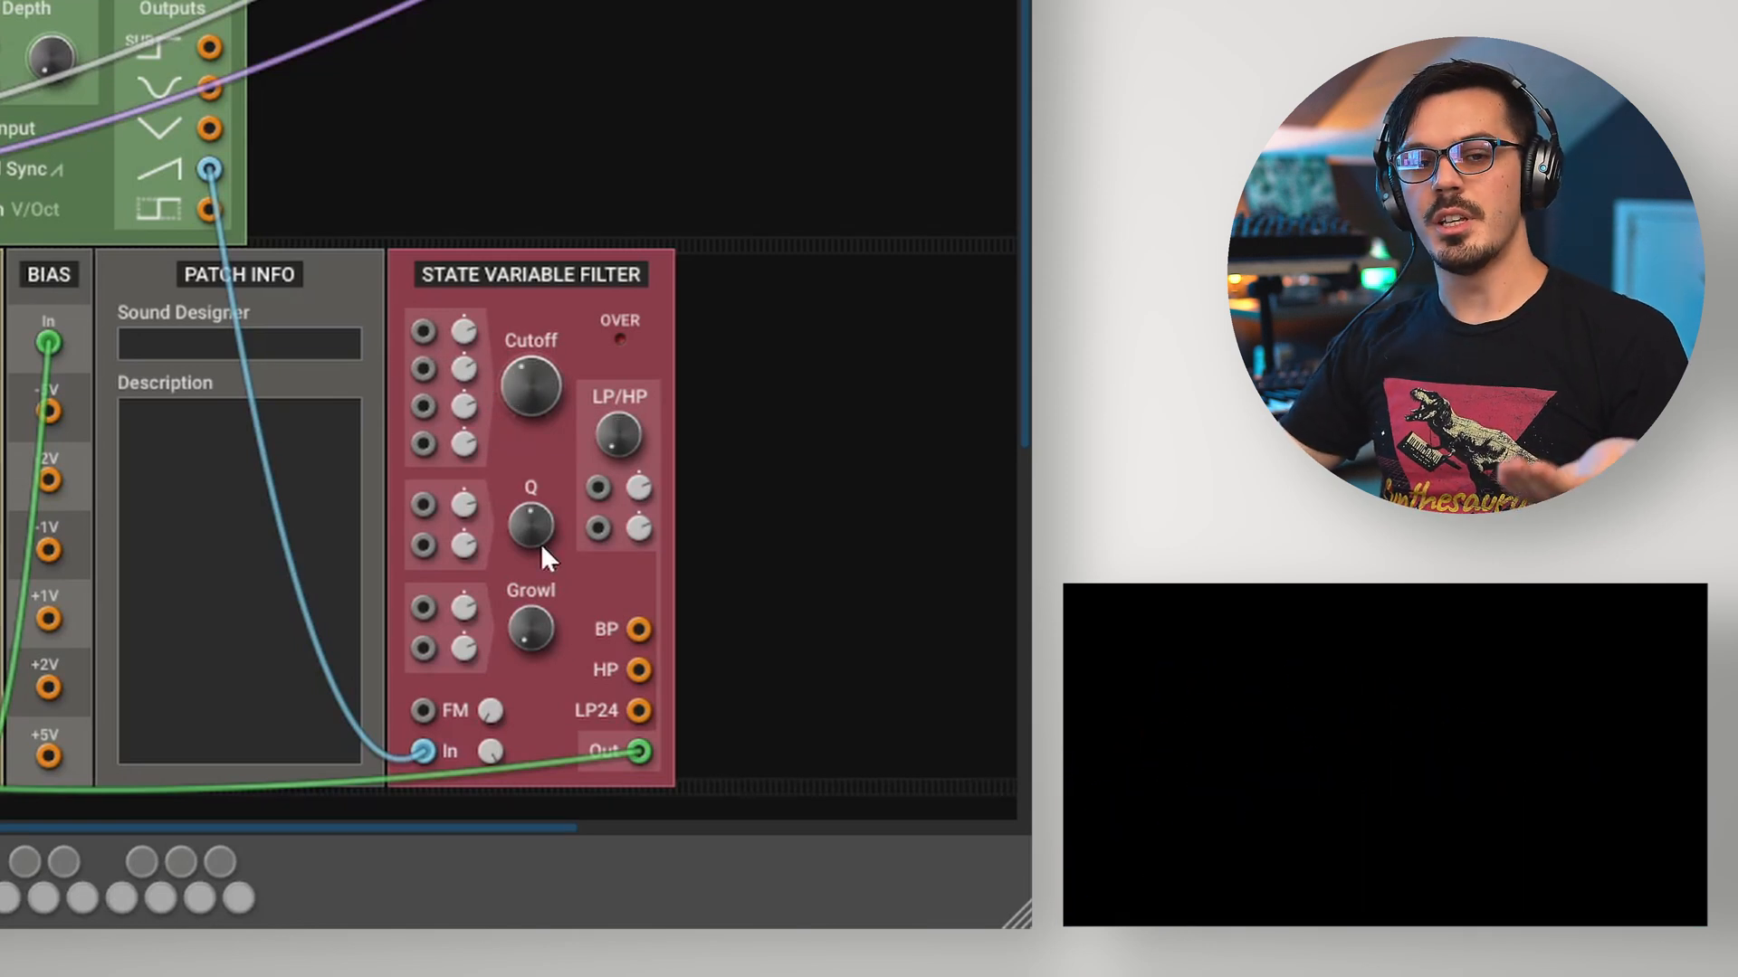
{"action": "mouse_move", "coordinate": [543, 499]}
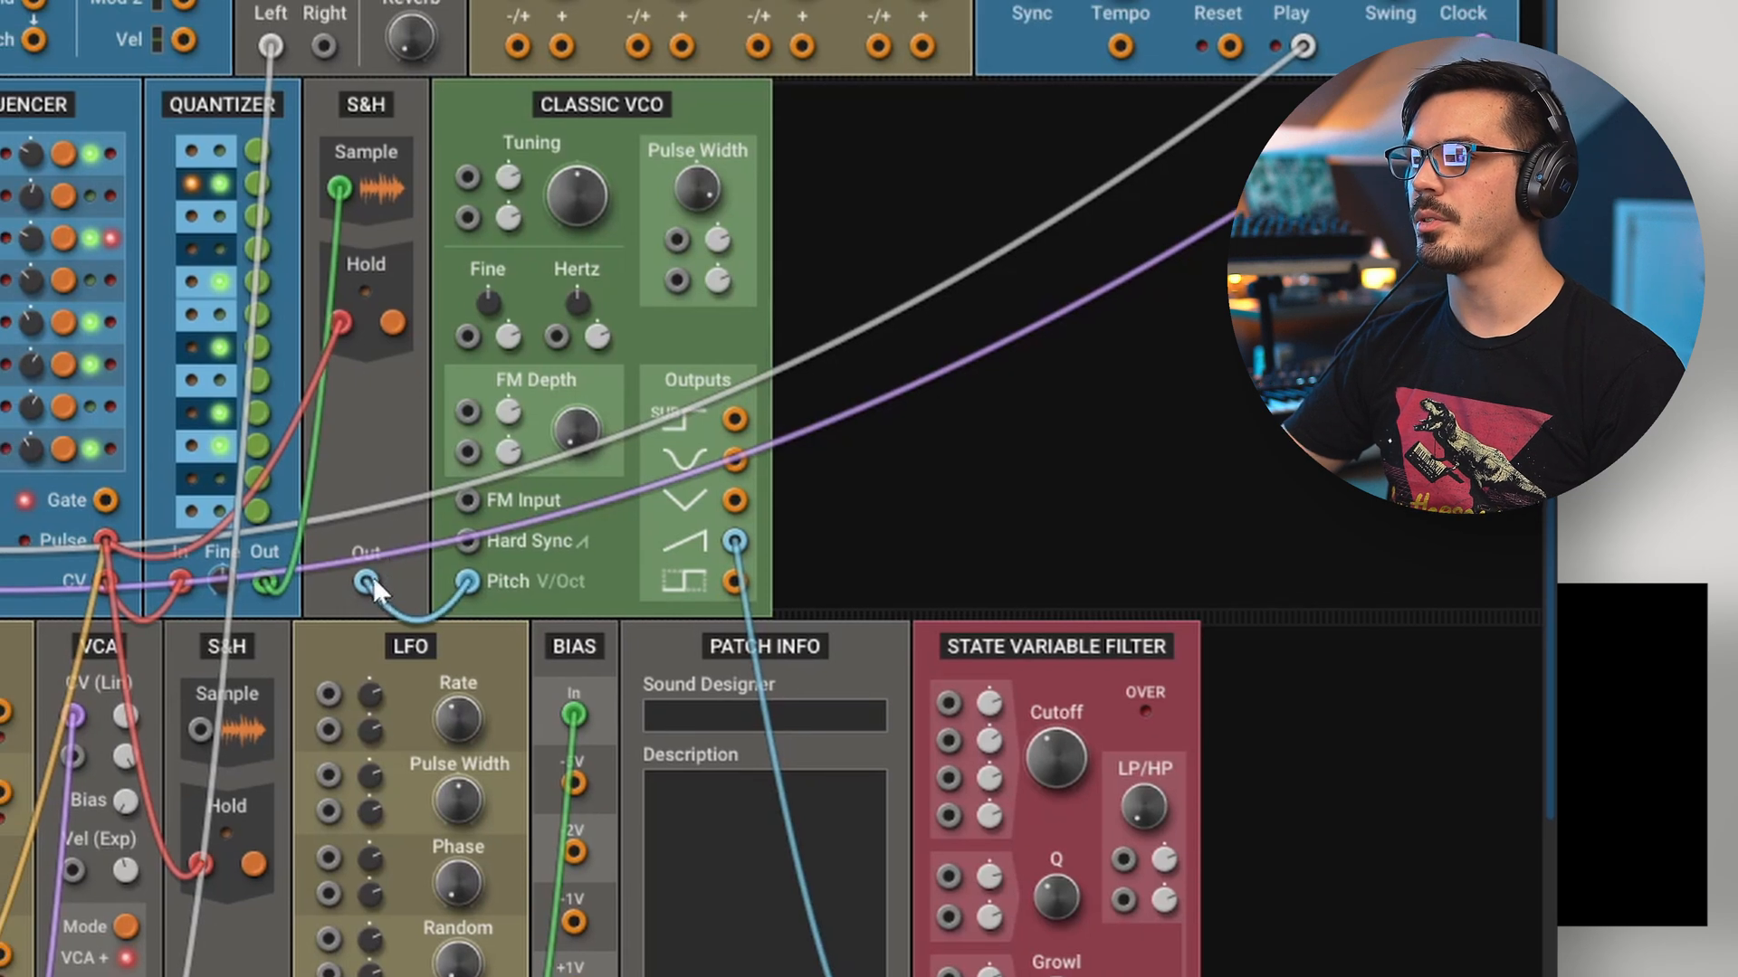
Step: Cable the S&H Out jack to the filter's first Cutoff CV input
{"action": "left_click_drag", "start_coordinate": [369, 582], "coordinate": [949, 702]}
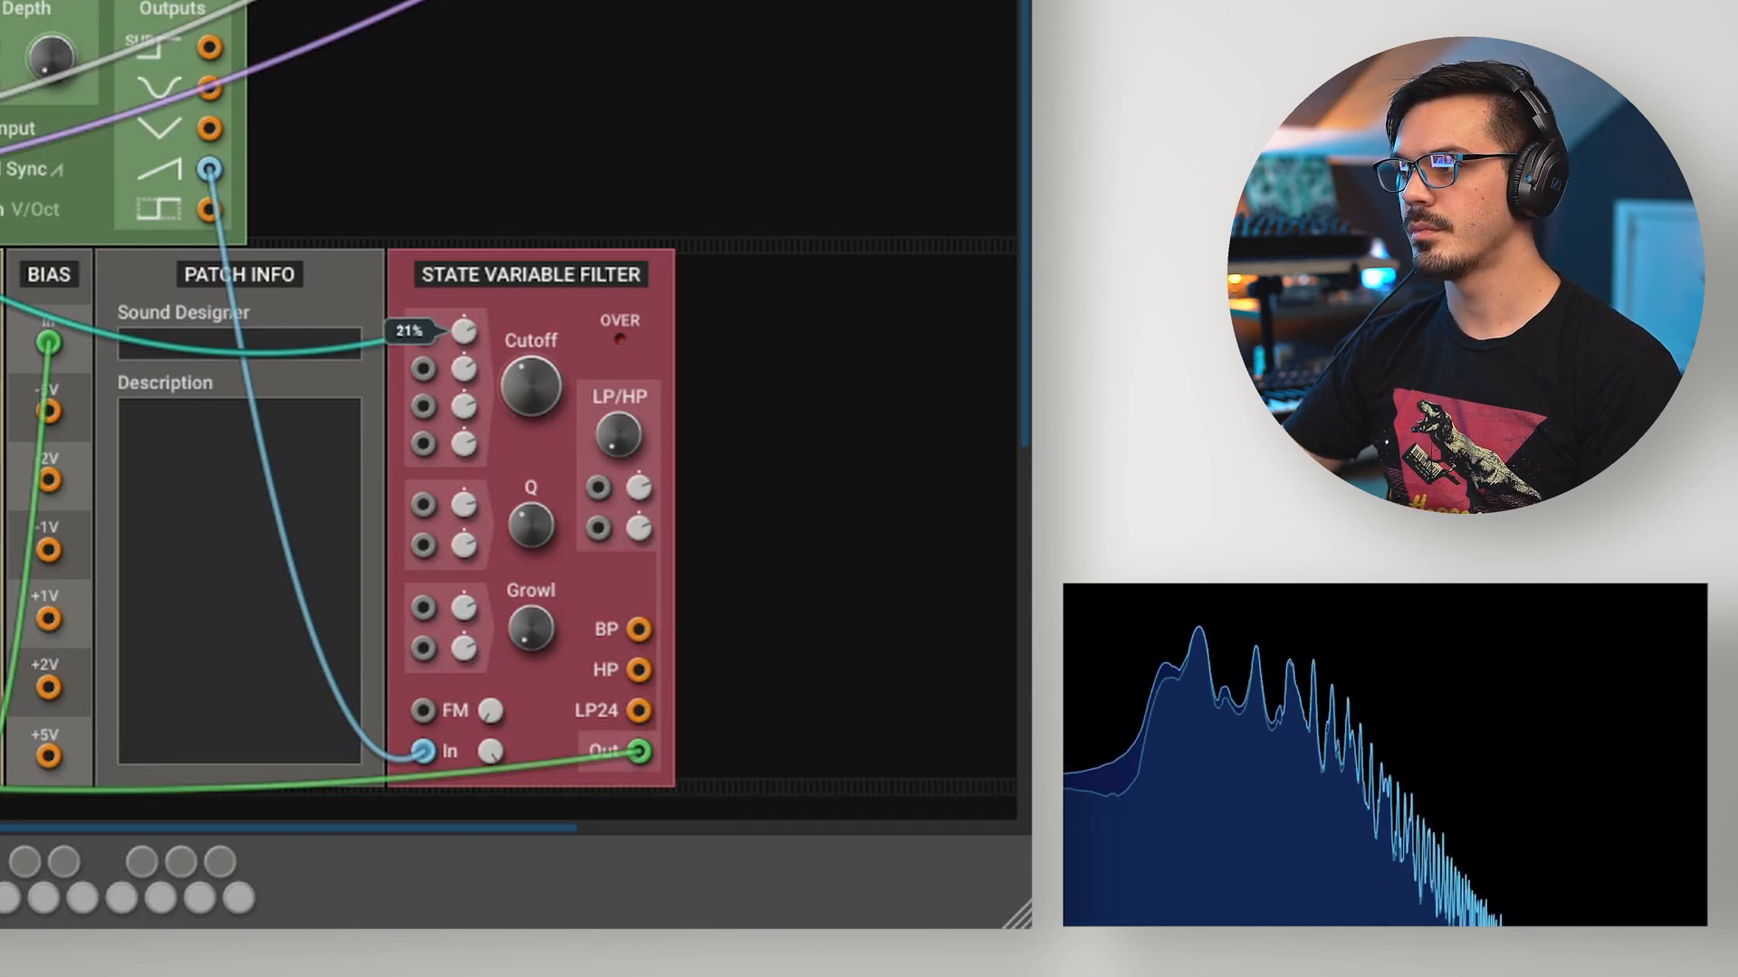
Step: Raise the cutoff CV attenuator to 41%, then invert it to about -38%
{"action": "left_click_drag", "start_coordinate": [432, 332], "coordinate": [432, 288]}
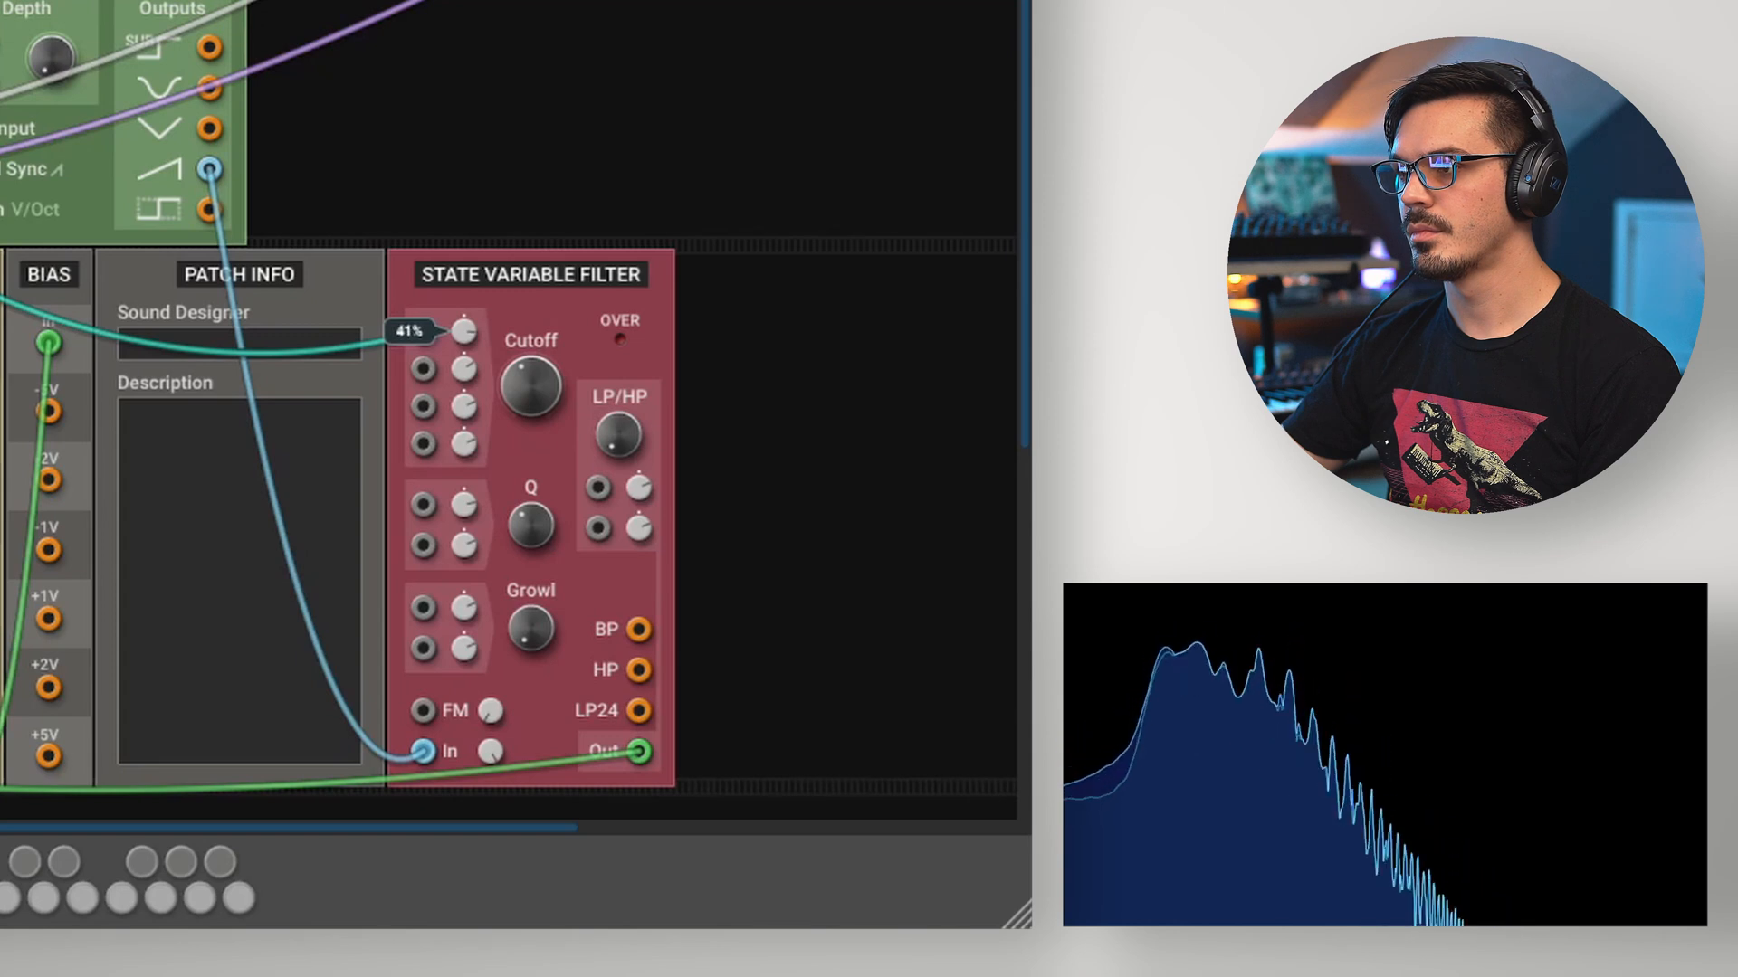
{"action": "left_click_drag", "start_coordinate": [458, 332], "coordinate": [458, 299]}
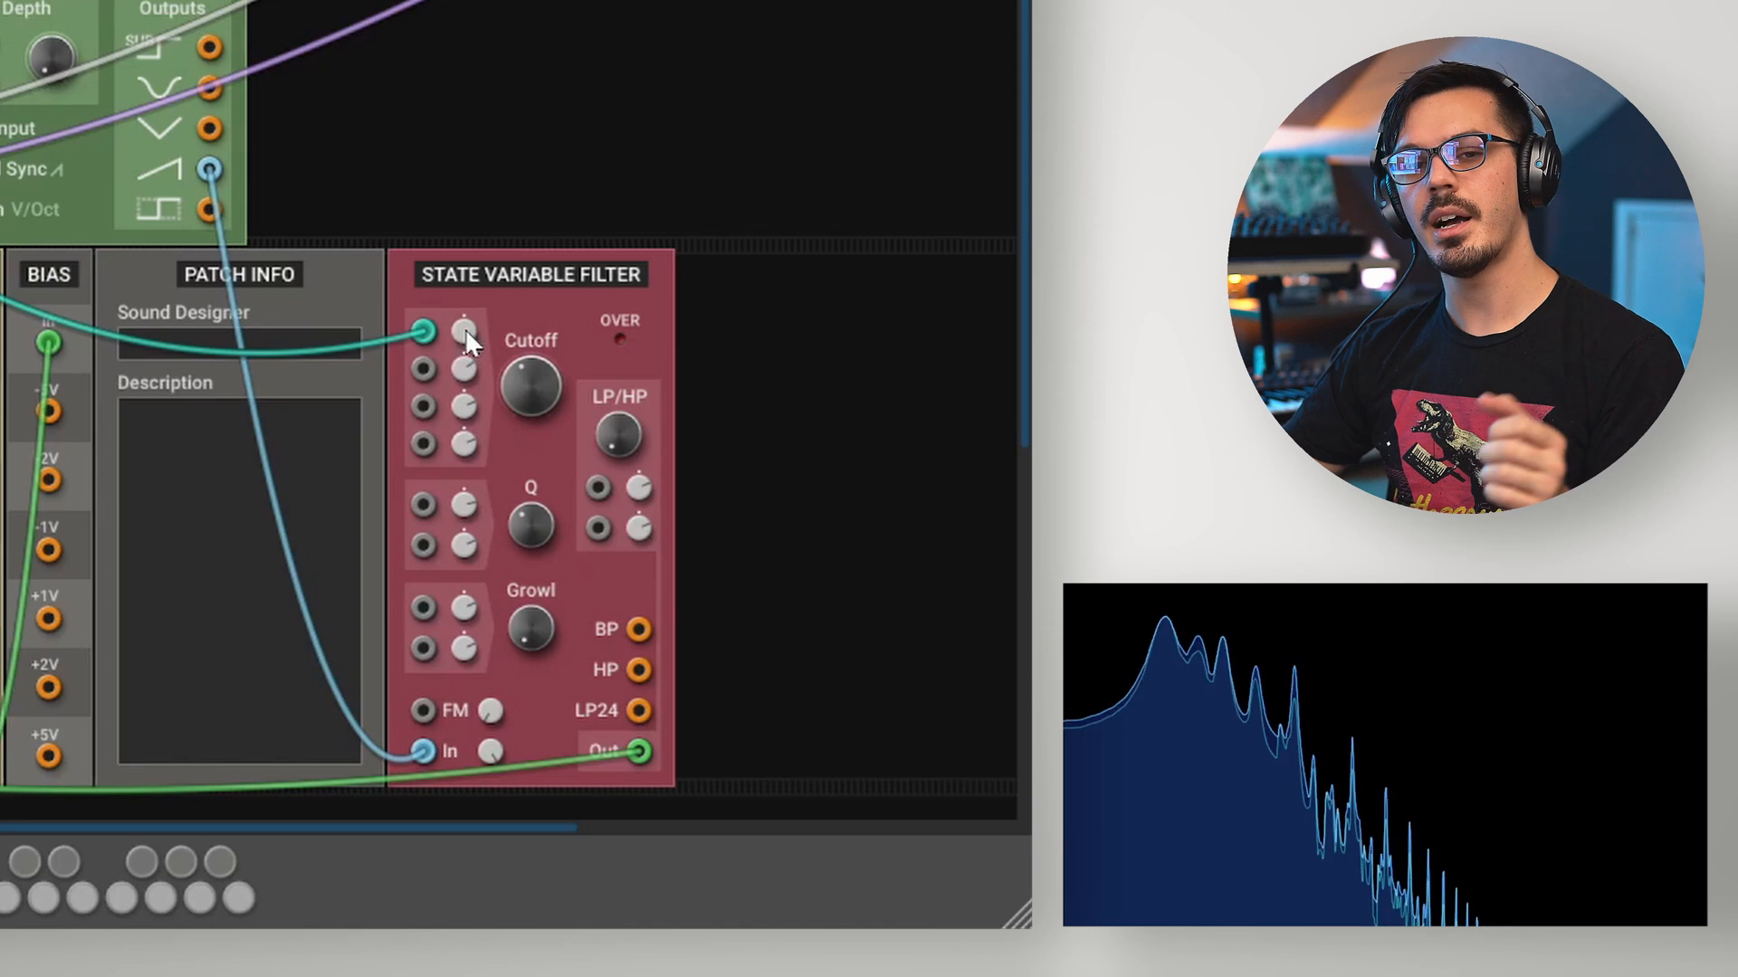
{"action": "left_click_drag", "start_coordinate": [455, 332], "coordinate": [456, 327]}
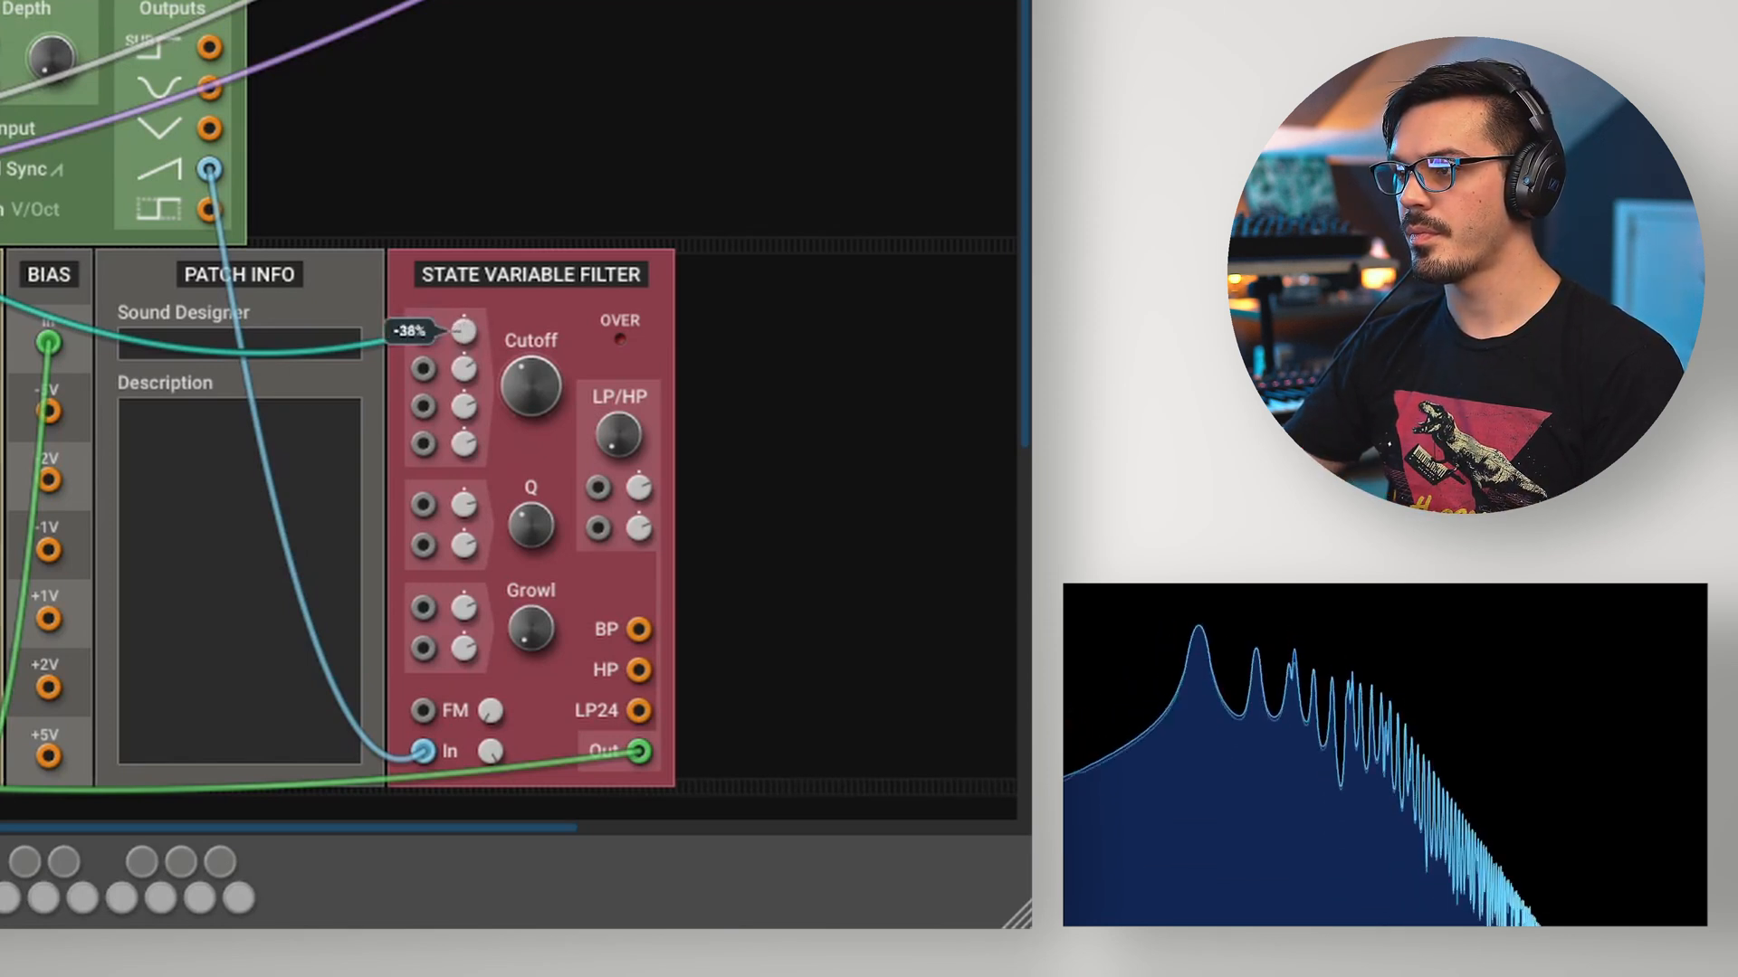
{"action": "left_click_drag", "start_coordinate": [426, 335], "coordinate": [427, 354]}
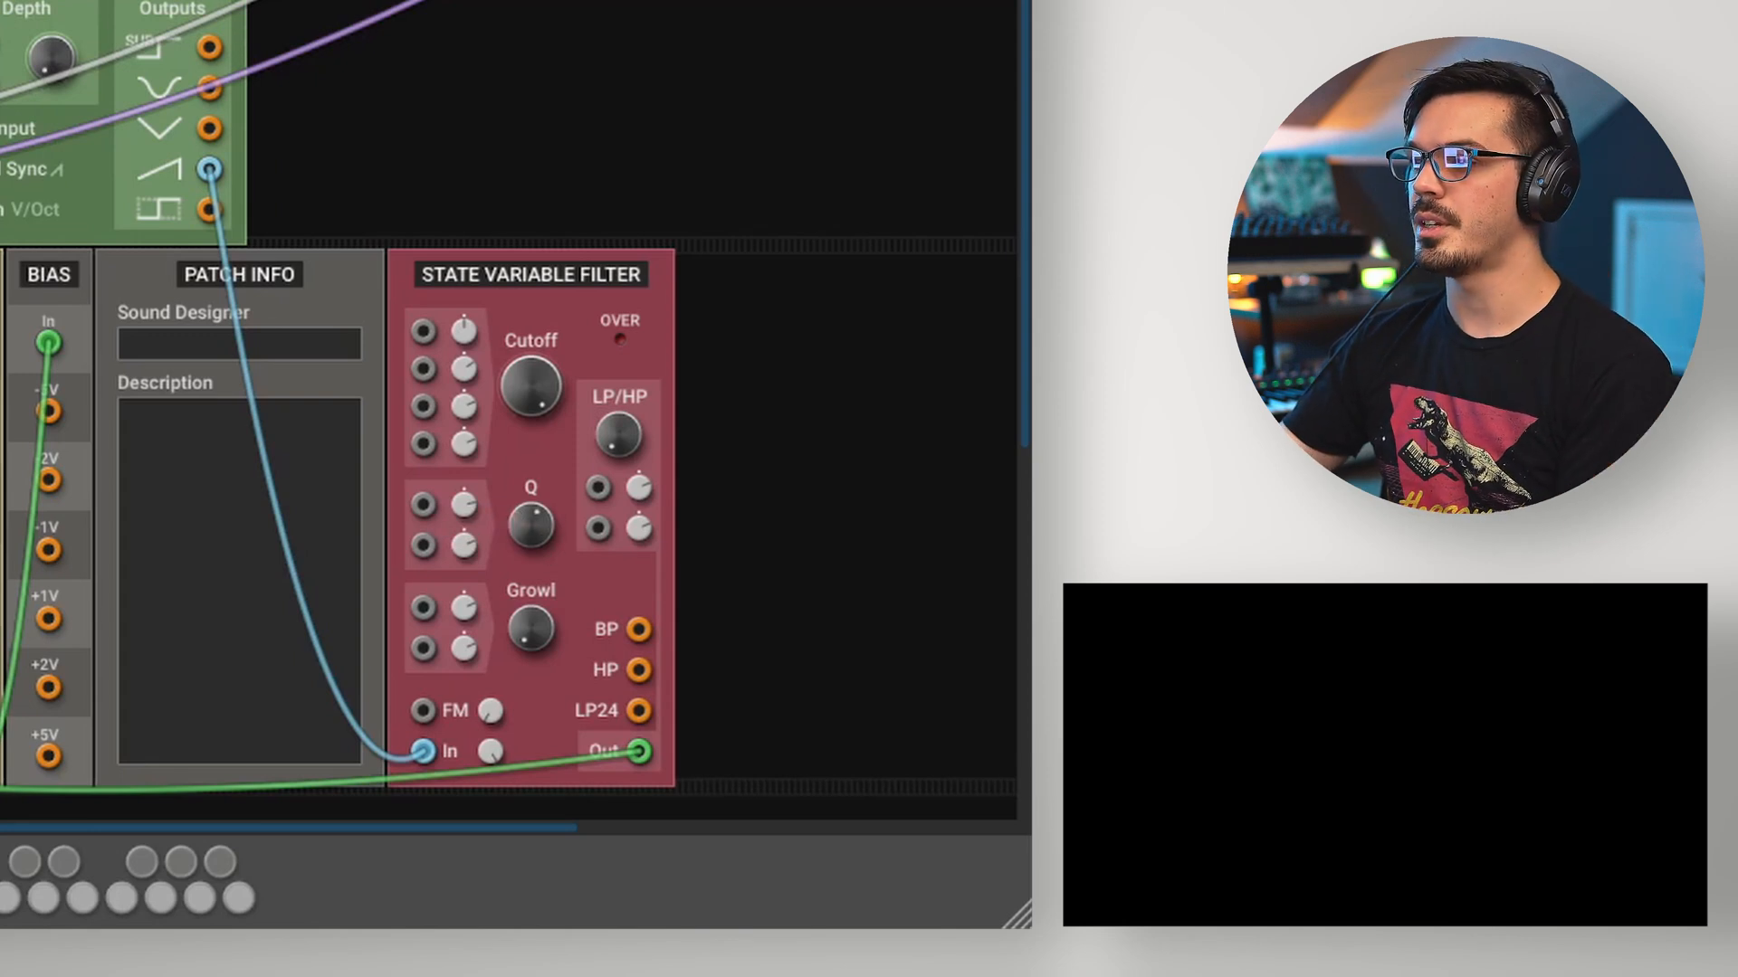
{"action": "mouse_move", "coordinate": [537, 365]}
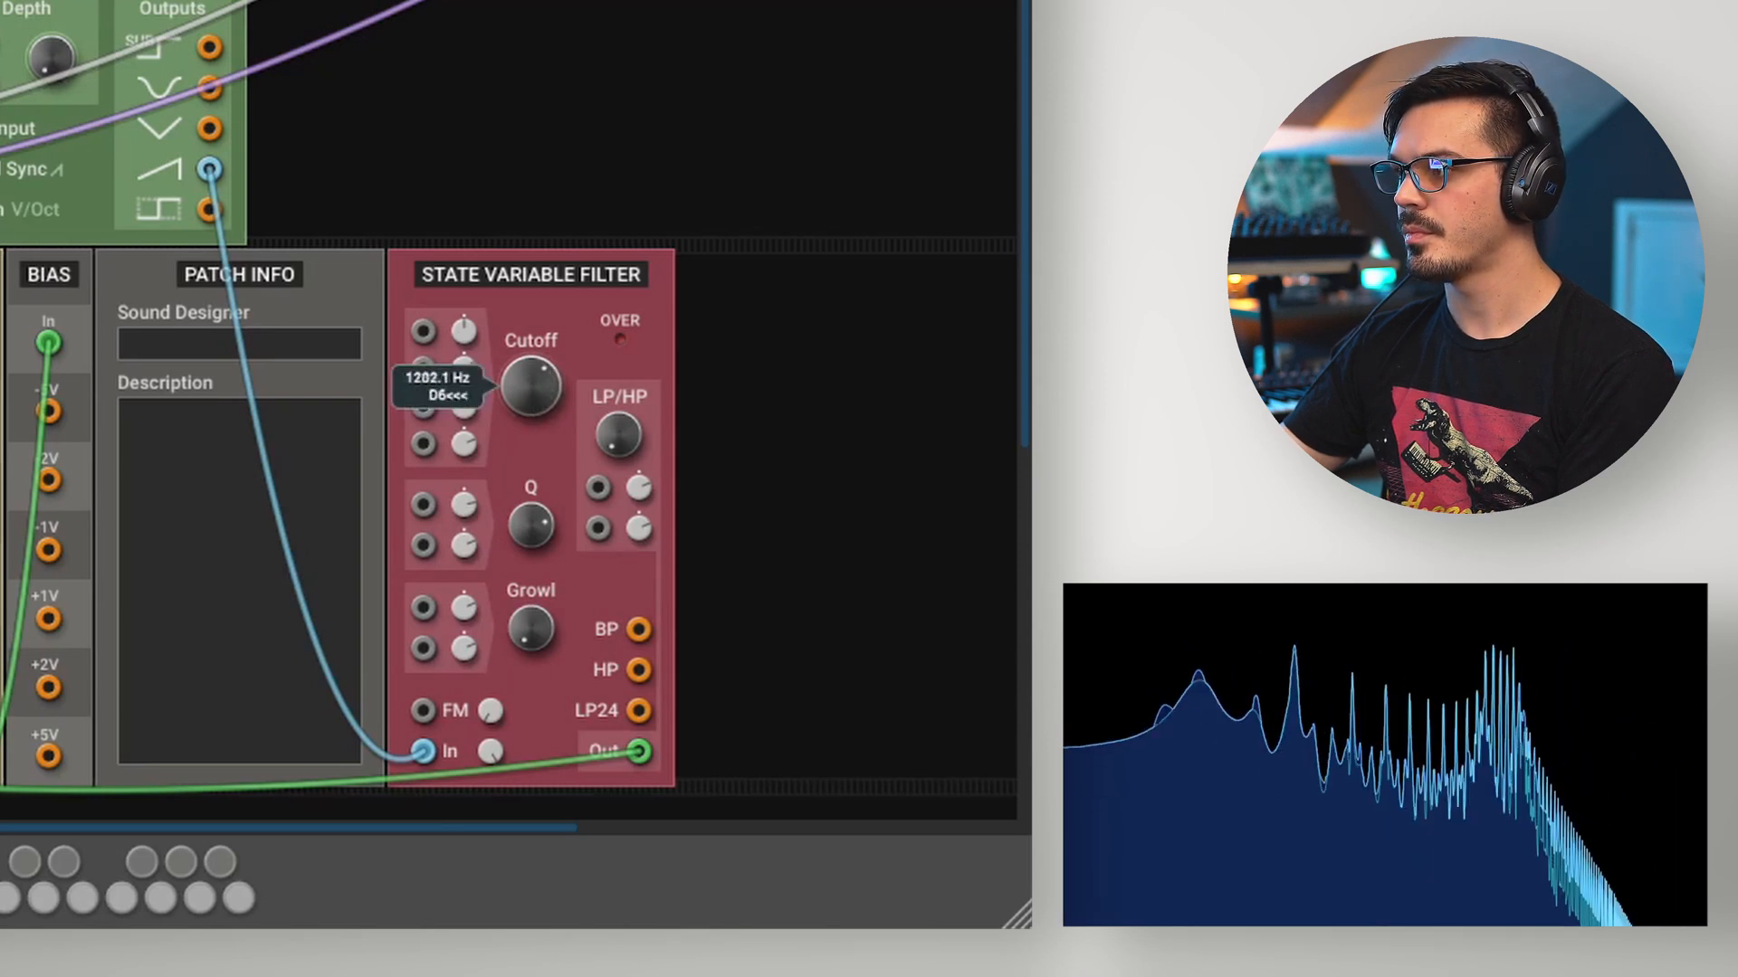
Step: Set the filter cutoff near 1282 Hz and resonance Q to 0.13
{"action": "left_click_drag", "start_coordinate": [530, 386], "coordinate": [529, 420]}
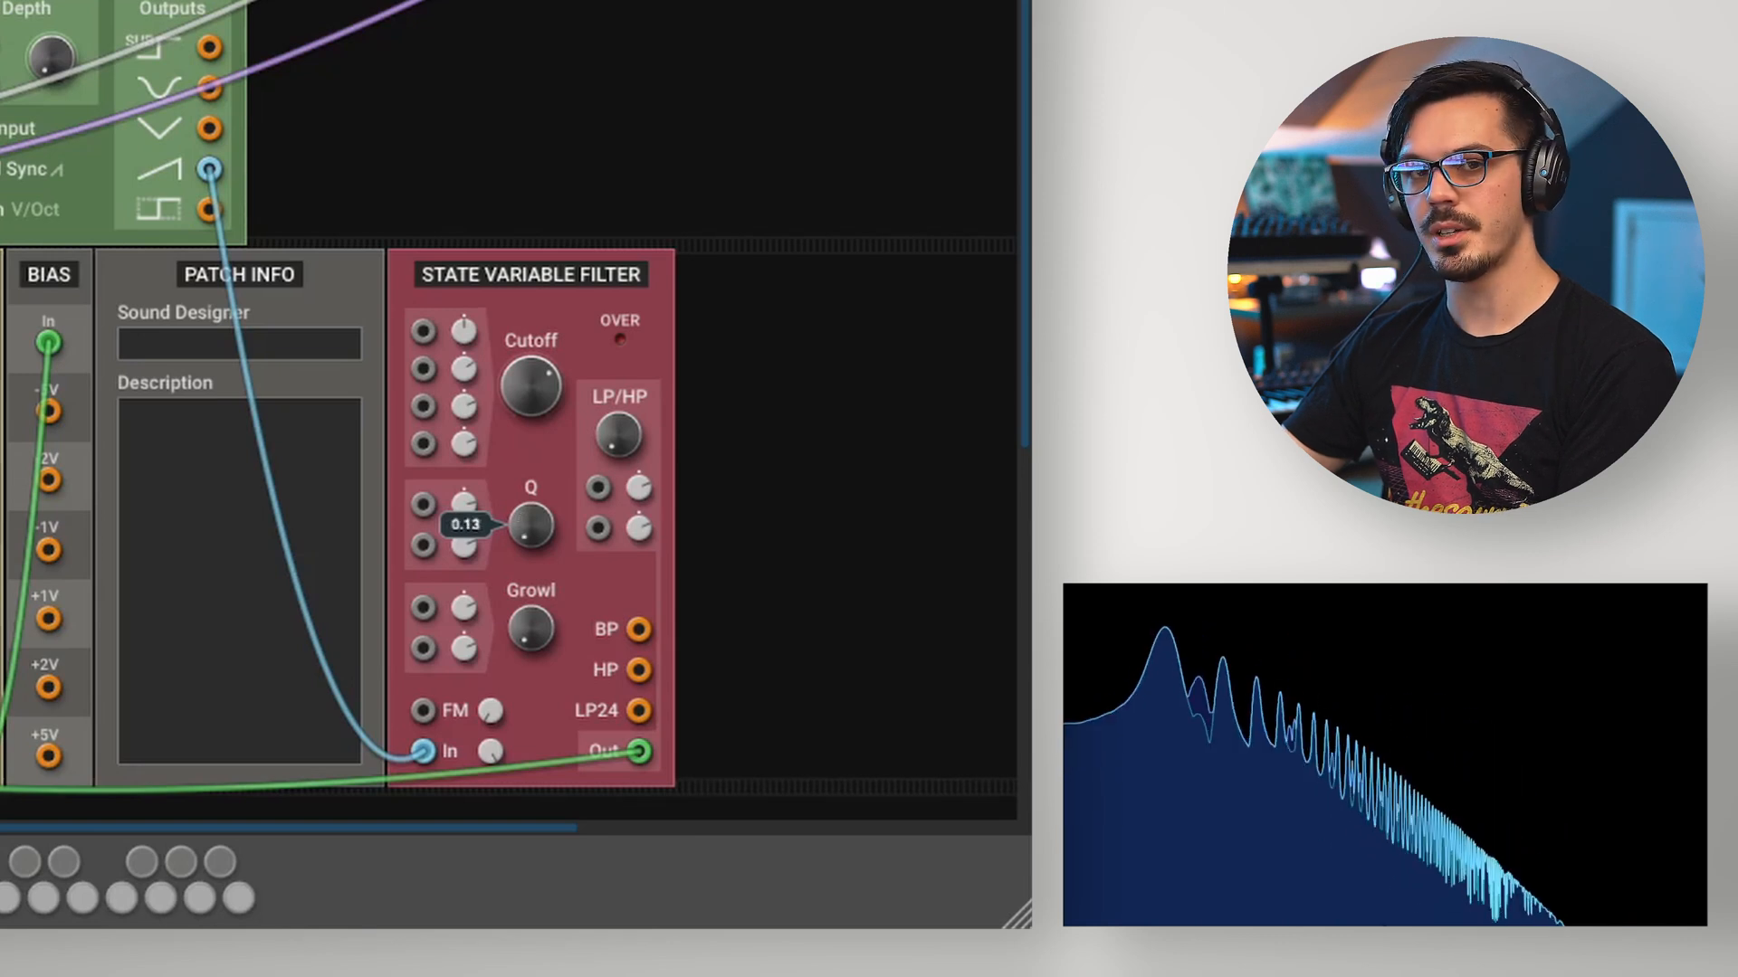
{"action": "left_click_drag", "start_coordinate": [530, 523], "coordinate": [530, 498]}
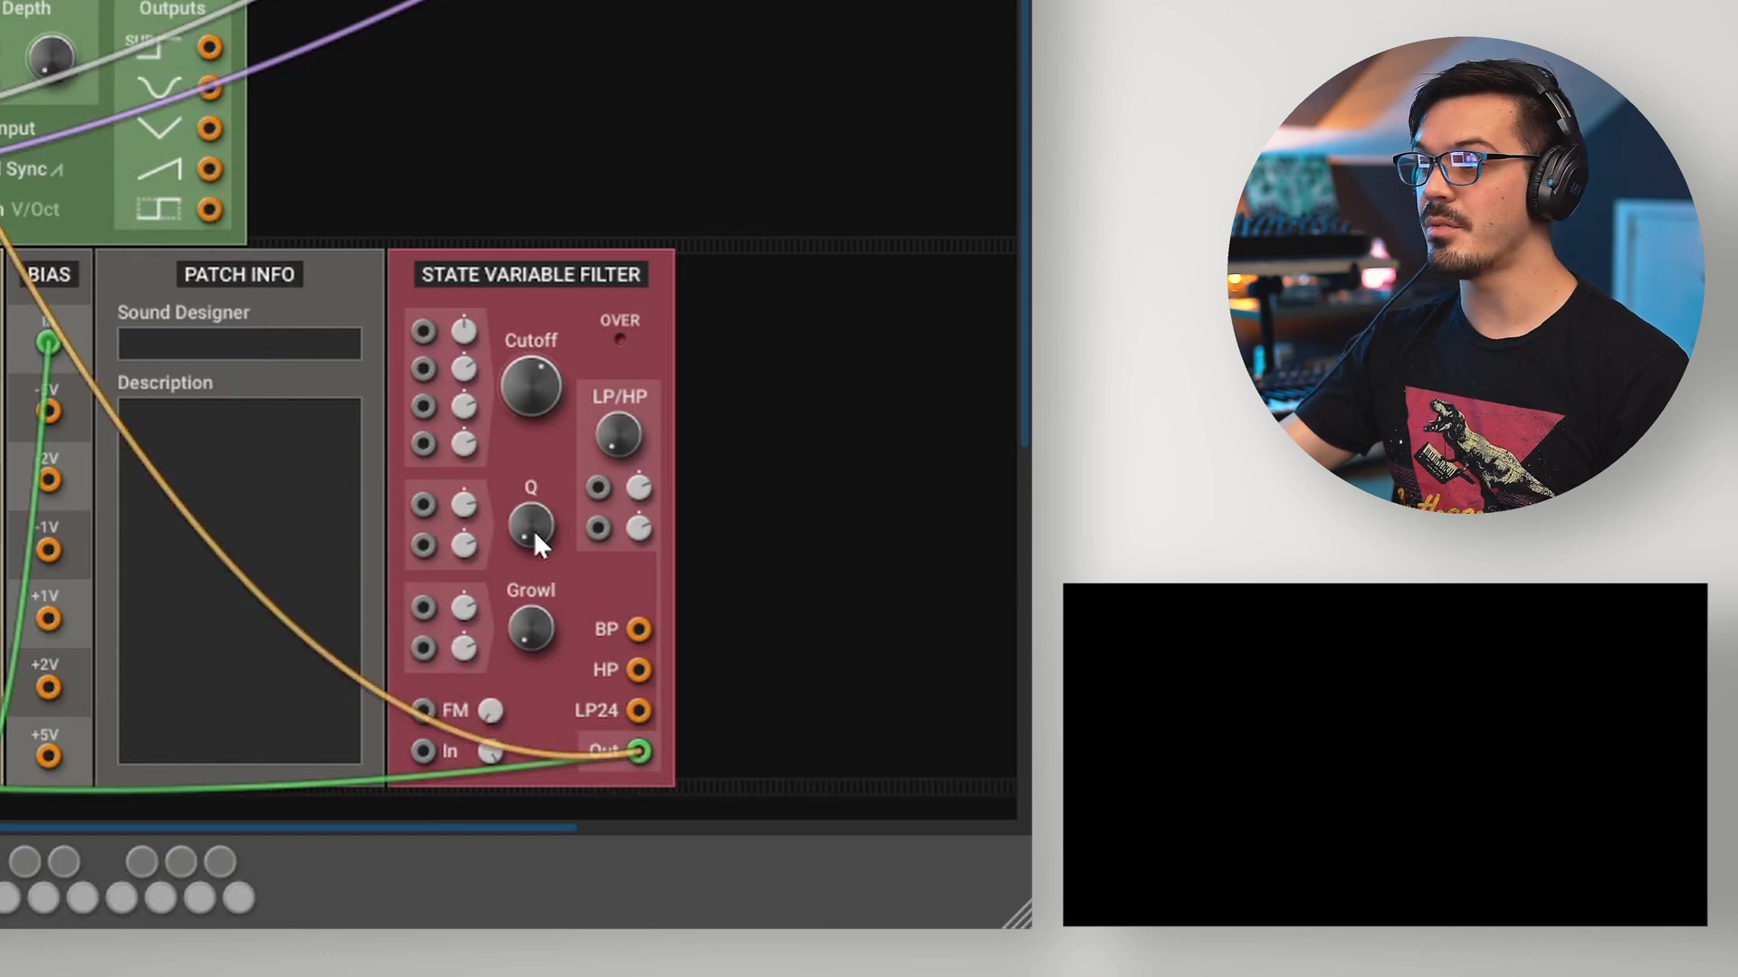
Step: Max out resonance so the filter self-oscillates, then shift its pitch with Cutoff
{"action": "left_click_drag", "start_coordinate": [527, 527], "coordinate": [526, 521]}
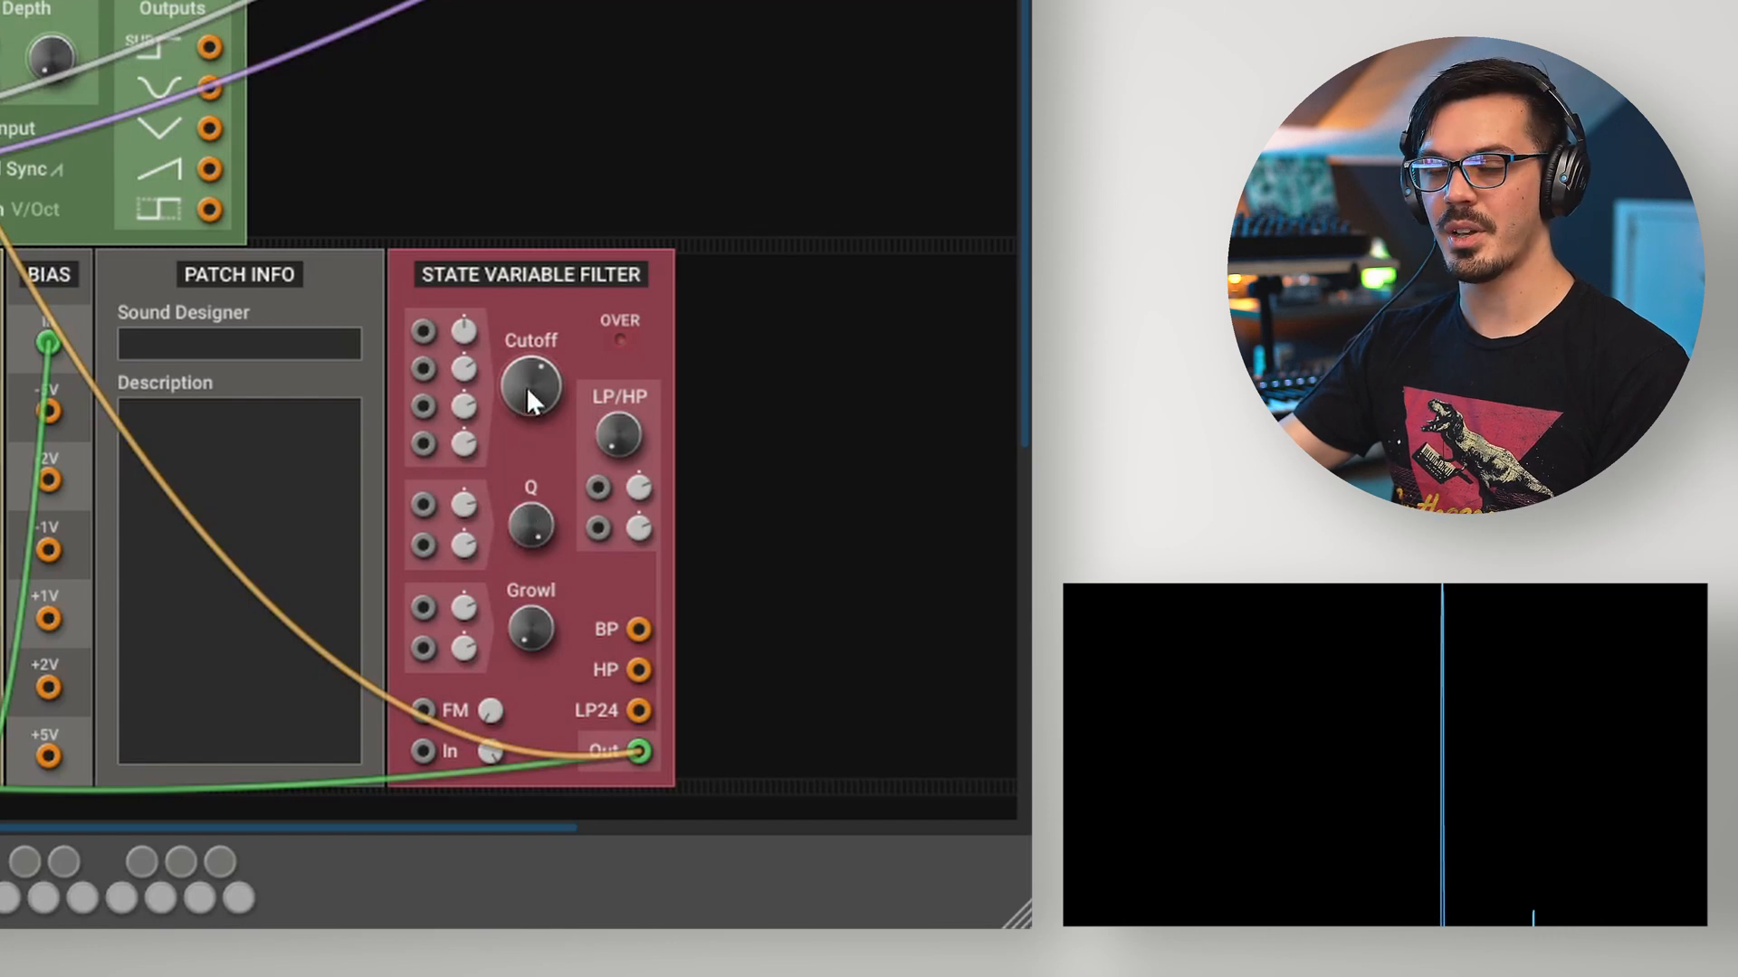
{"action": "left_click_drag", "start_coordinate": [529, 388], "coordinate": [530, 382]}
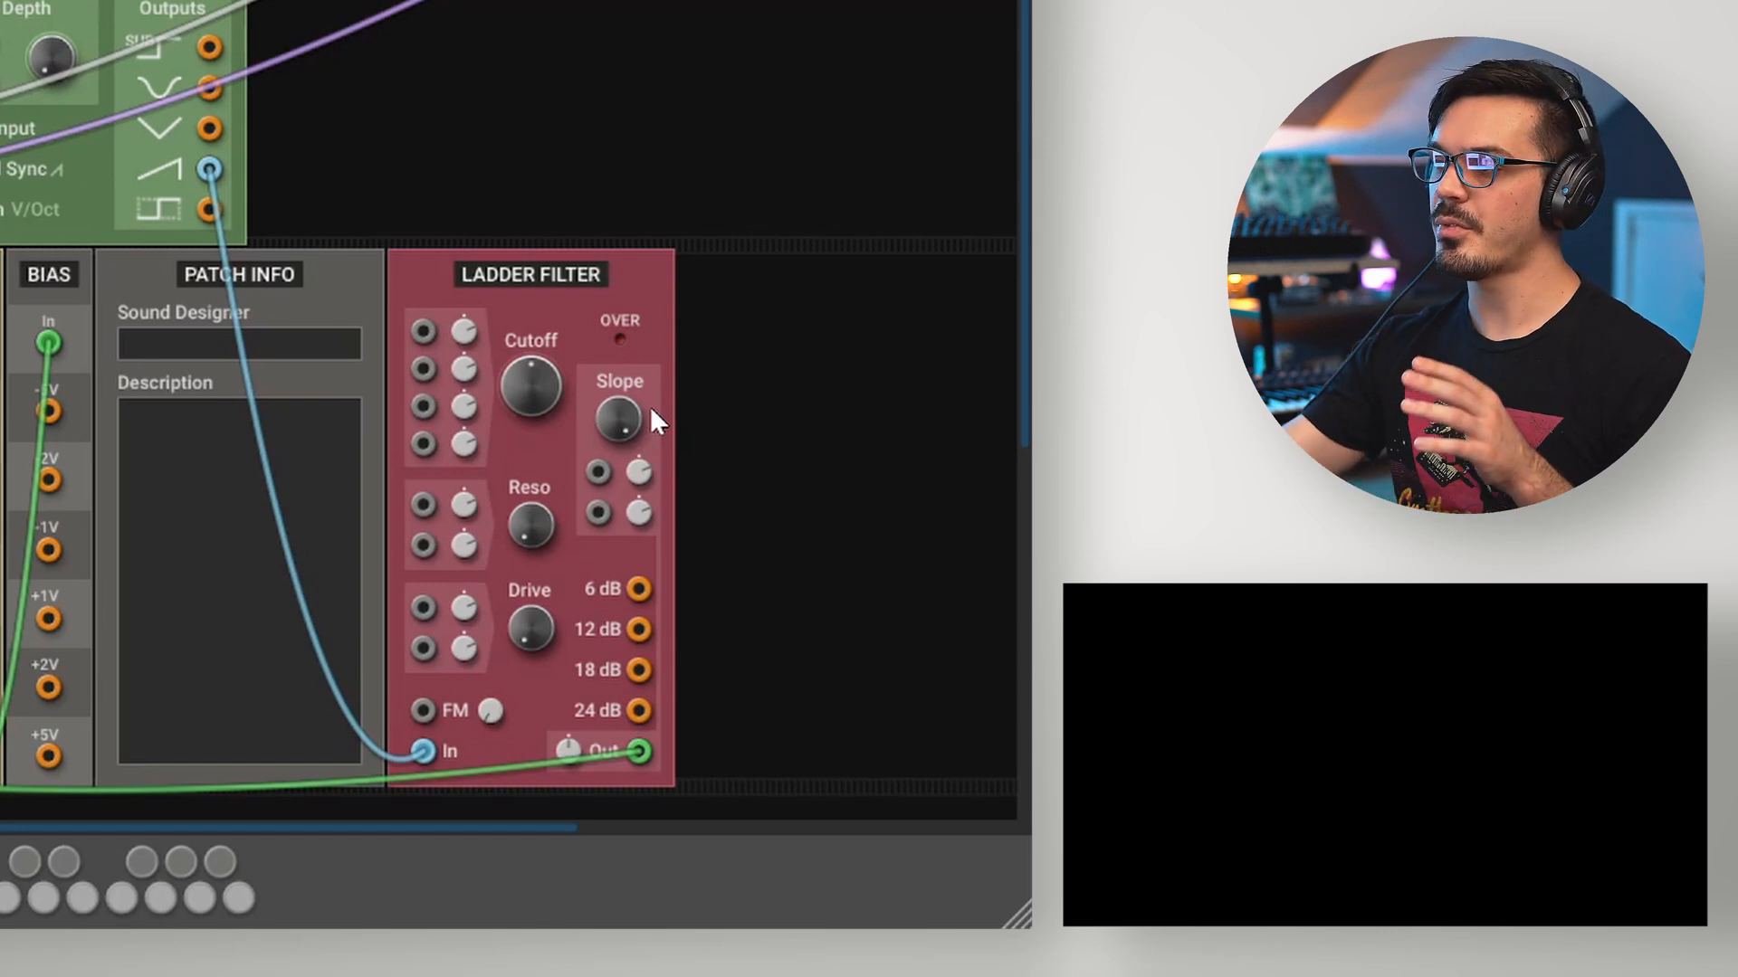
{"action": "mouse_move", "coordinate": [681, 527]}
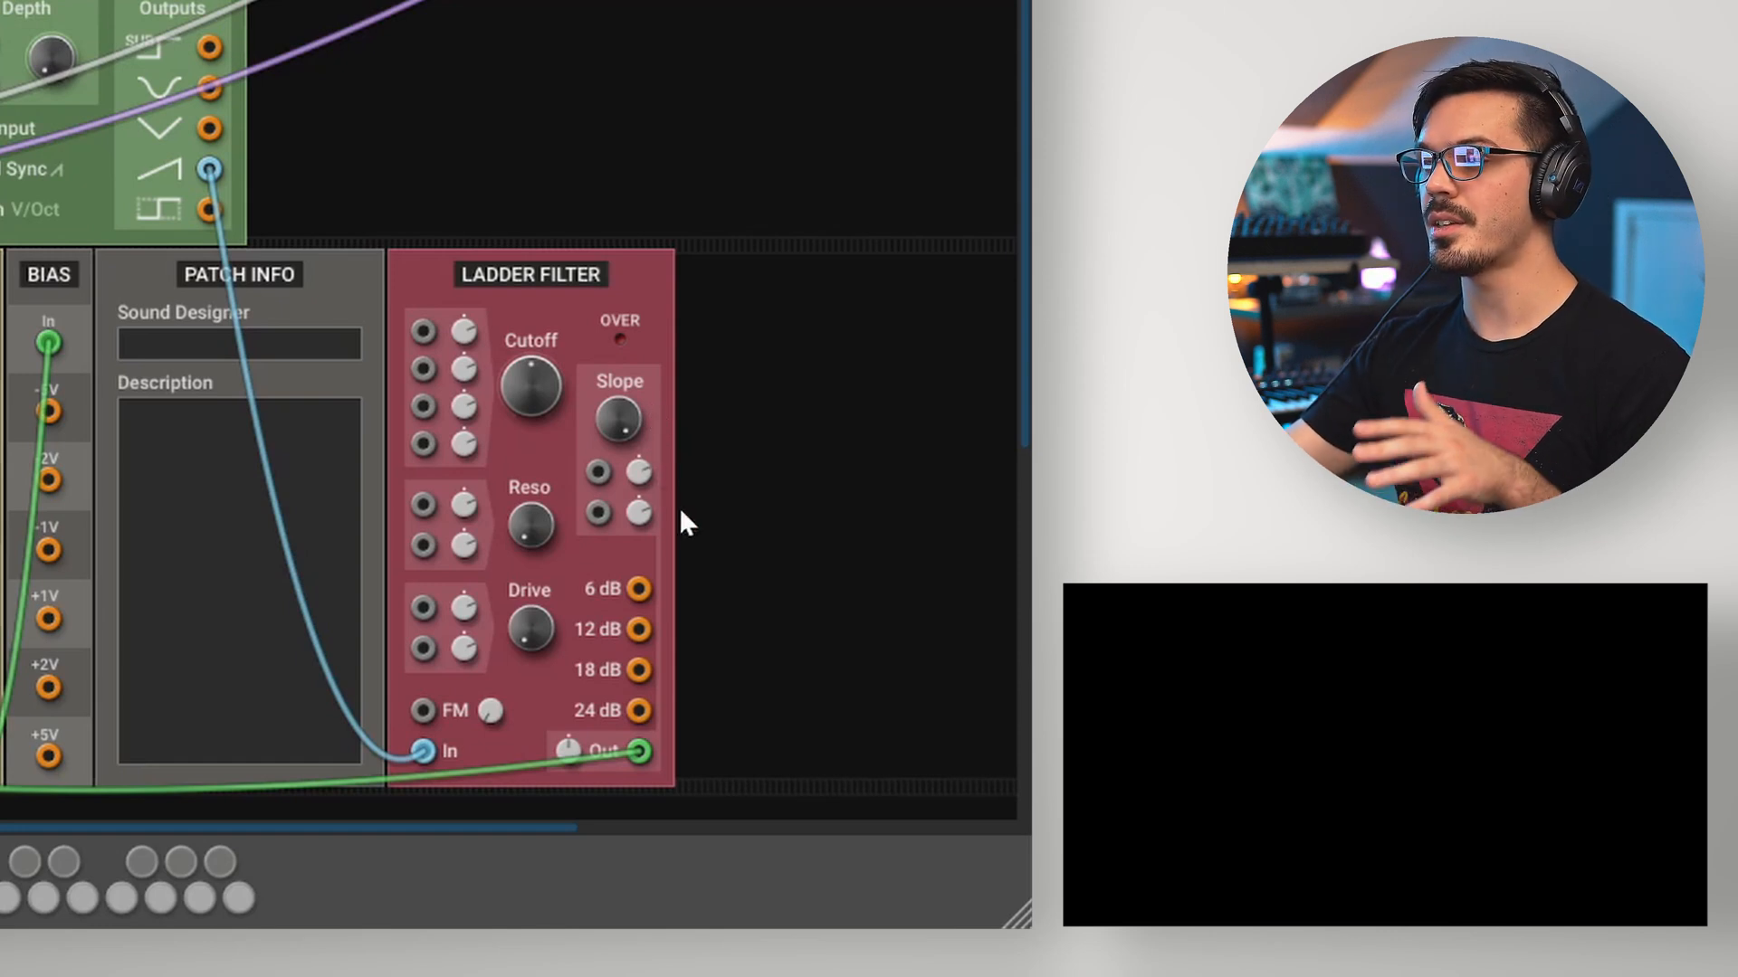
{"action": "mouse_move", "coordinate": [689, 571]}
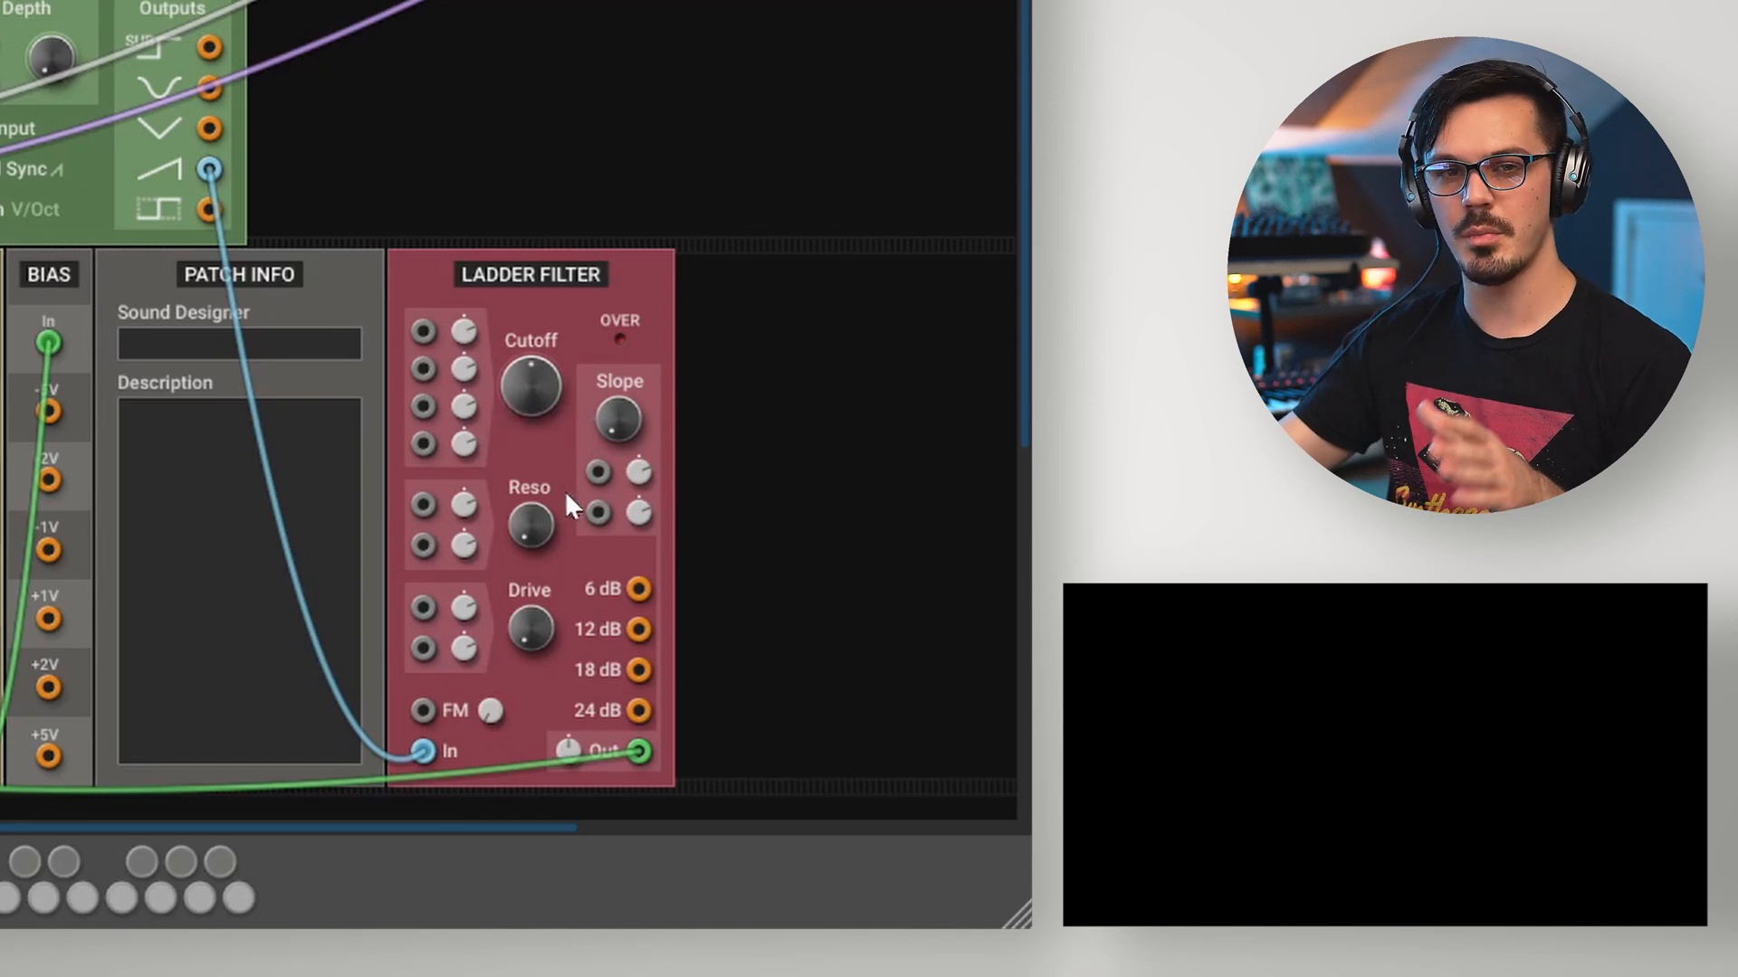
{"action": "mouse_move", "coordinate": [530, 399]}
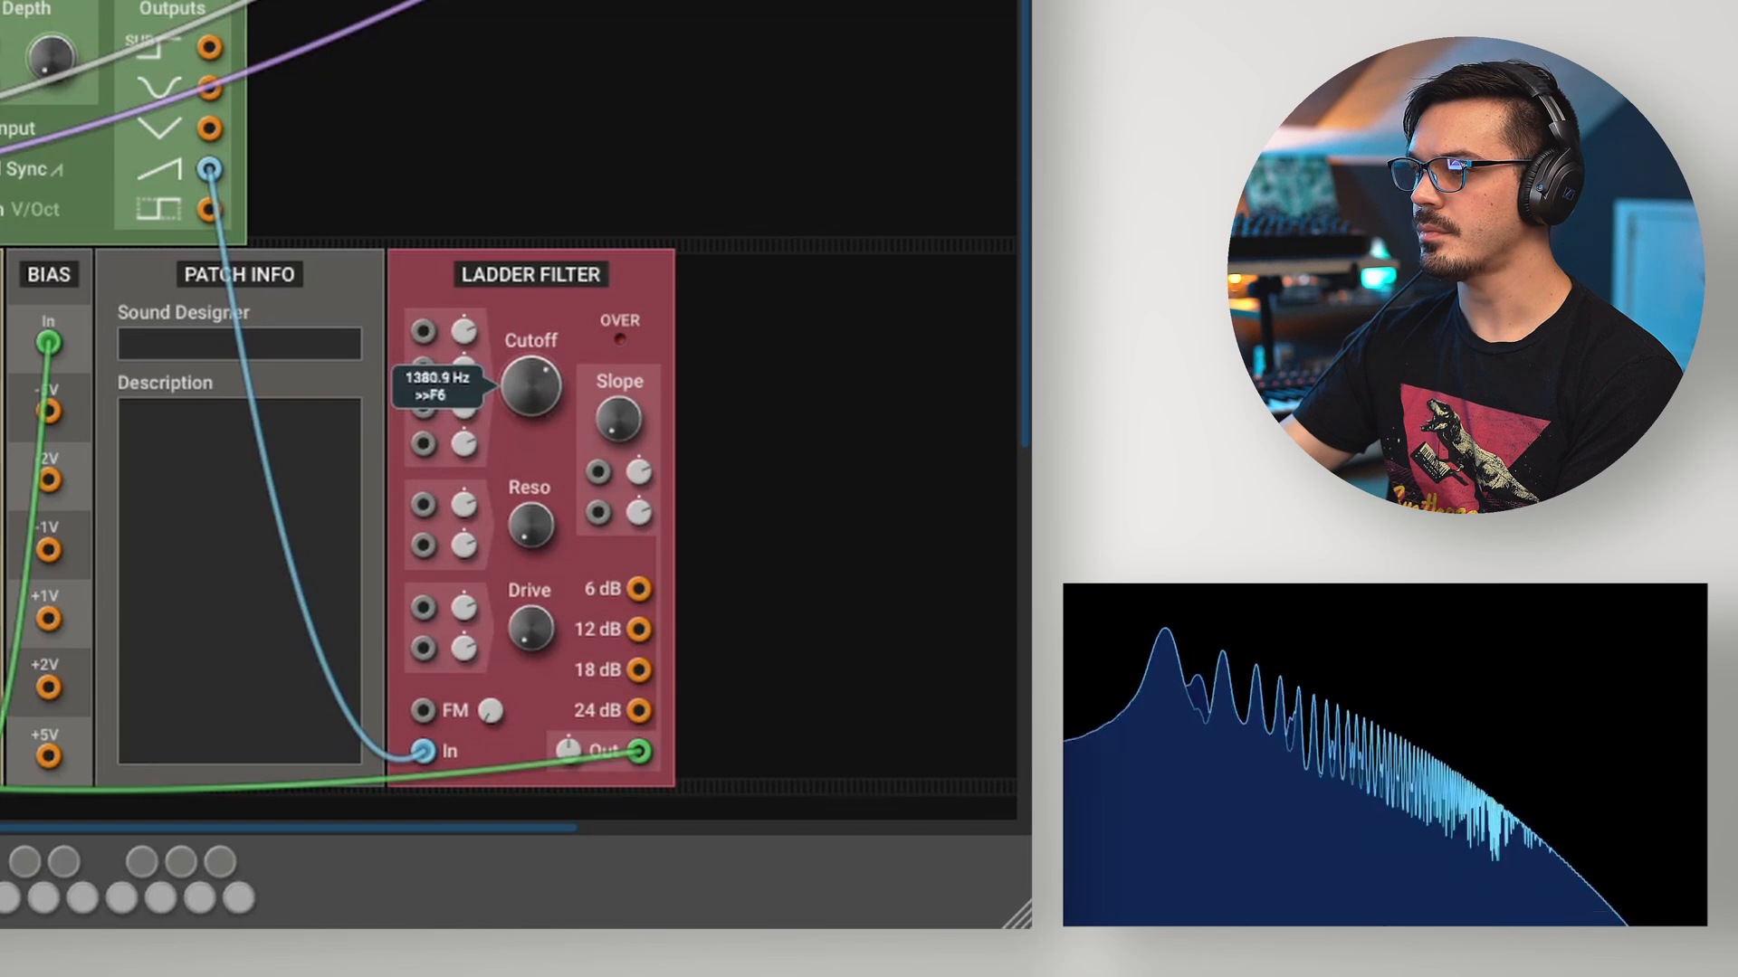
Step: Sweep the Ladder Filter cutoff through 1380 Hz and 523 Hz to minimum, then up to about 10 kHz
{"action": "left_click_drag", "start_coordinate": [533, 388], "coordinate": [533, 332]}
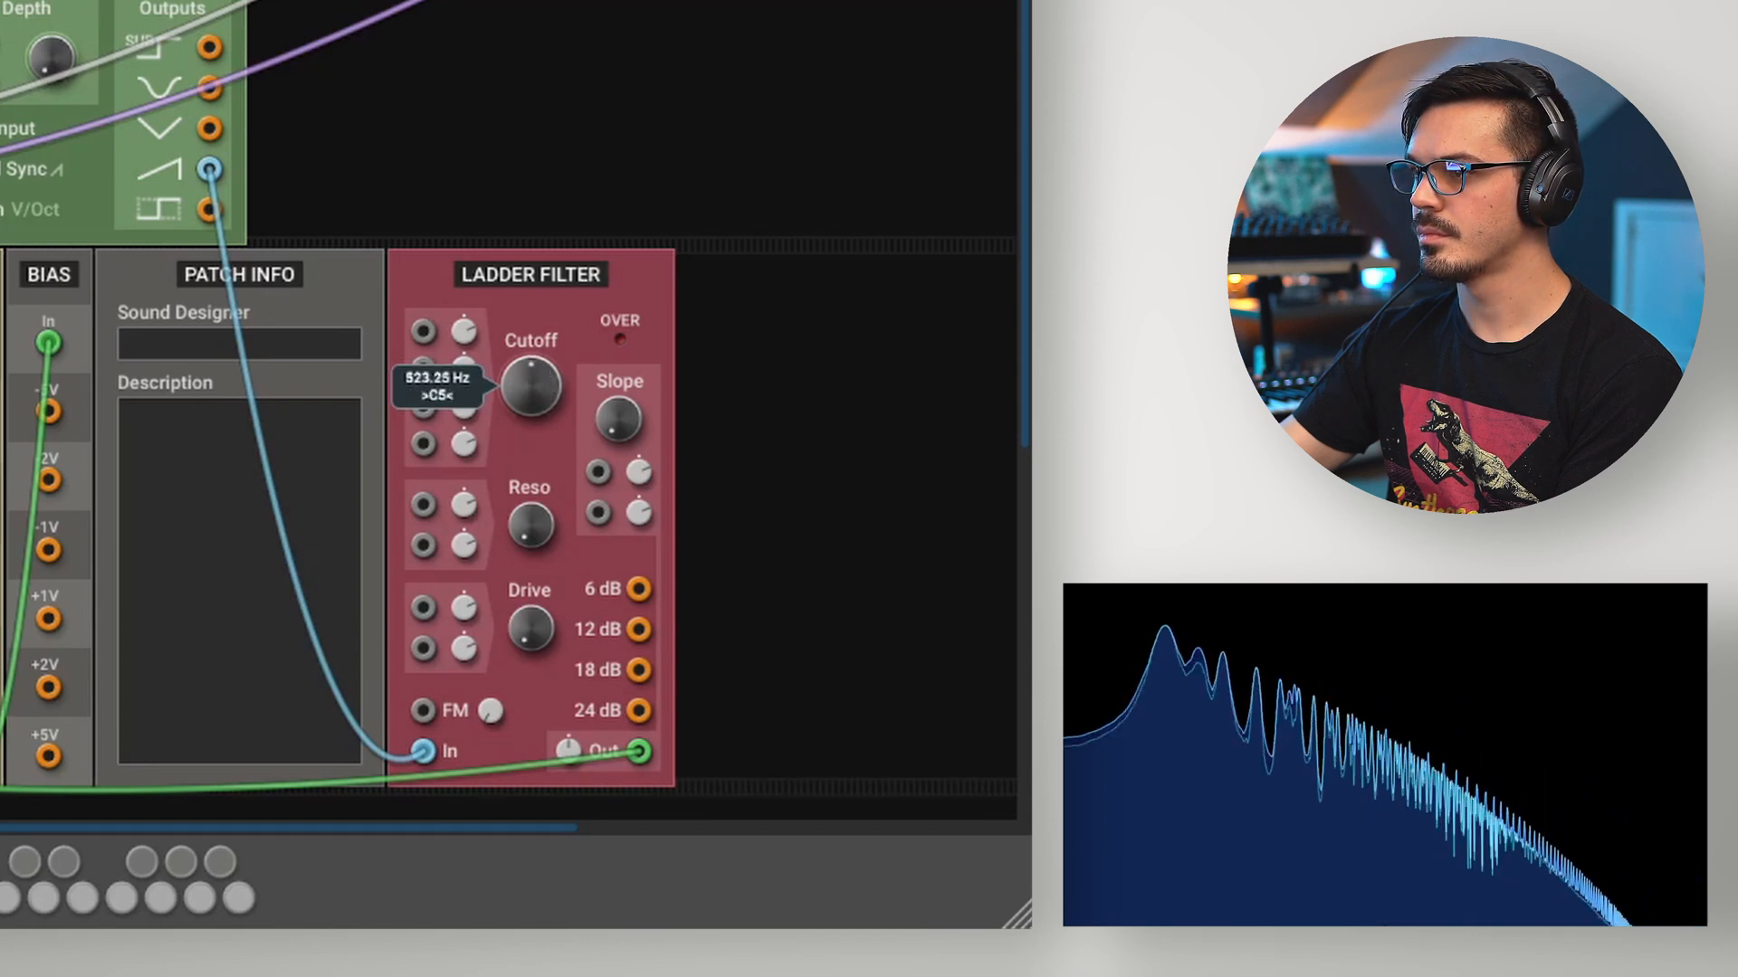
{"action": "left_click_drag", "start_coordinate": [530, 389], "coordinate": [530, 443]}
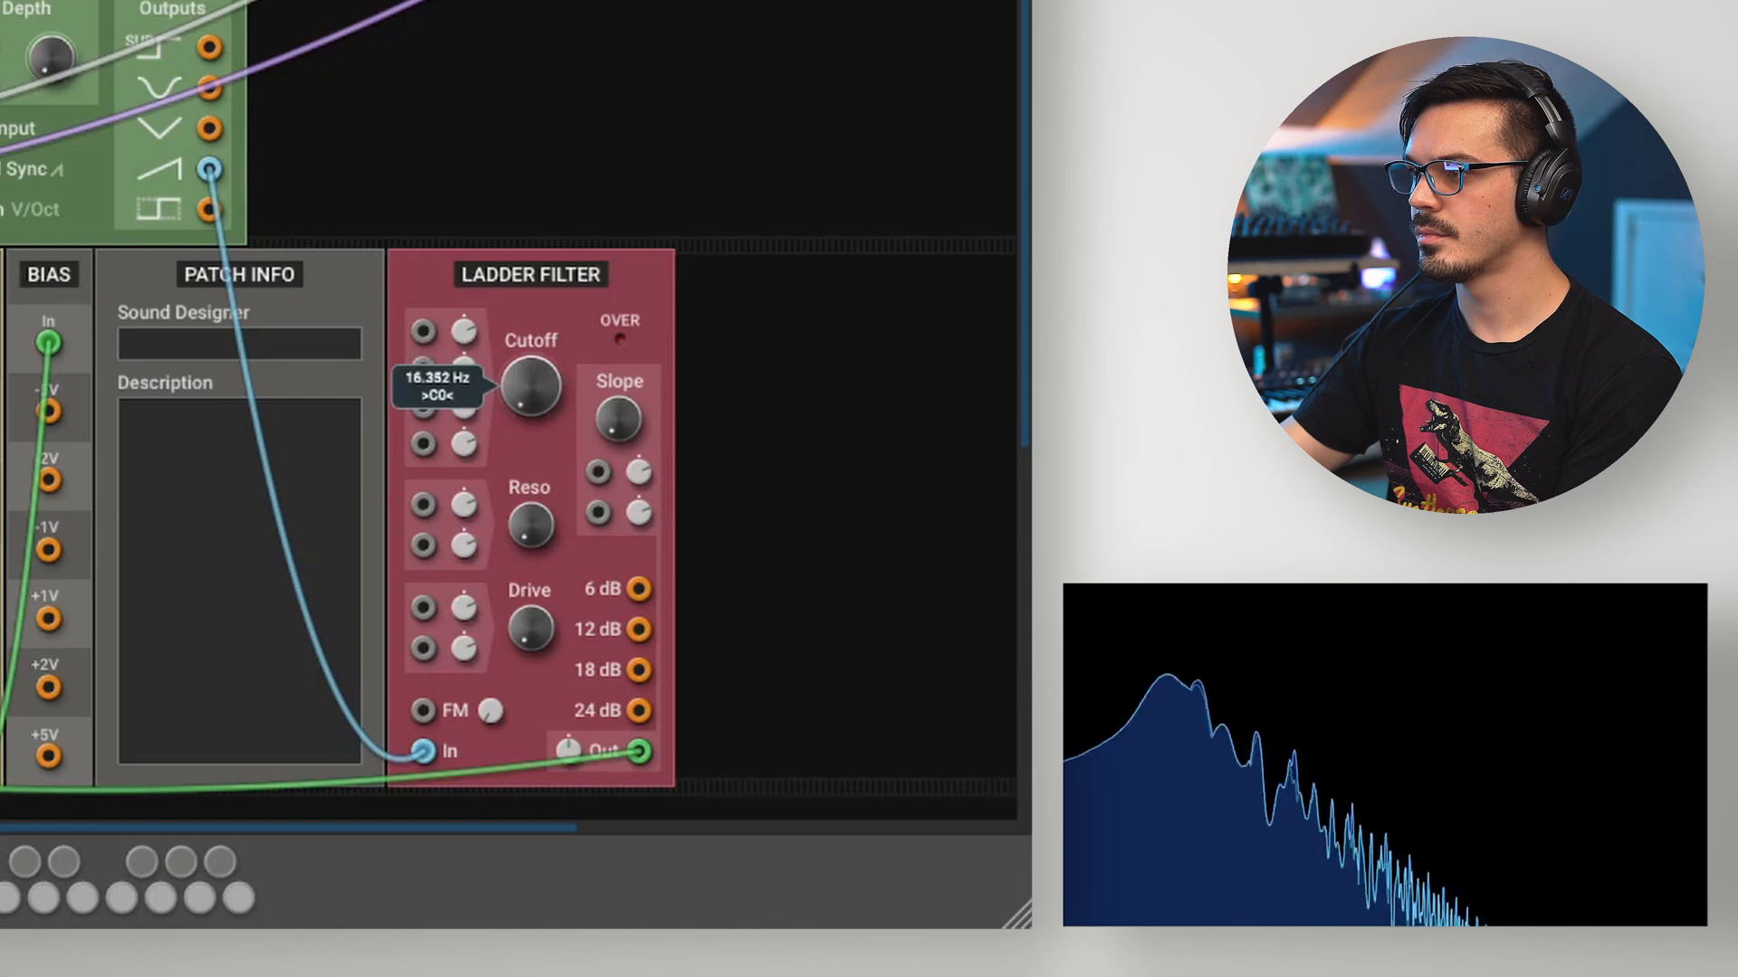
{"action": "left_click_drag", "start_coordinate": [532, 388], "coordinate": [543, 376]}
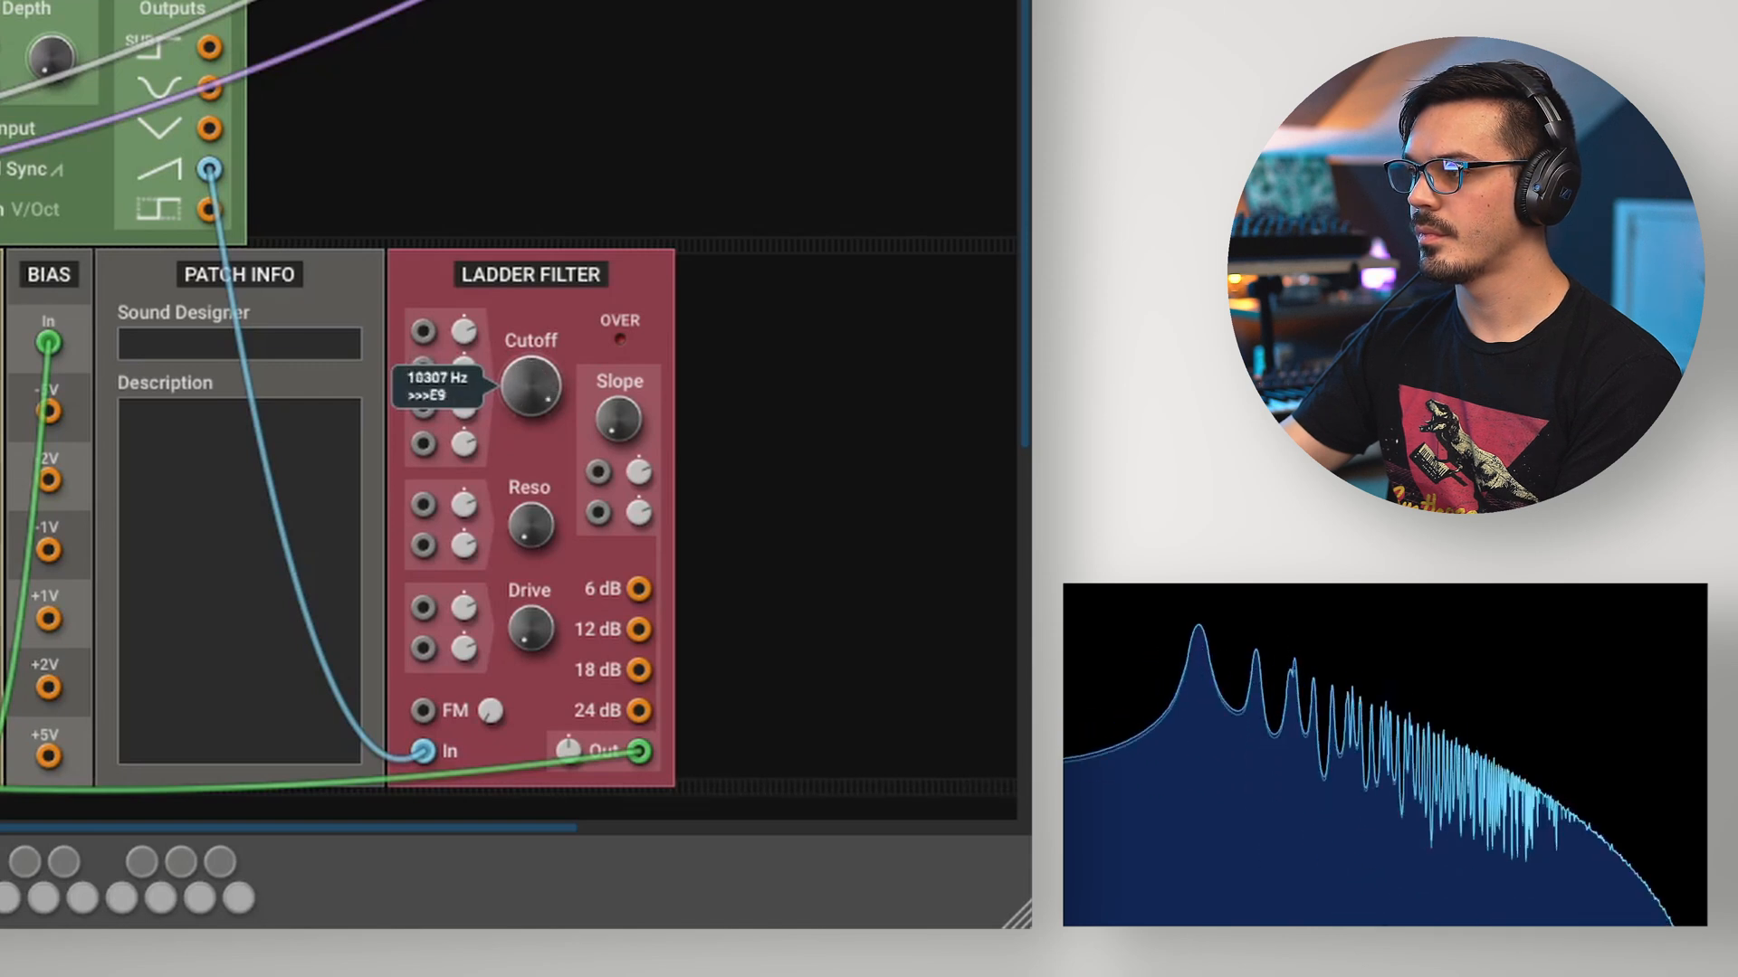
{"action": "left_click_drag", "start_coordinate": [528, 389], "coordinate": [528, 443]}
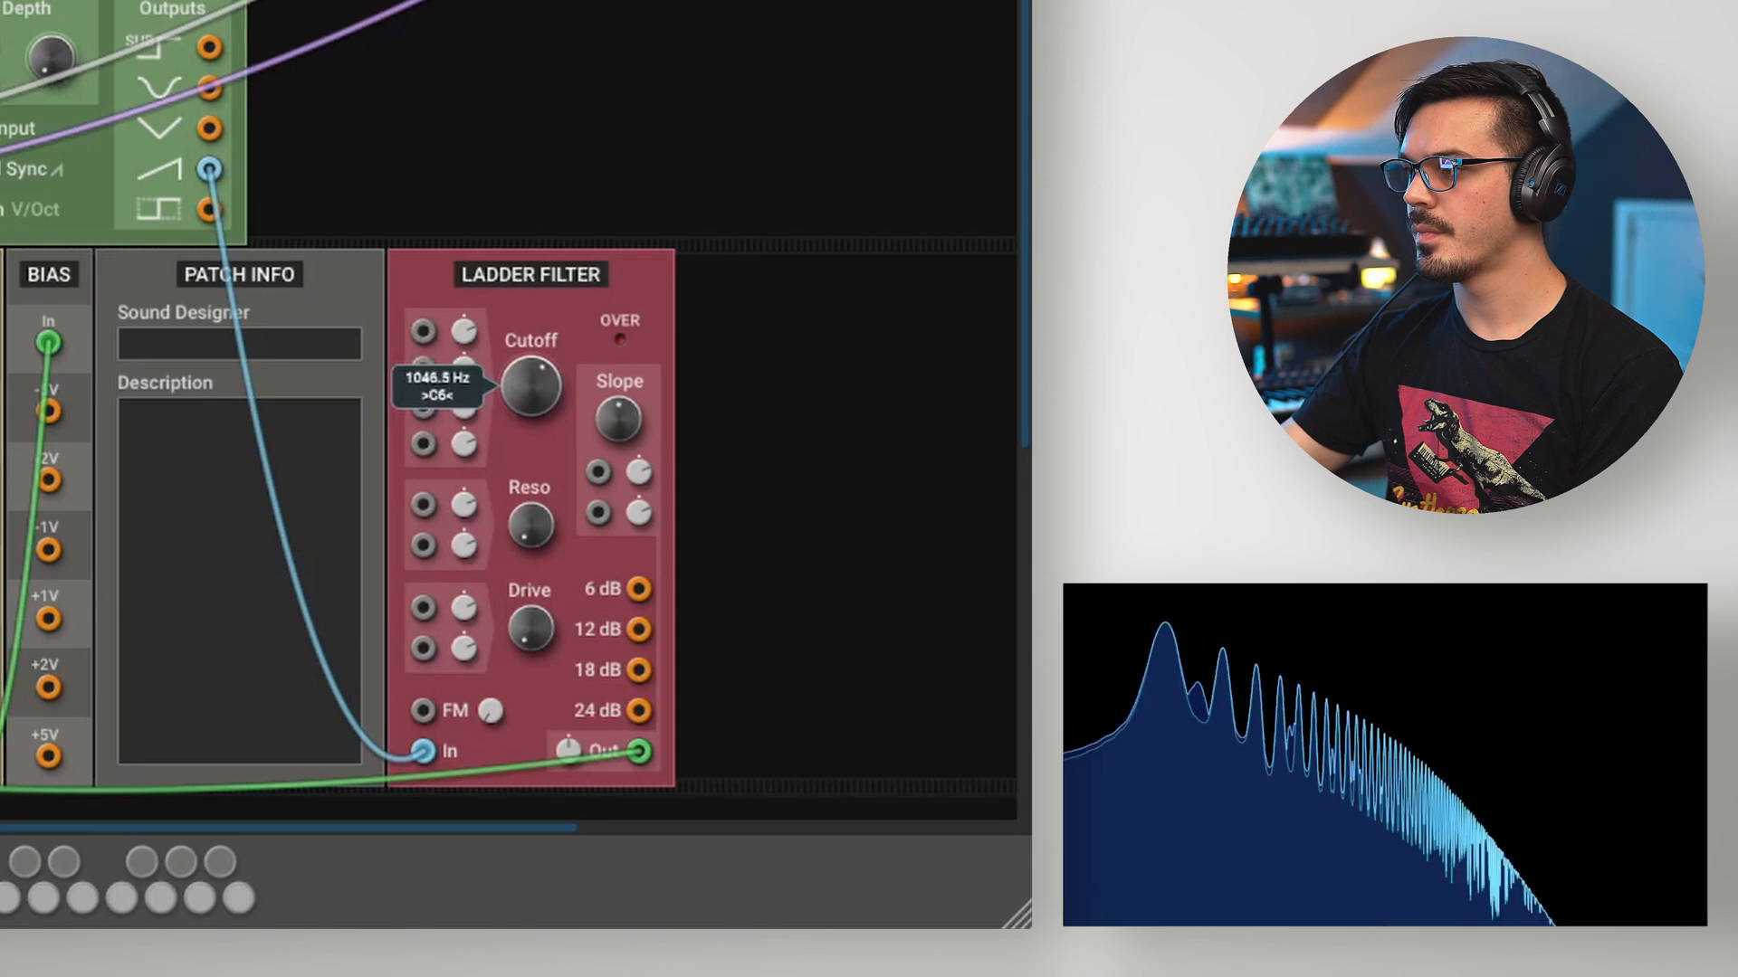
Step: Sweep the Ladder Filter cutoff up near 7800 Hz, then down through 690 Hz to about 114 Hz
{"action": "left_click_drag", "start_coordinate": [532, 389], "coordinate": [538, 371]}
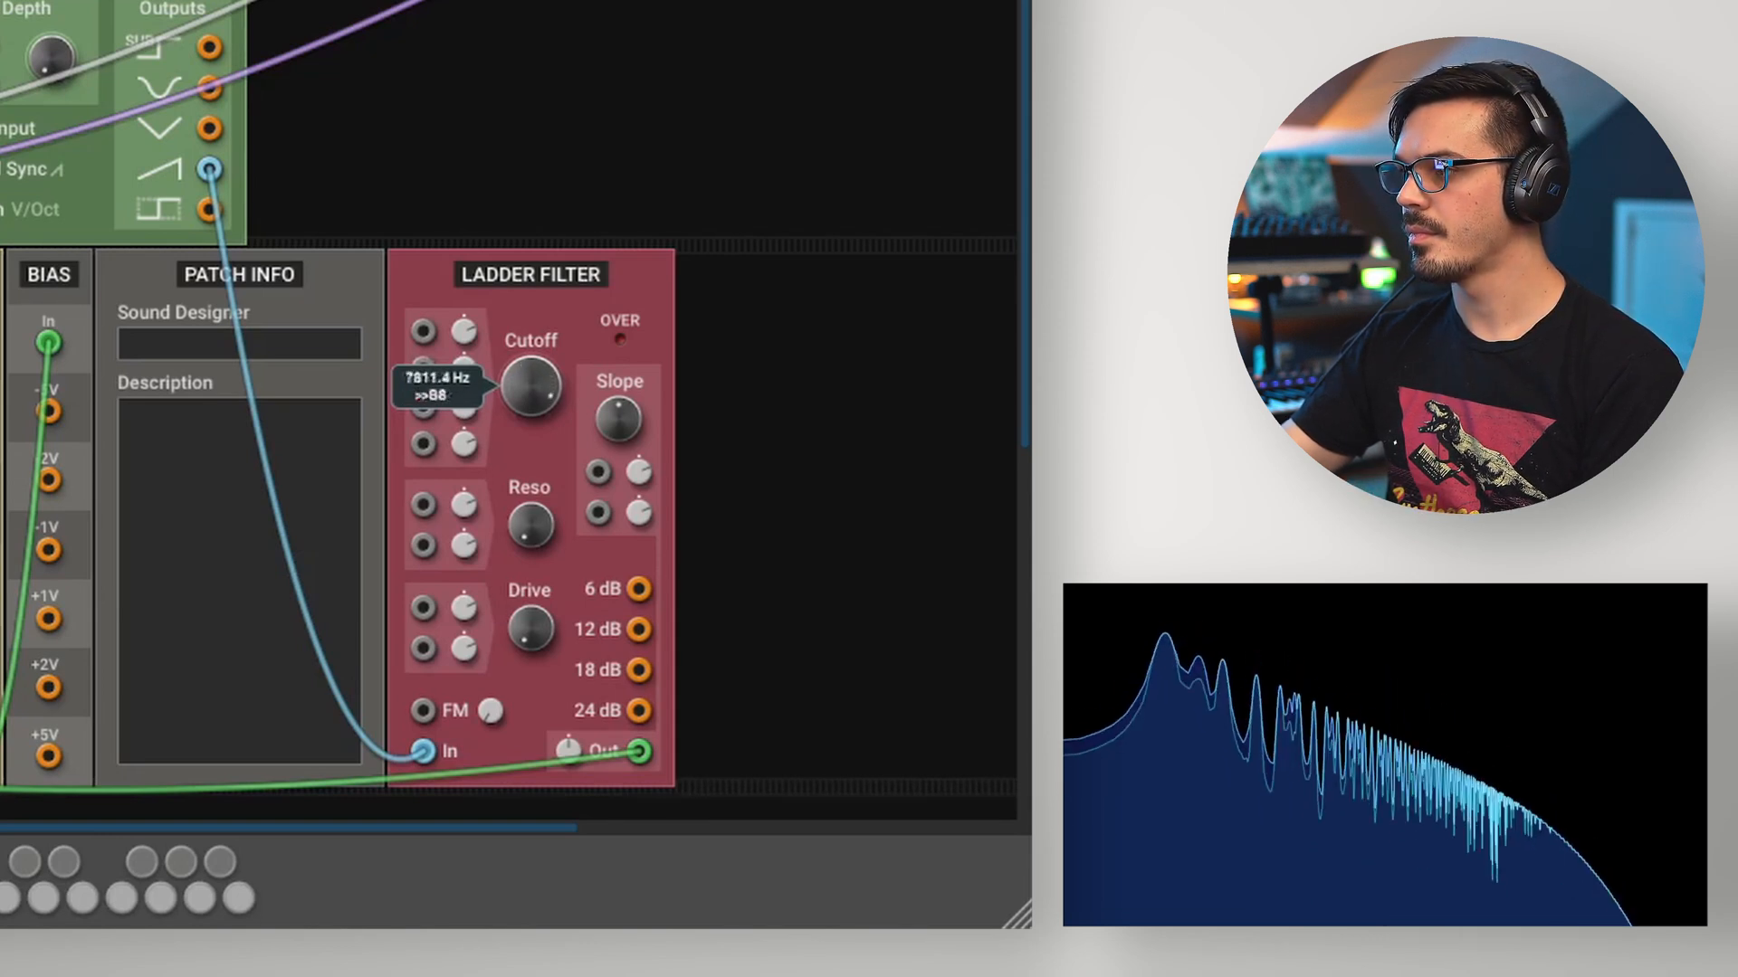
{"action": "left_click_drag", "start_coordinate": [534, 388], "coordinate": [534, 421]}
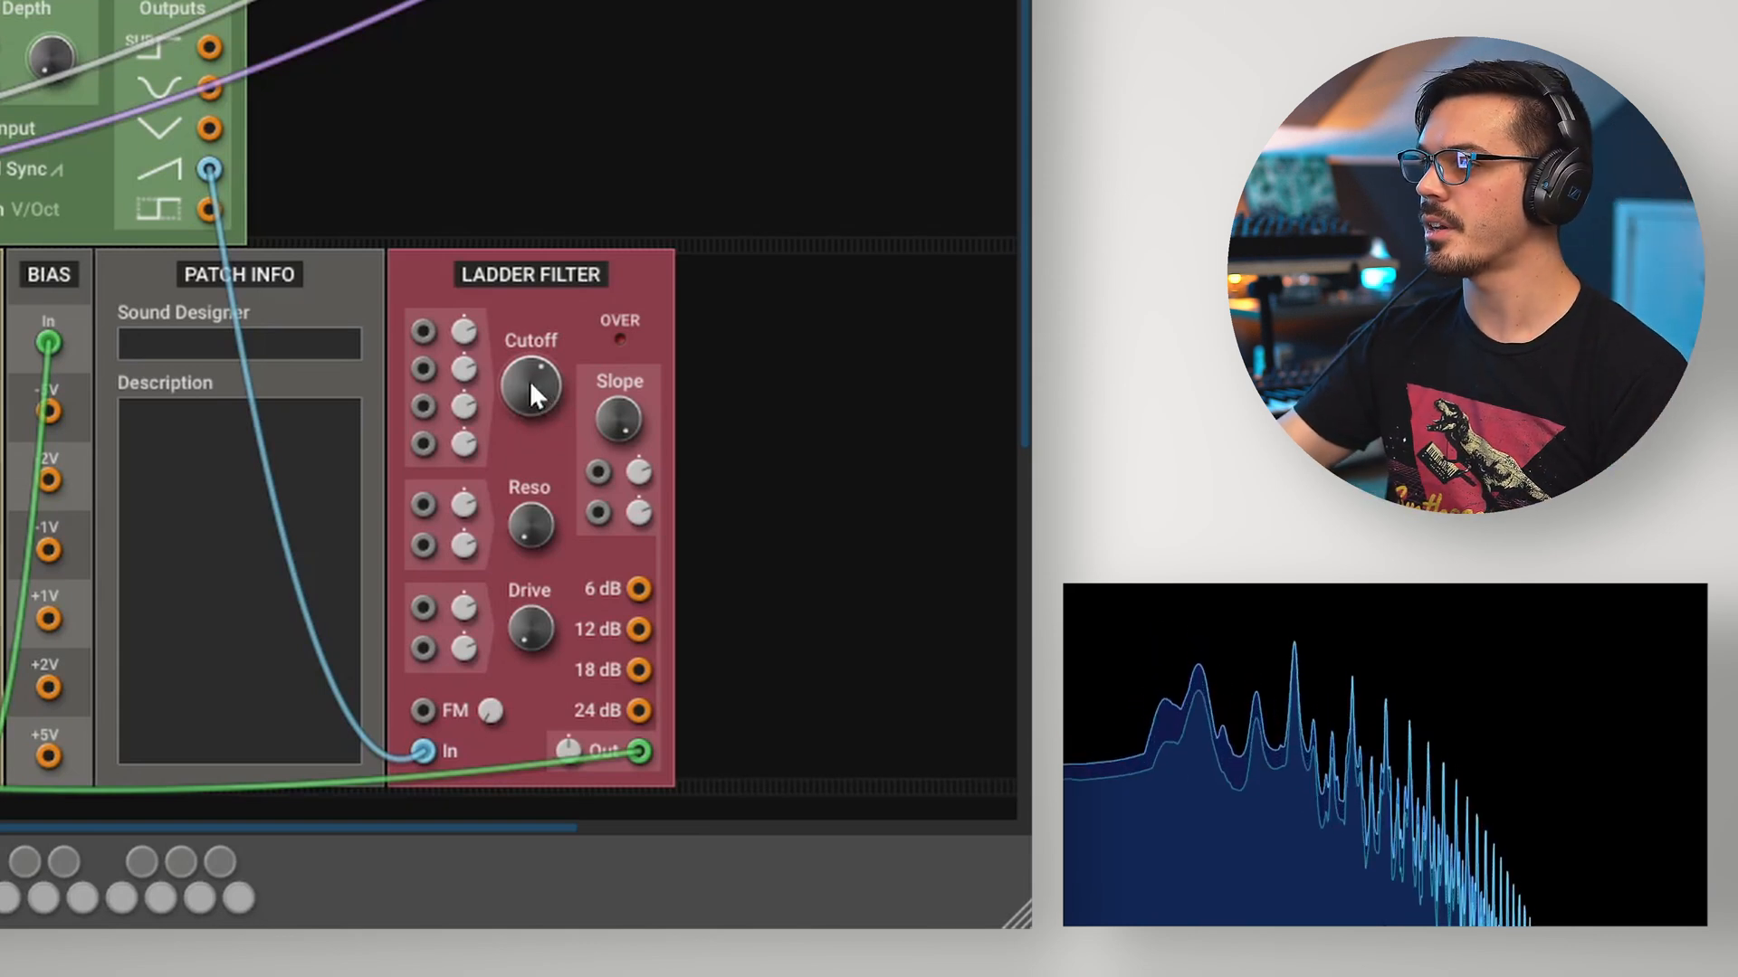
{"action": "left_click_drag", "start_coordinate": [532, 393], "coordinate": [529, 381]}
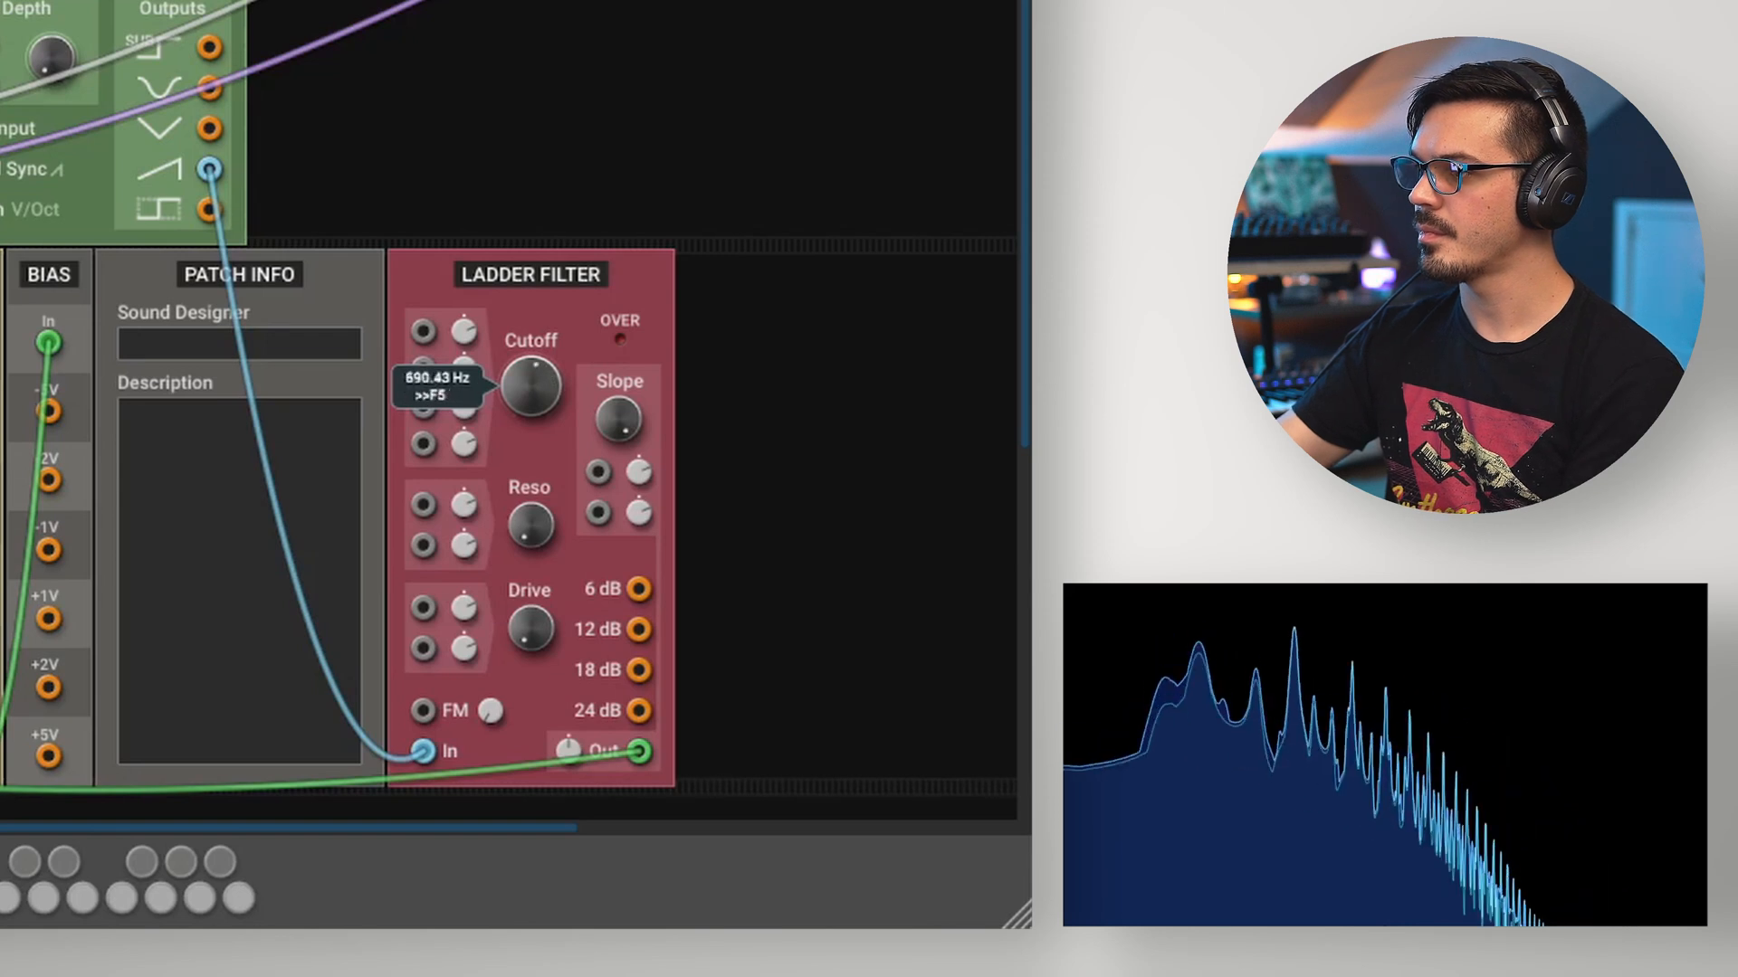
{"action": "left_click_drag", "start_coordinate": [530, 388], "coordinate": [530, 465]}
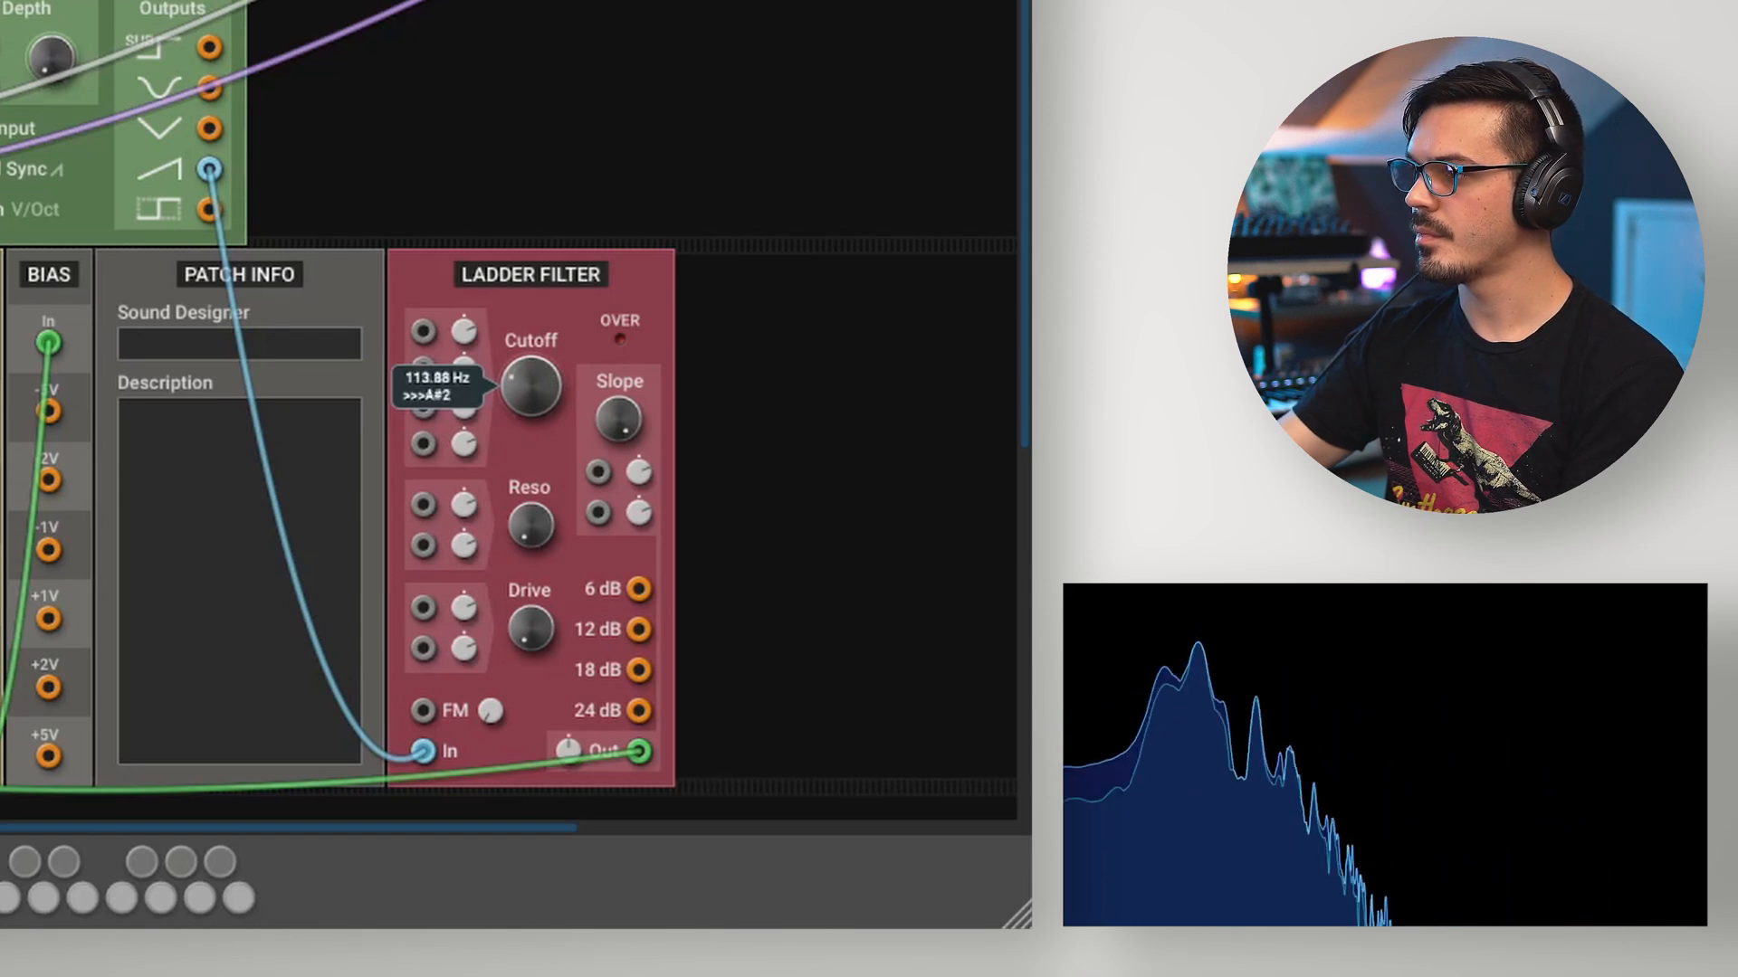
{"action": "left_click_drag", "start_coordinate": [530, 388], "coordinate": [530, 333]}
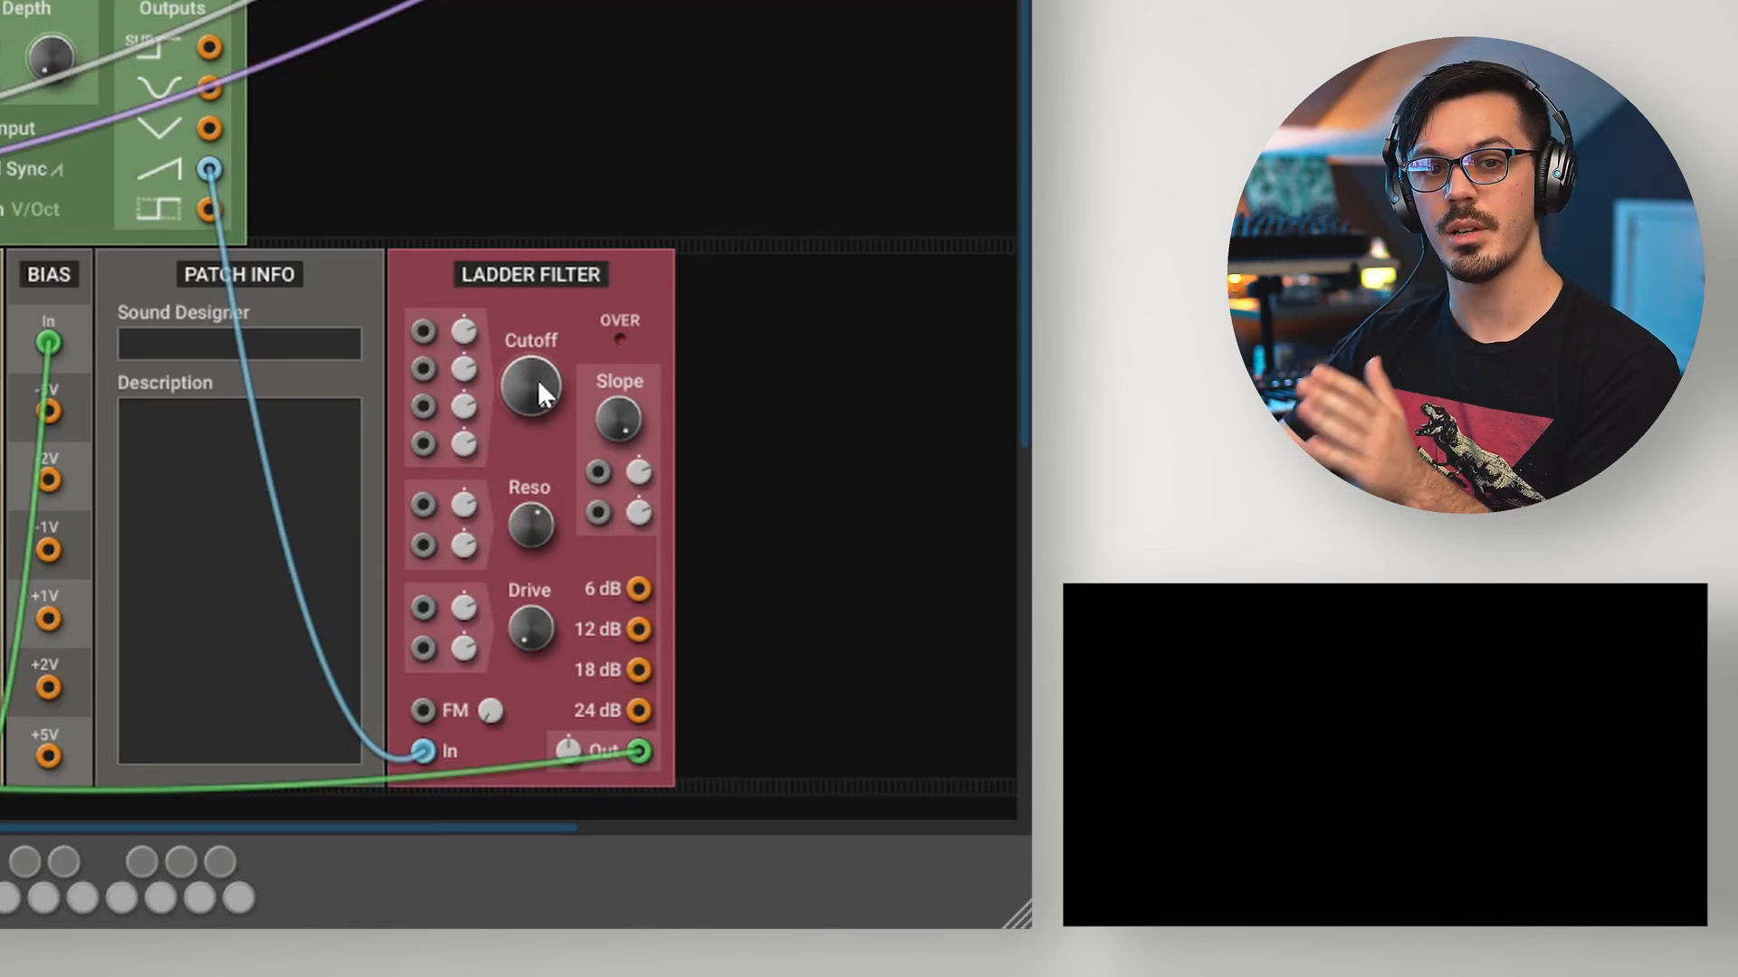
Step: Sweep the Ladder Filter cutoff up from about 114 Hz to roughly 6800 Hz
{"action": "left_click_drag", "start_coordinate": [530, 388], "coordinate": [529, 377]}
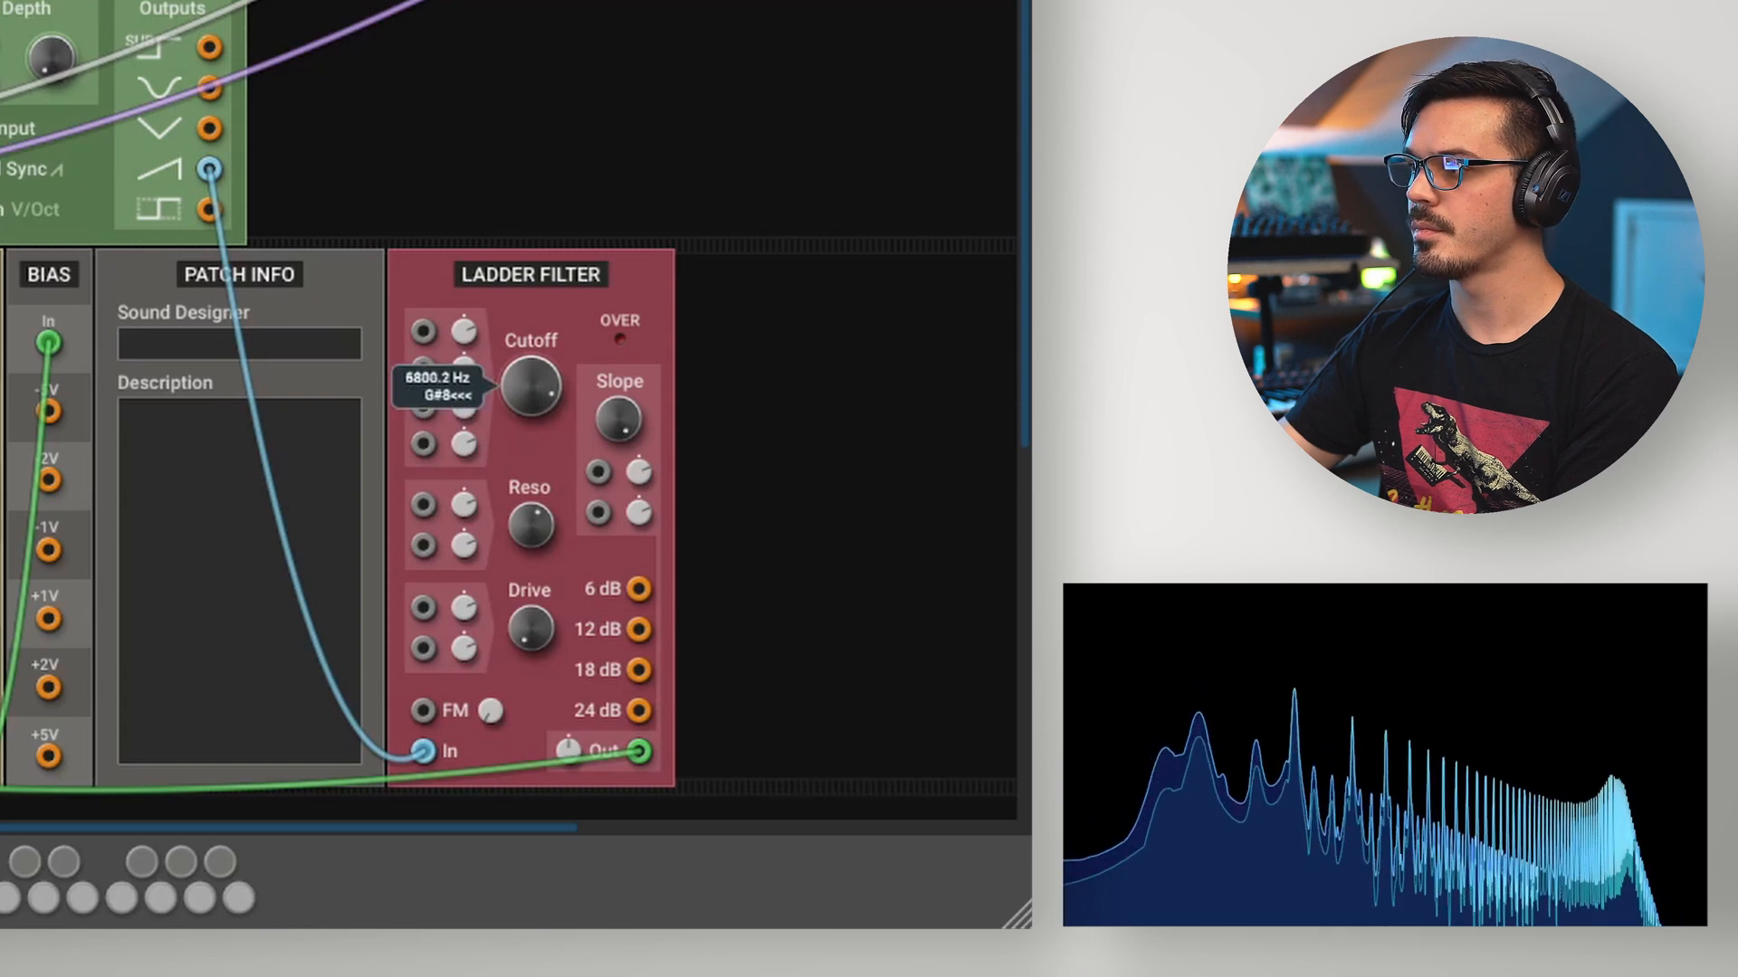
{"action": "left_click_drag", "start_coordinate": [532, 388], "coordinate": [532, 443]}
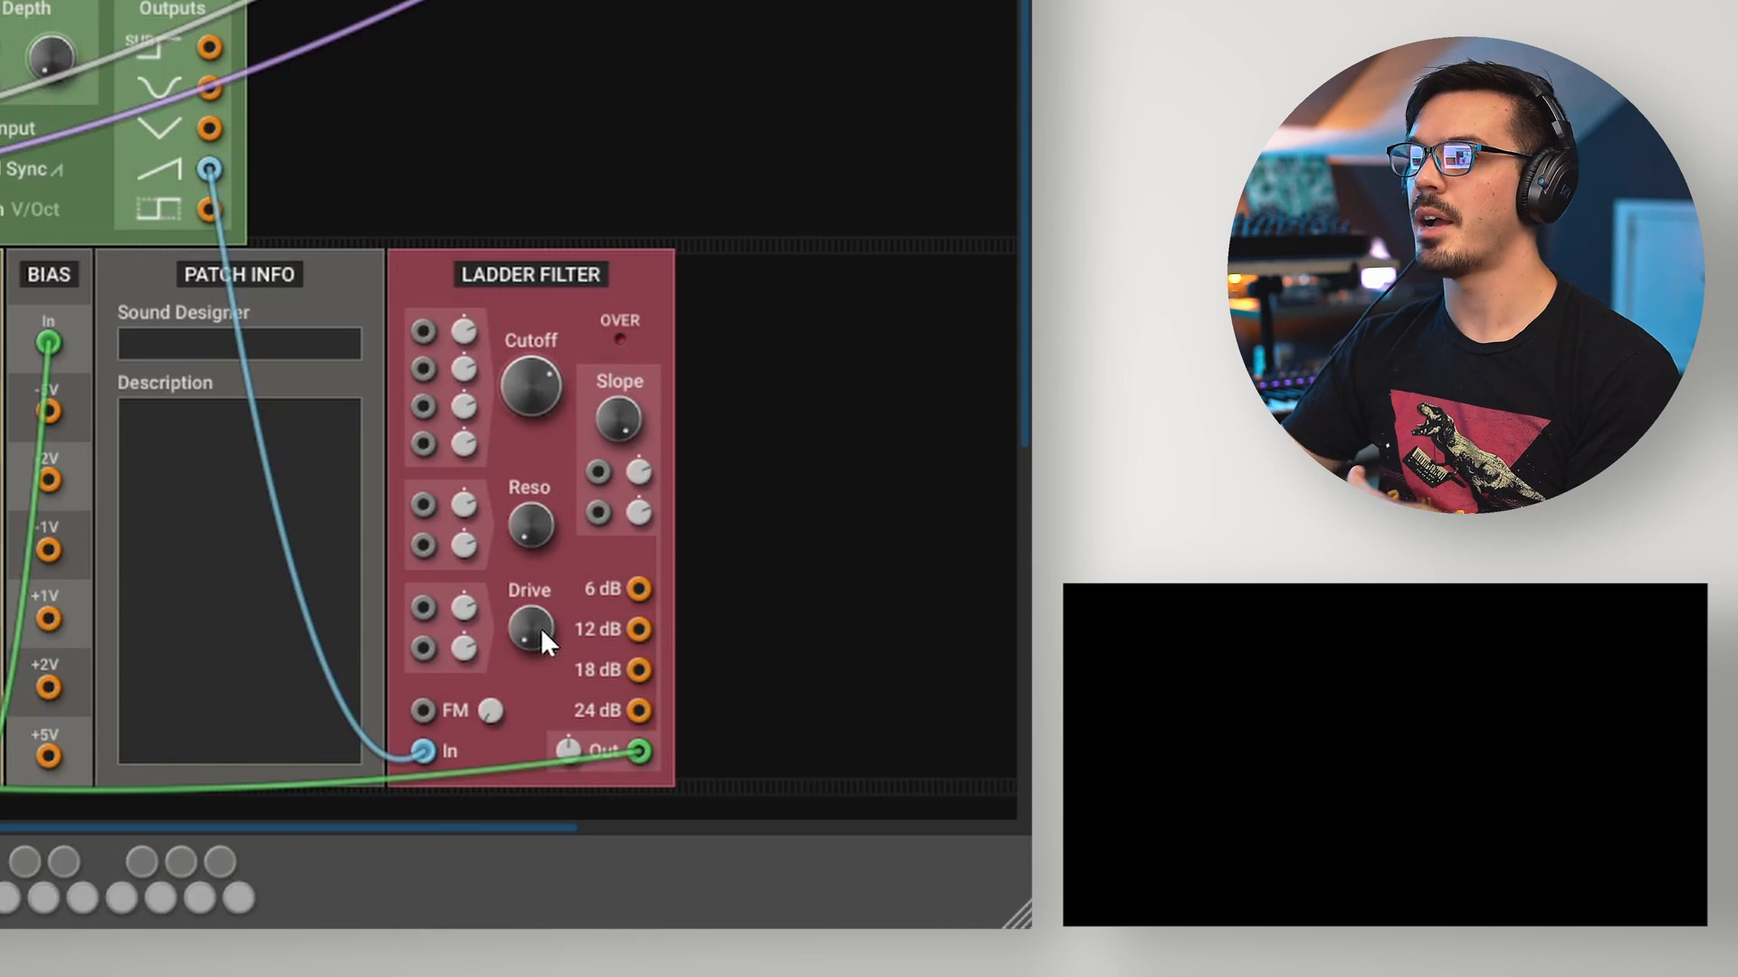
{"action": "mouse_move", "coordinate": [621, 426]}
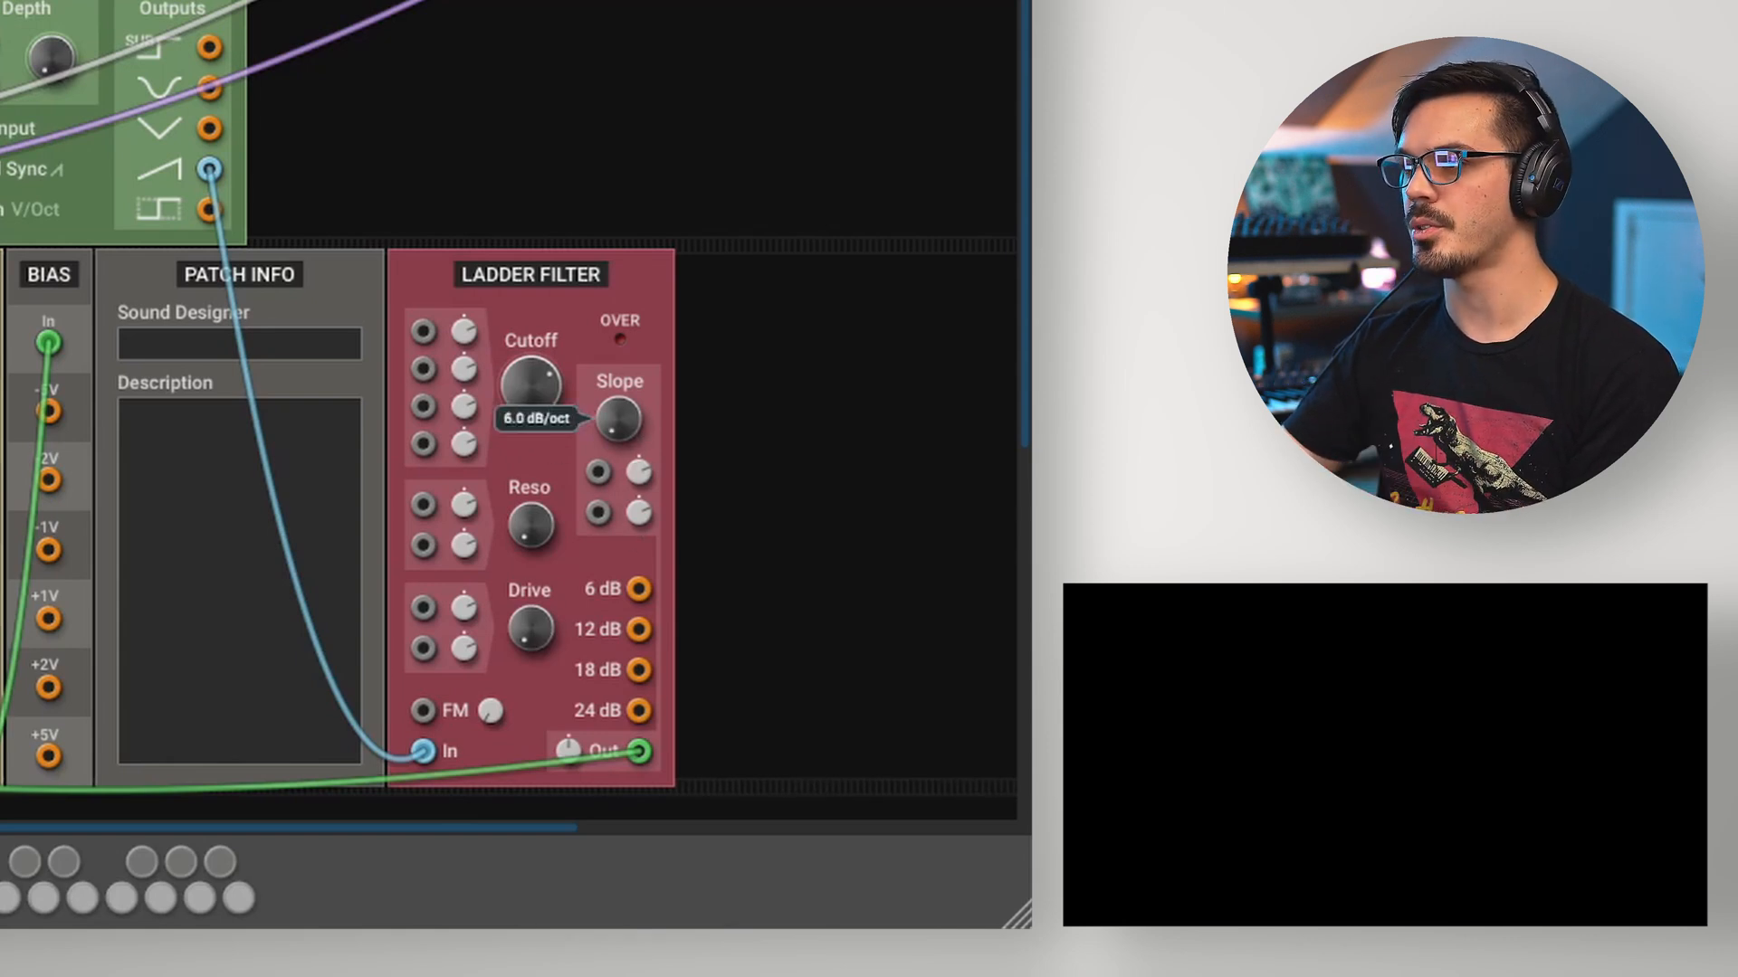
{"action": "mouse_move", "coordinate": [373, 495]}
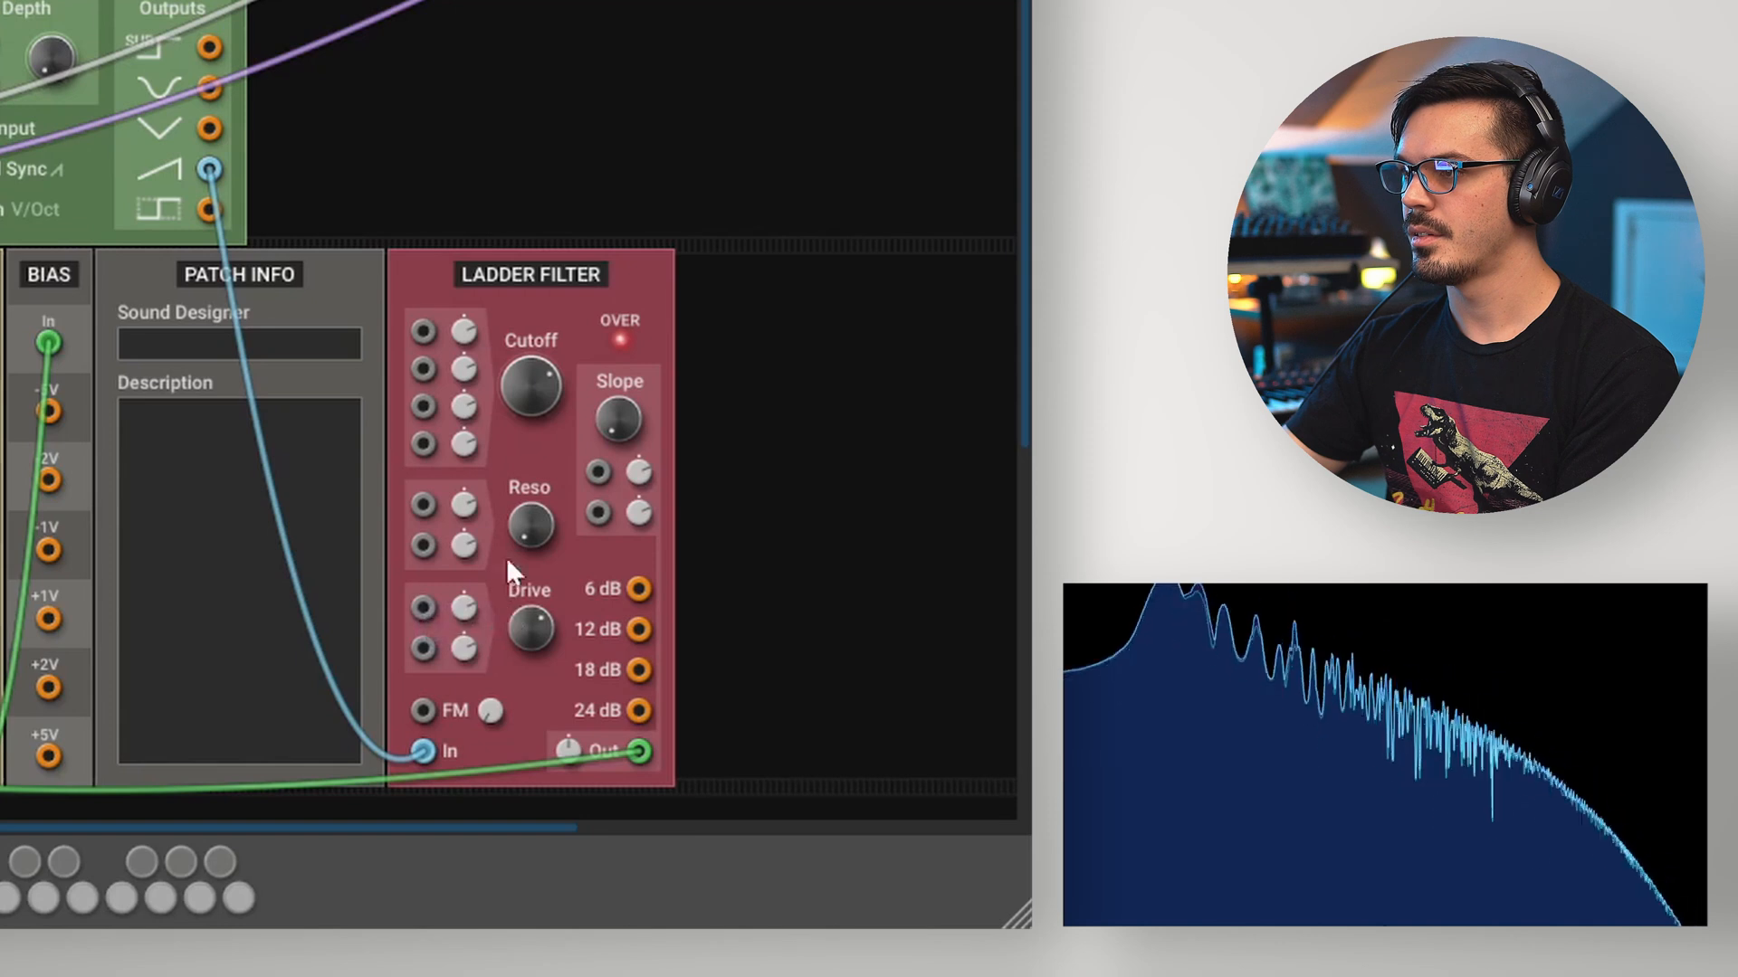
Step: Adjust the cutoff through about 560 and 644 Hz, ending near 244 Hz at 6 dB/oct
{"action": "left_click_drag", "start_coordinate": [529, 389], "coordinate": [530, 388]}
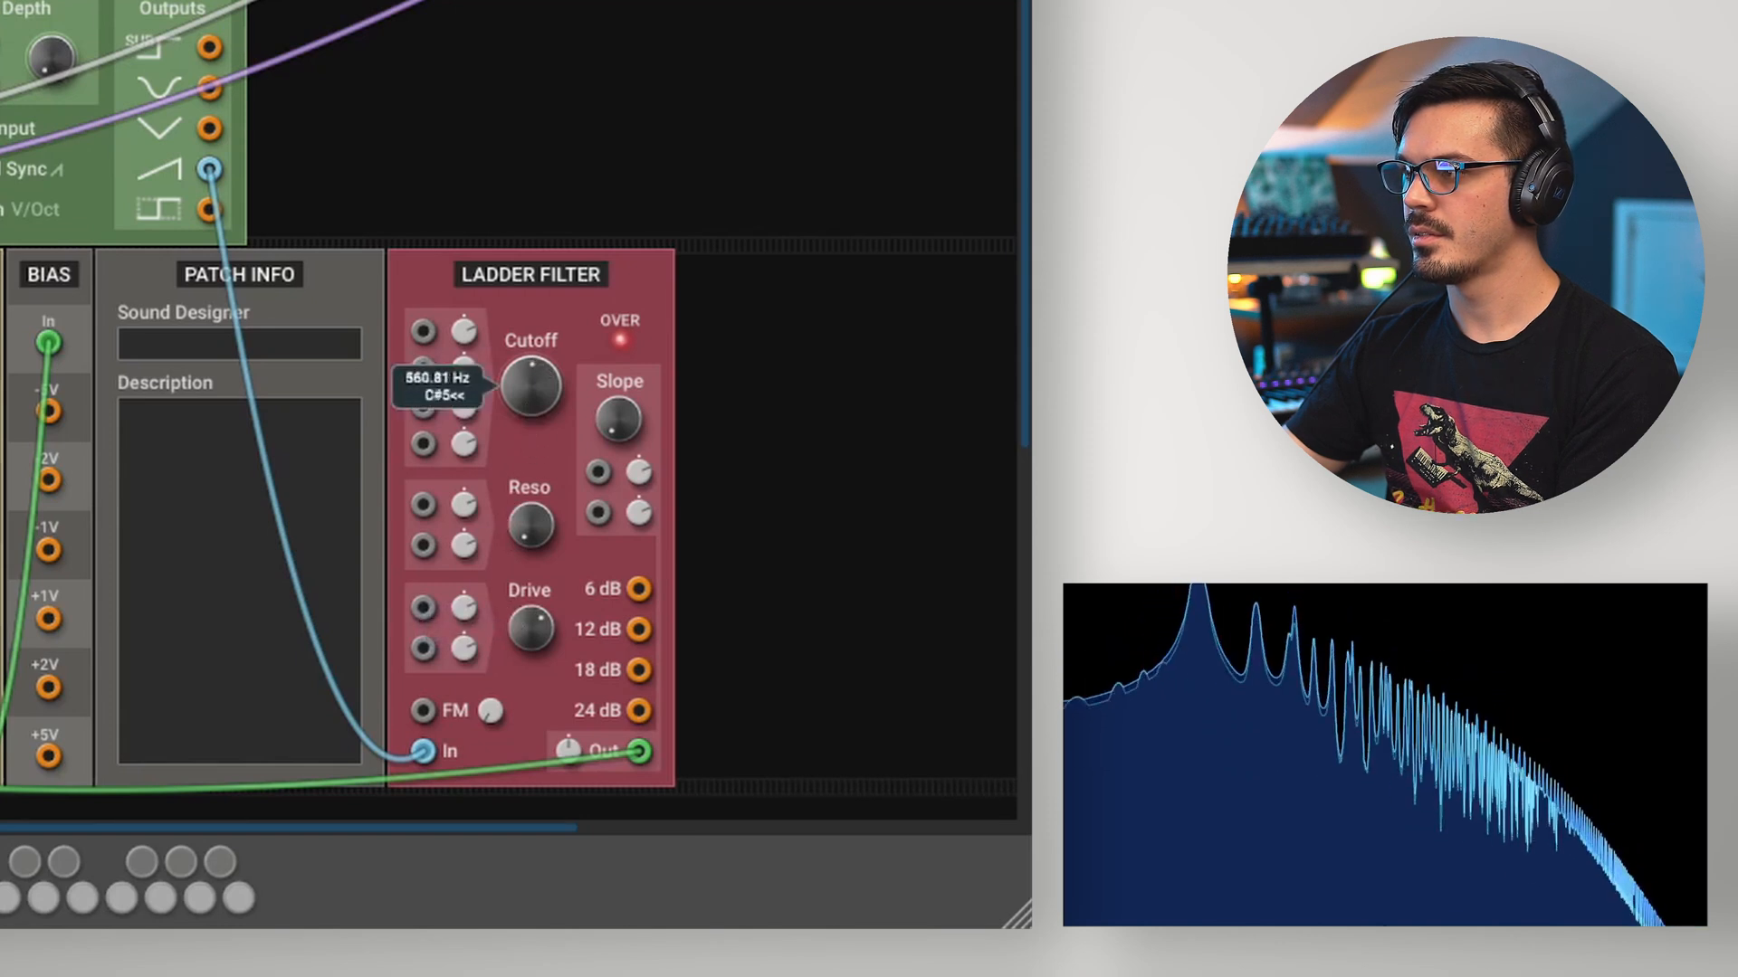
{"action": "left_click_drag", "start_coordinate": [530, 385], "coordinate": [530, 366]}
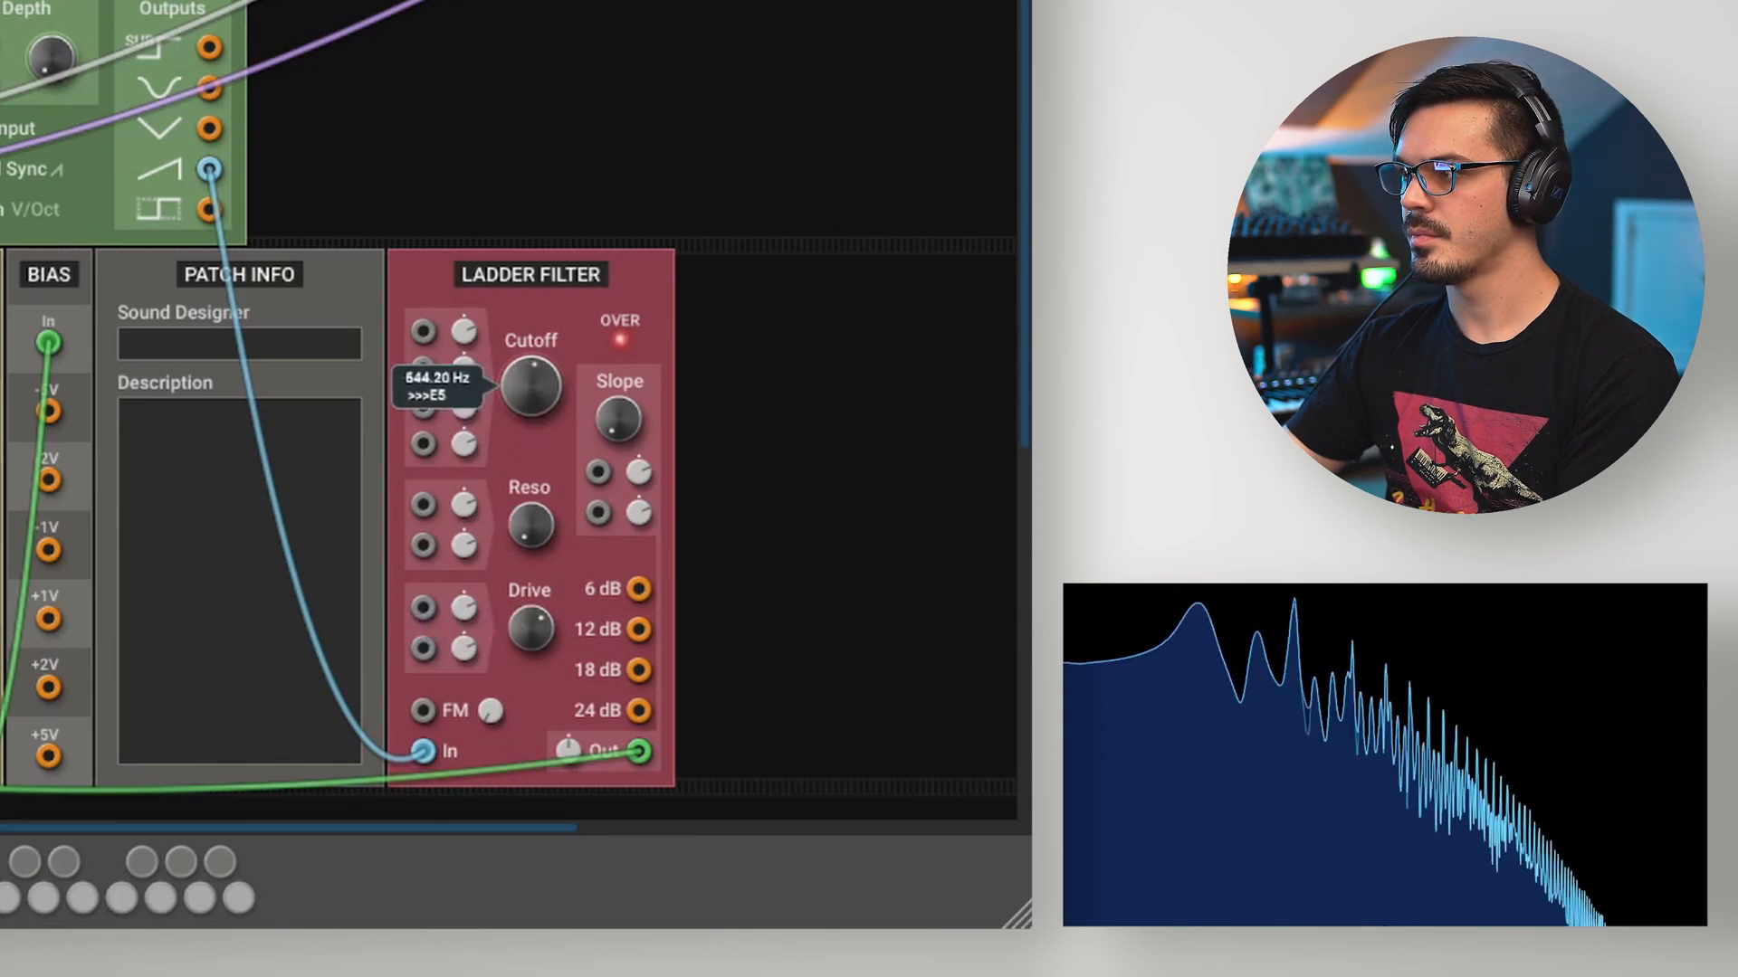
{"action": "left_click_drag", "start_coordinate": [532, 390], "coordinate": [532, 332]}
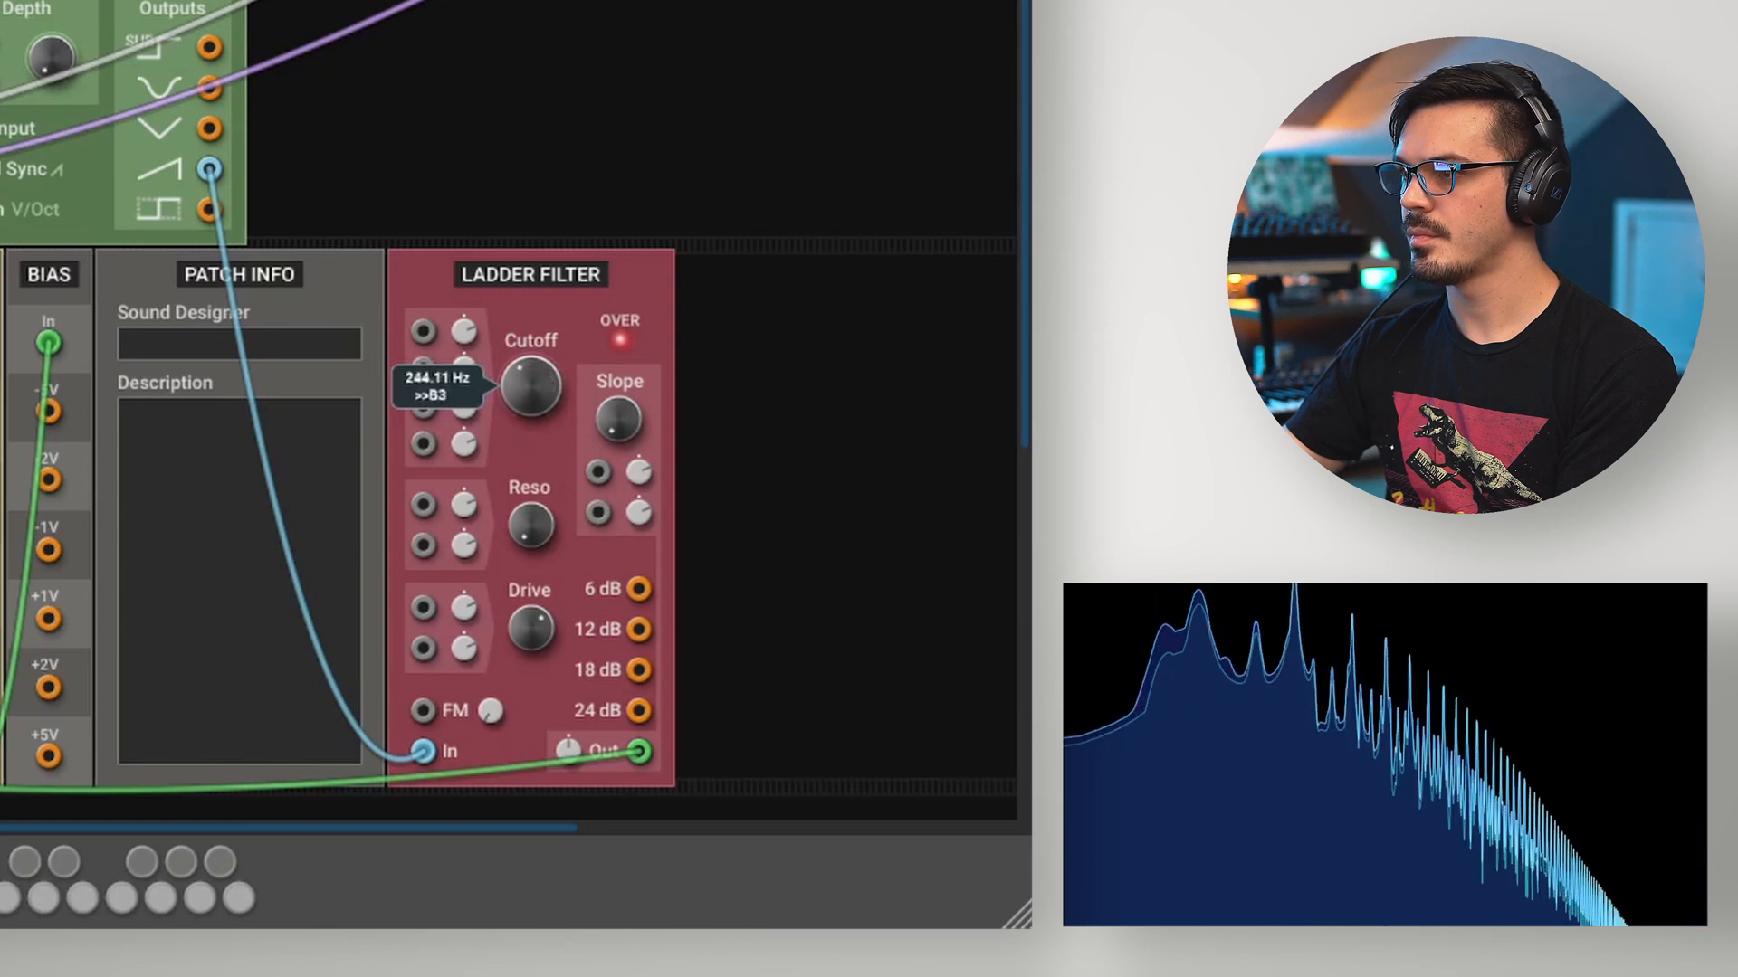
{"action": "mouse_move", "coordinate": [499, 366]}
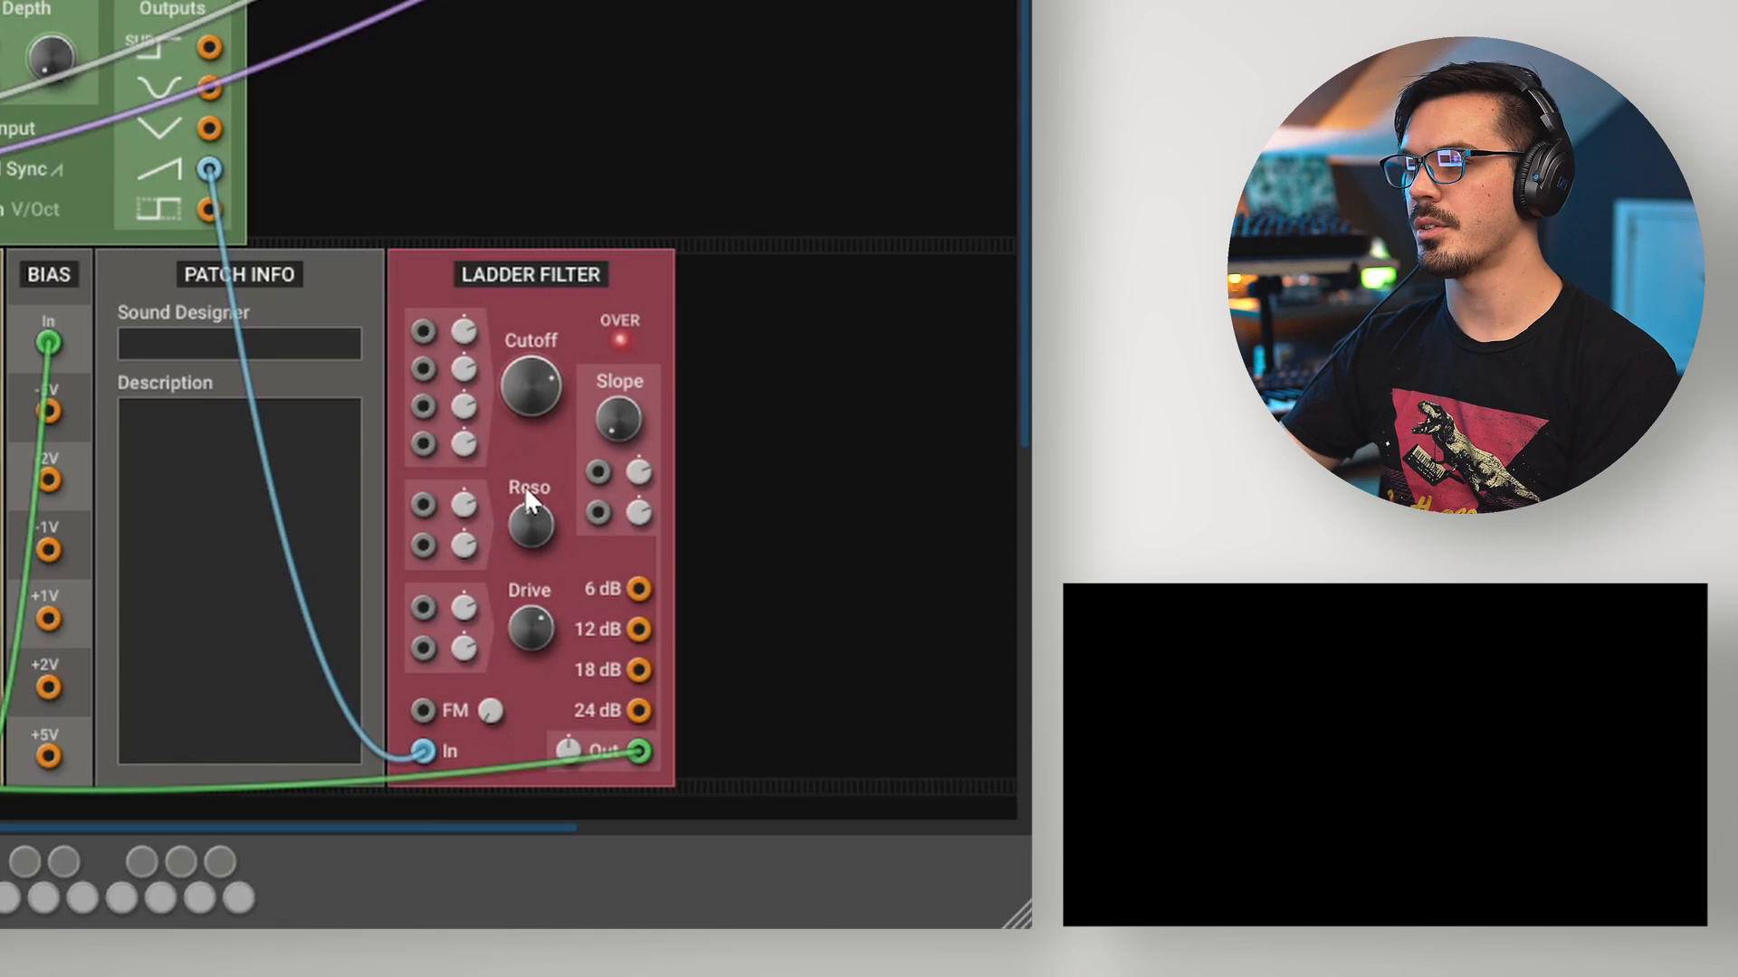
Step: Turn the Ladder Filter Reso knob up to 1.31 (25%)
{"action": "left_click_drag", "start_coordinate": [527, 523], "coordinate": [527, 510]}
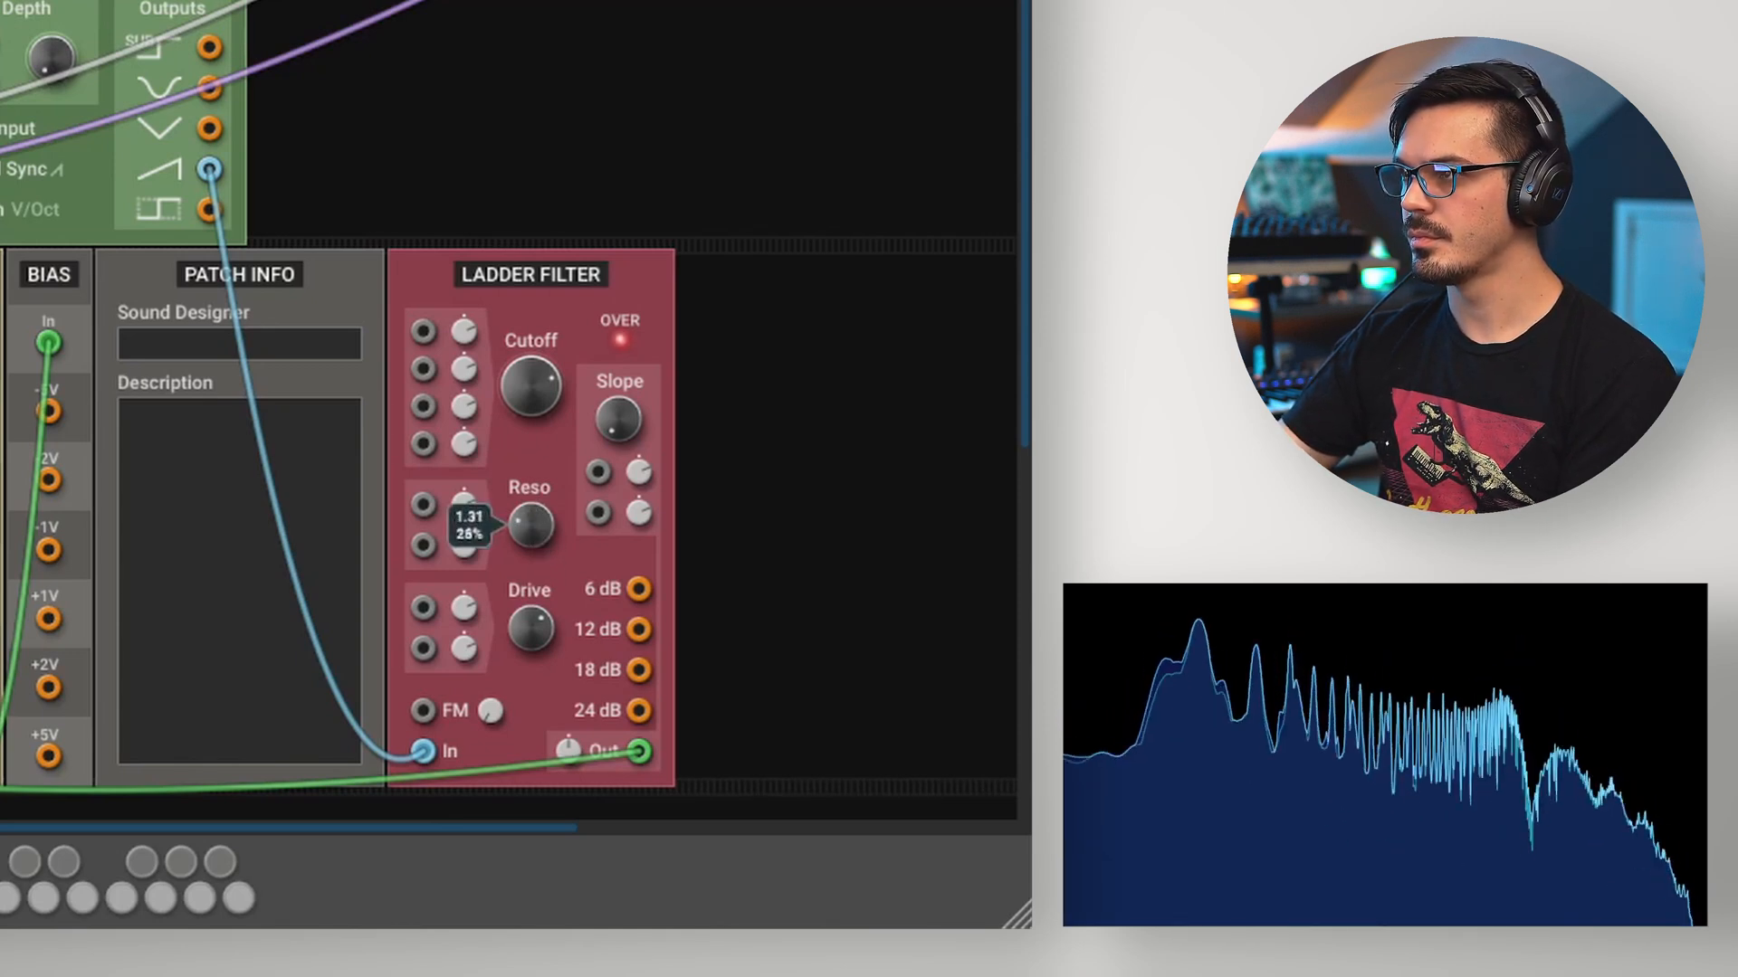
{"action": "left_click_drag", "start_coordinate": [529, 524], "coordinate": [529, 488]}
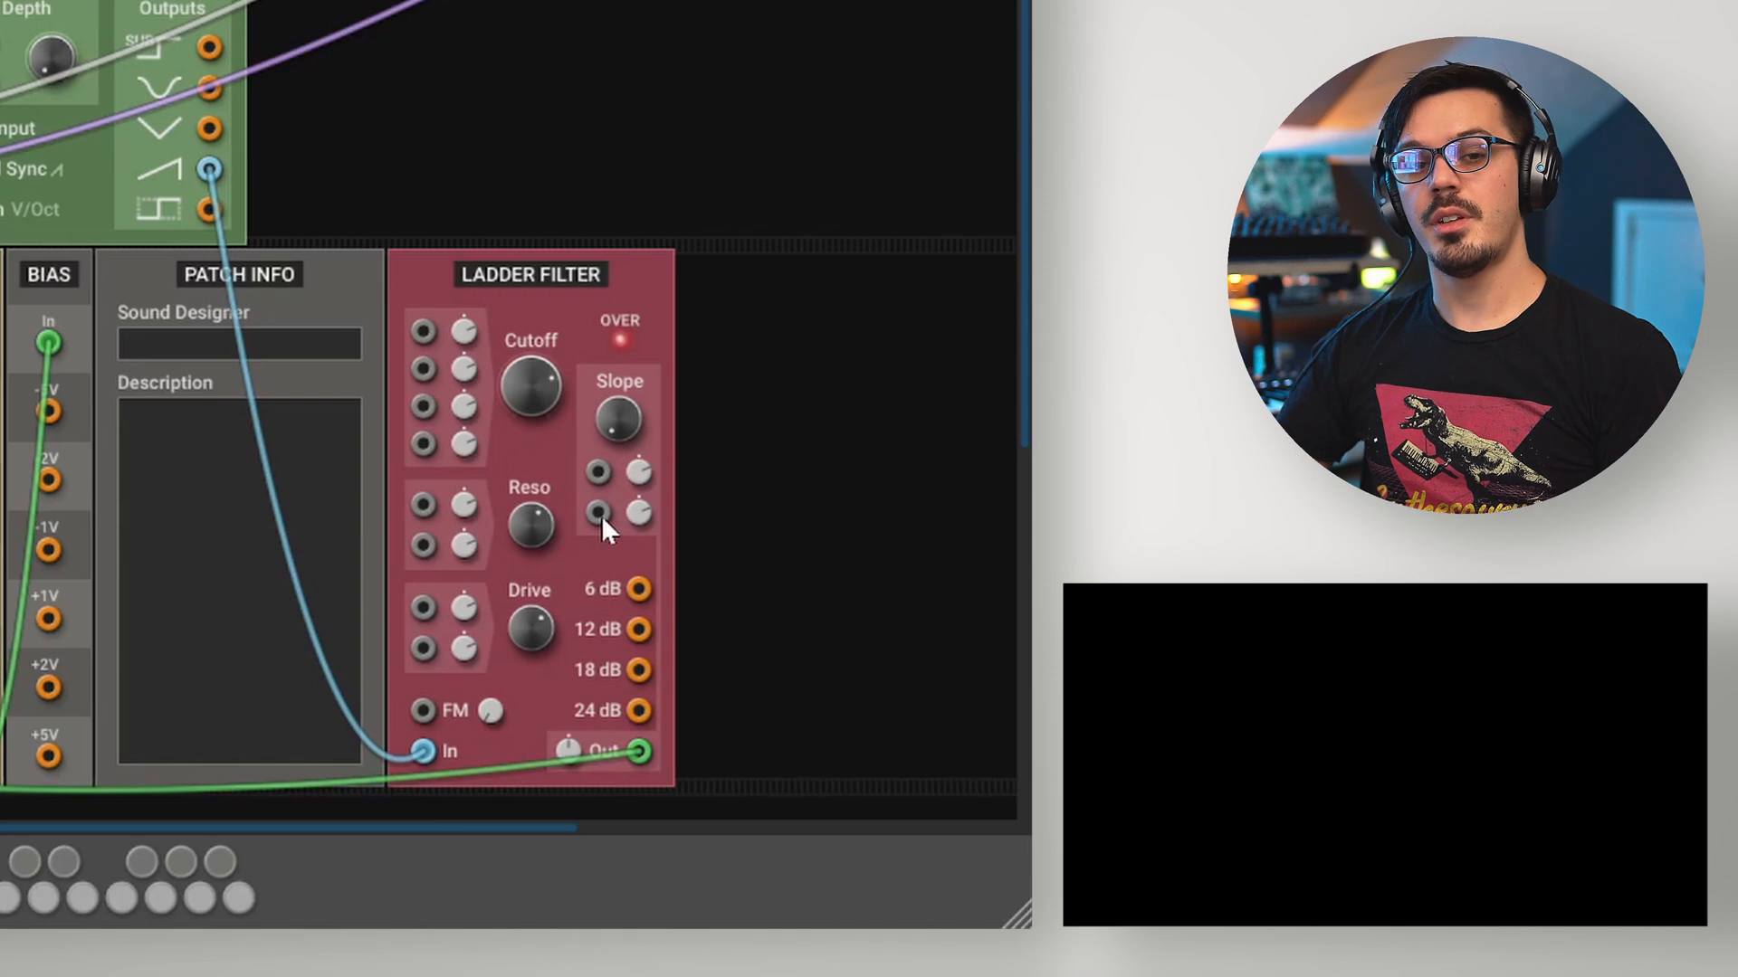
{"action": "mouse_move", "coordinate": [493, 419]}
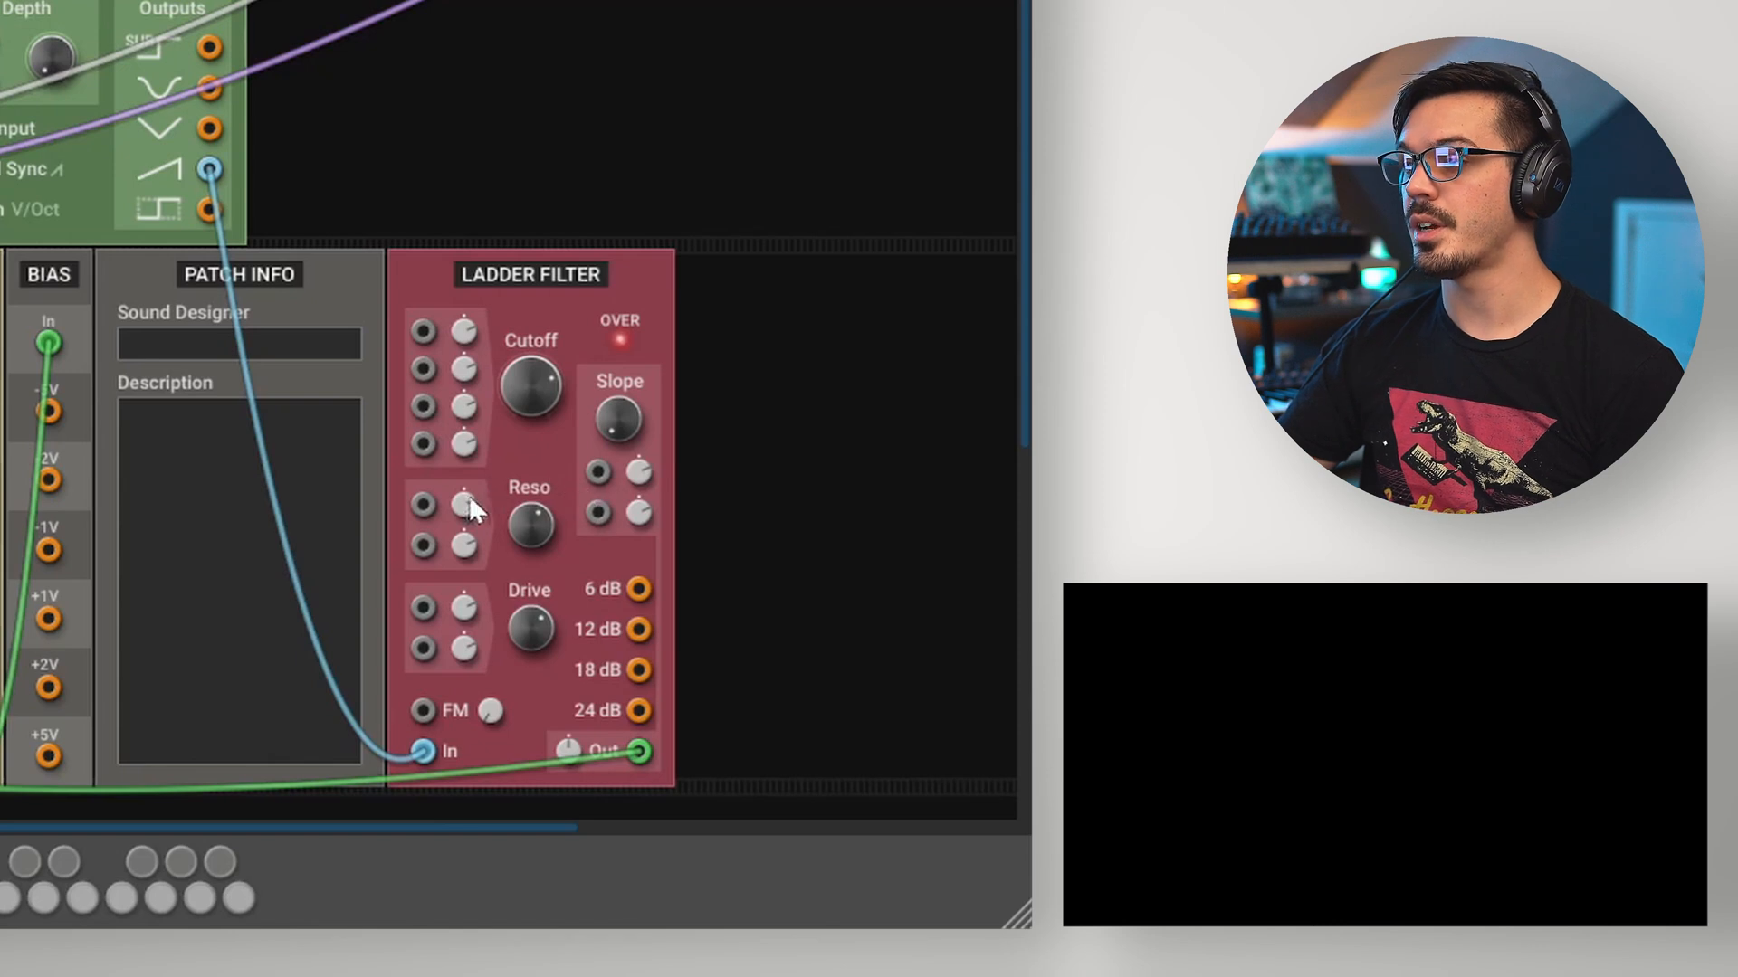
{"action": "mouse_move", "coordinate": [444, 630]}
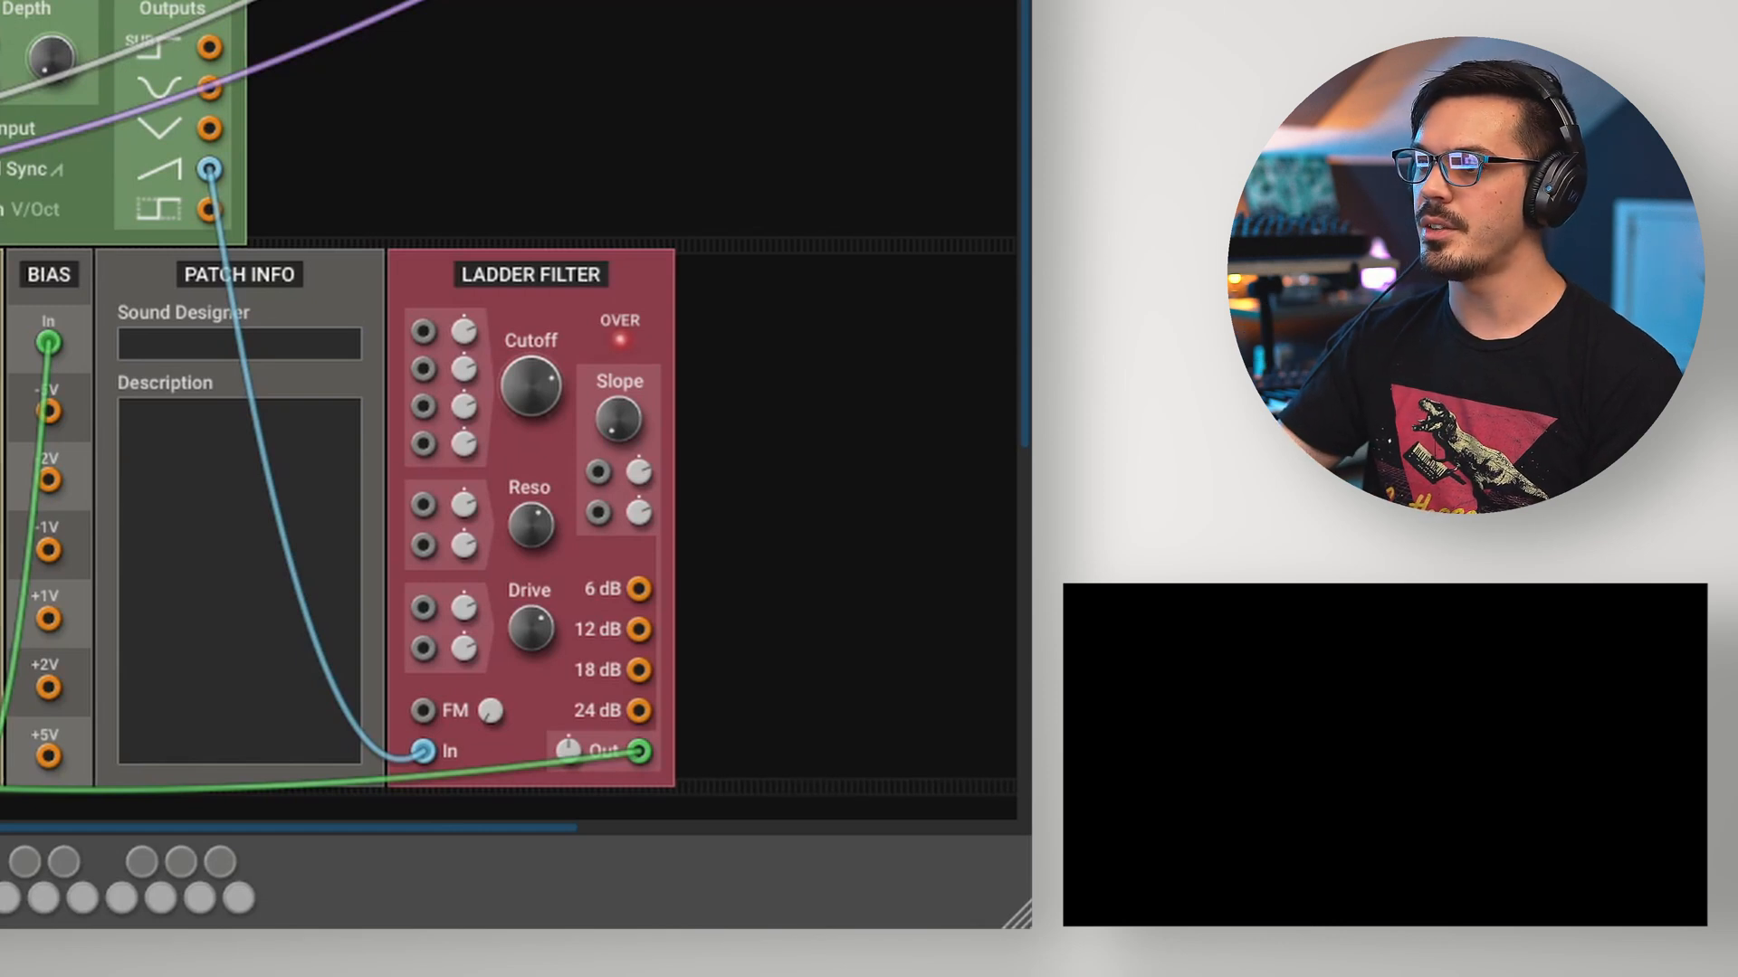
Step: Patch modulation cables into the filter inputs, including FM, and set cutoff near 300 Hz
{"action": "left_click_drag", "start_coordinate": [46, 344], "coordinate": [420, 331]}
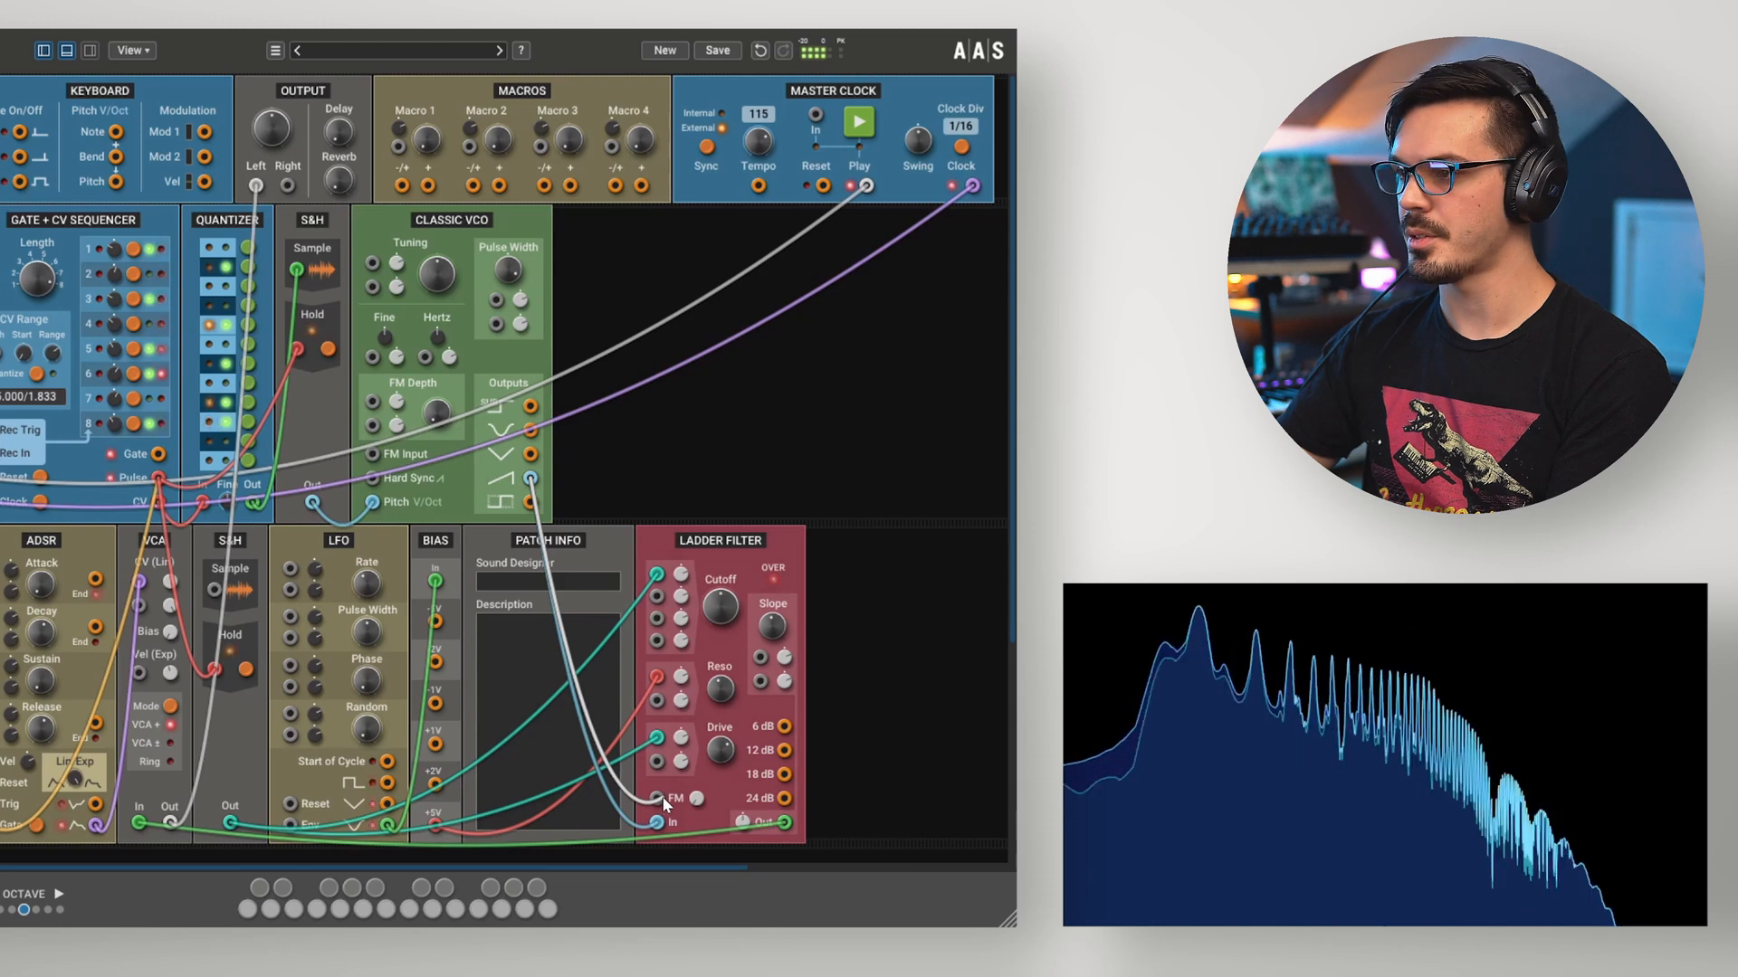
{"action": "left_click_drag", "start_coordinate": [657, 799], "coordinate": [657, 786]}
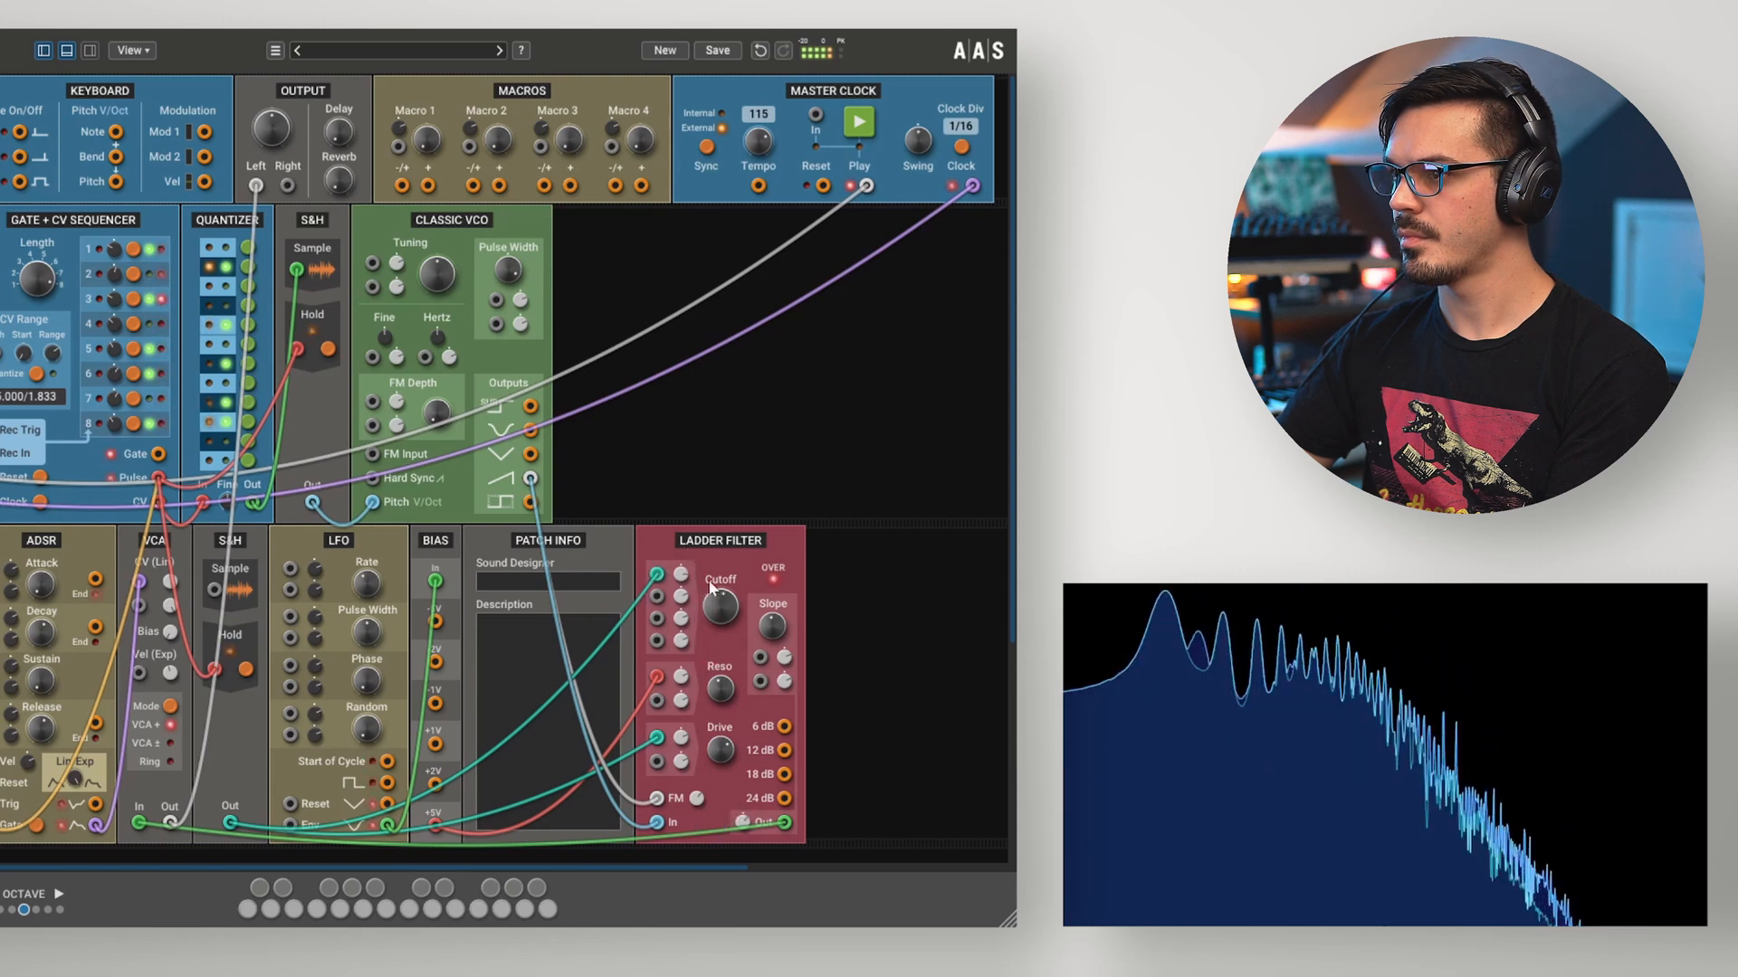
{"action": "left_click_drag", "start_coordinate": [720, 607], "coordinate": [720, 598]}
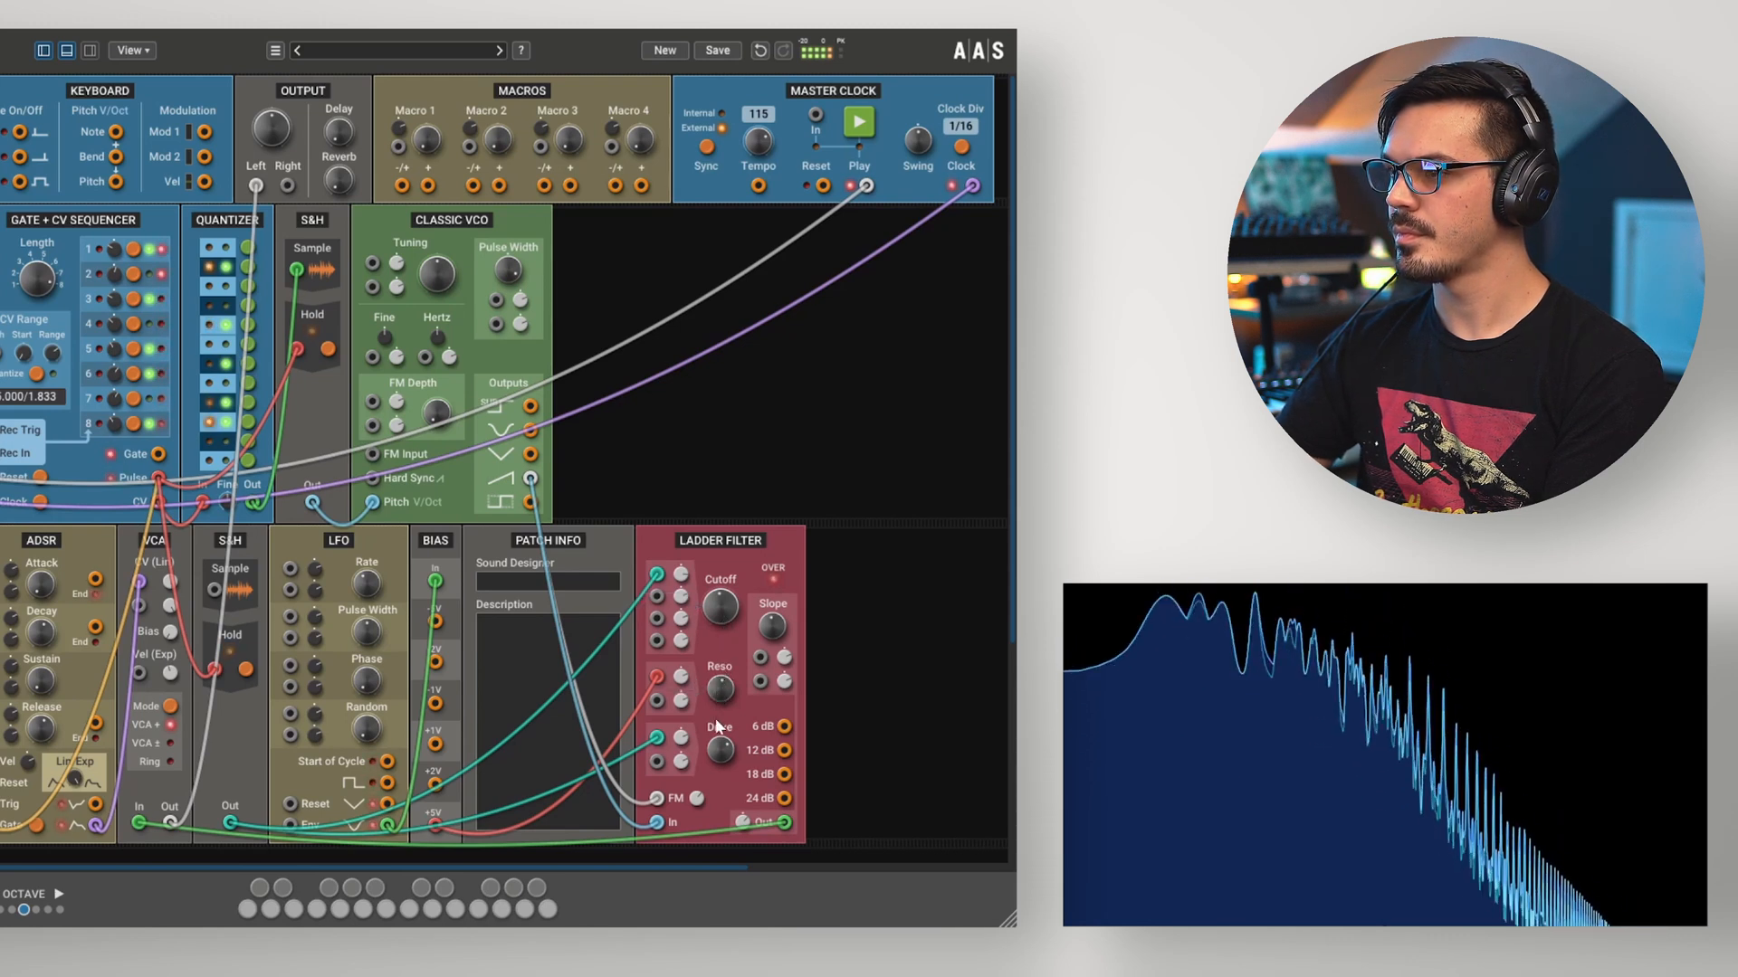
{"action": "left_click_drag", "start_coordinate": [717, 609], "coordinate": [718, 620]}
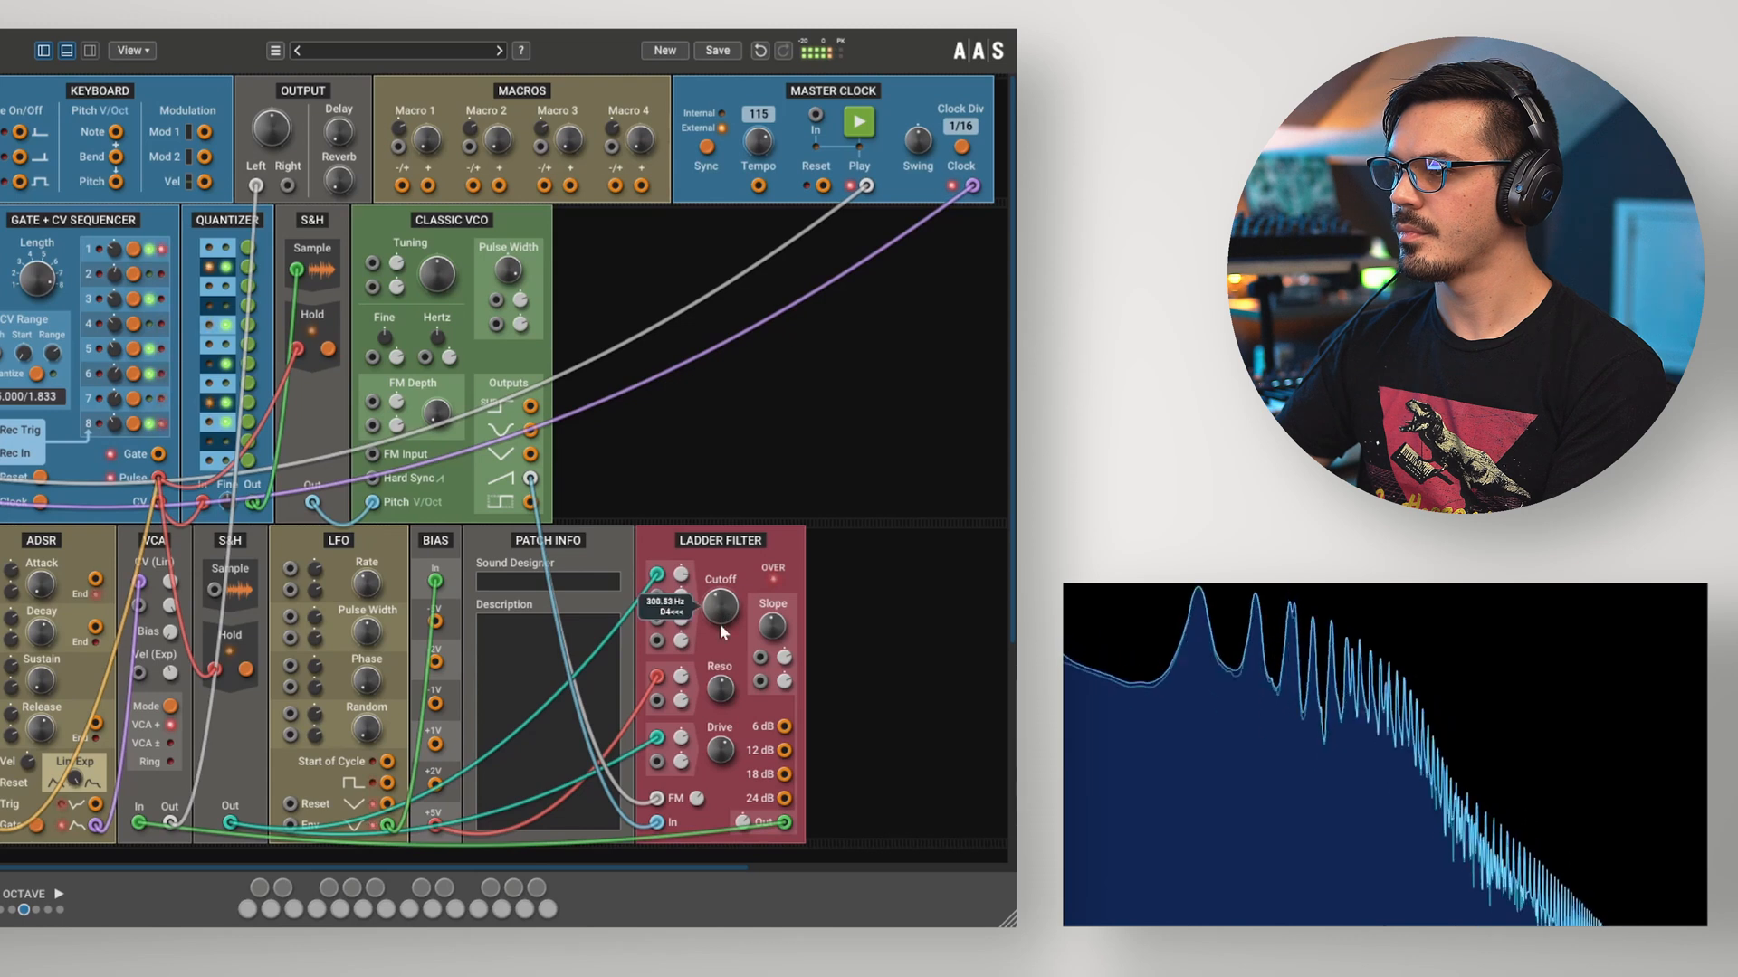